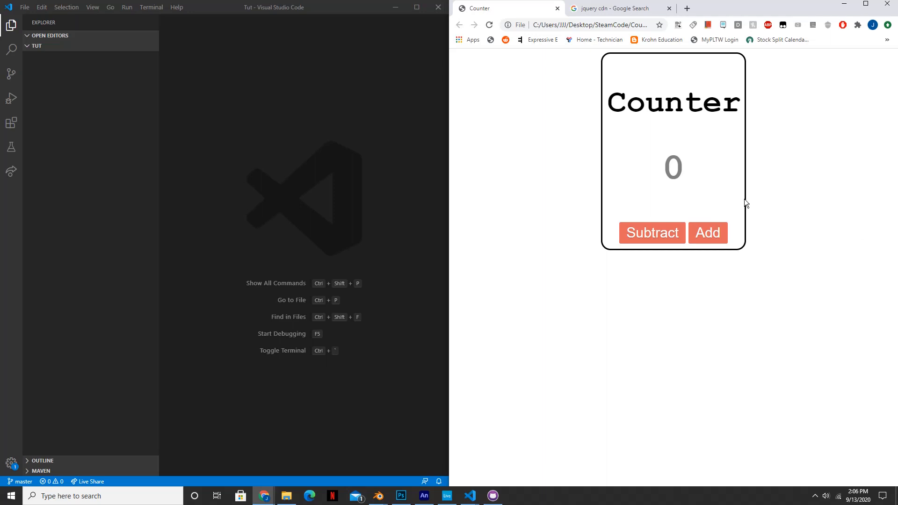
pyautogui.moveTo(735, 215)
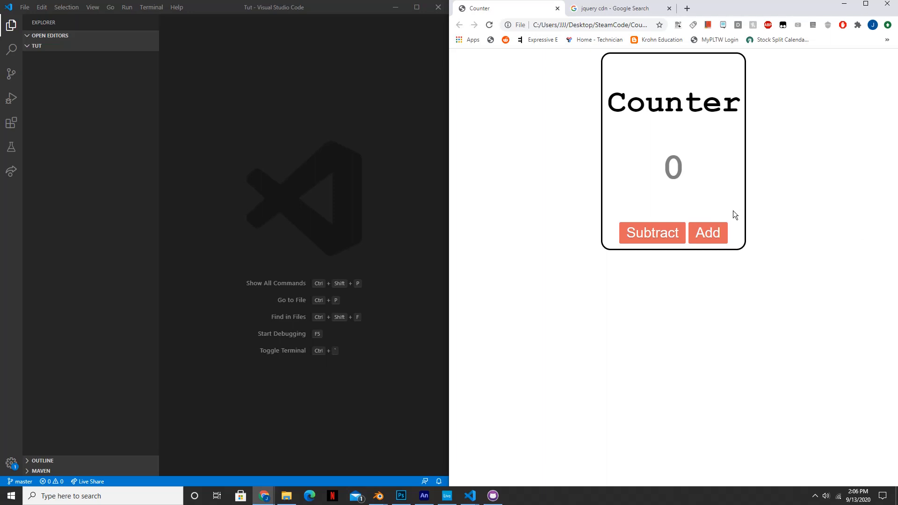
pyautogui.moveTo(733, 218)
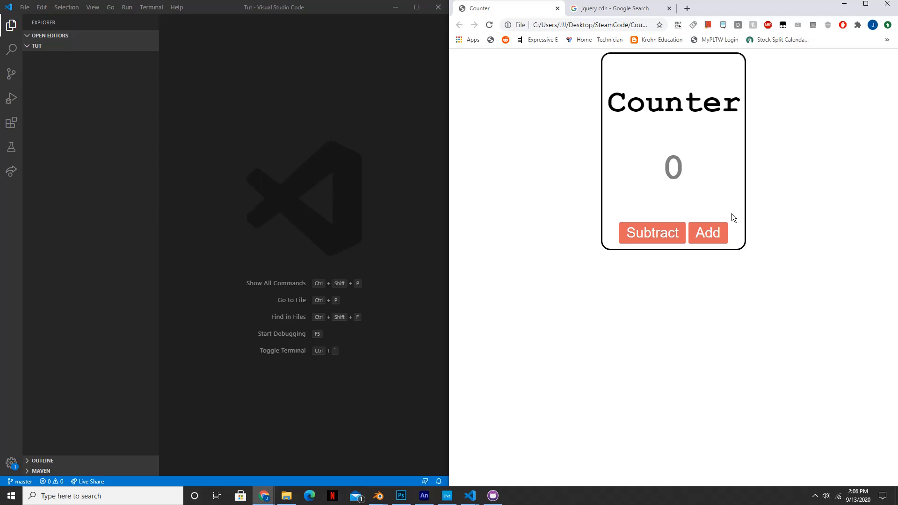
pyautogui.moveTo(692, 179)
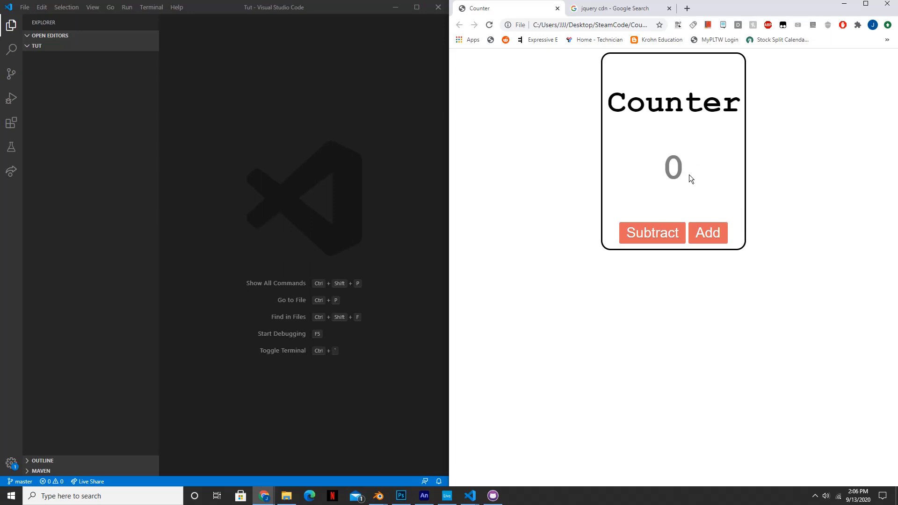
# Step: Test the counter page: raise the number twice with Add, then lower it three times with Subtract
pyautogui.click(708, 233)
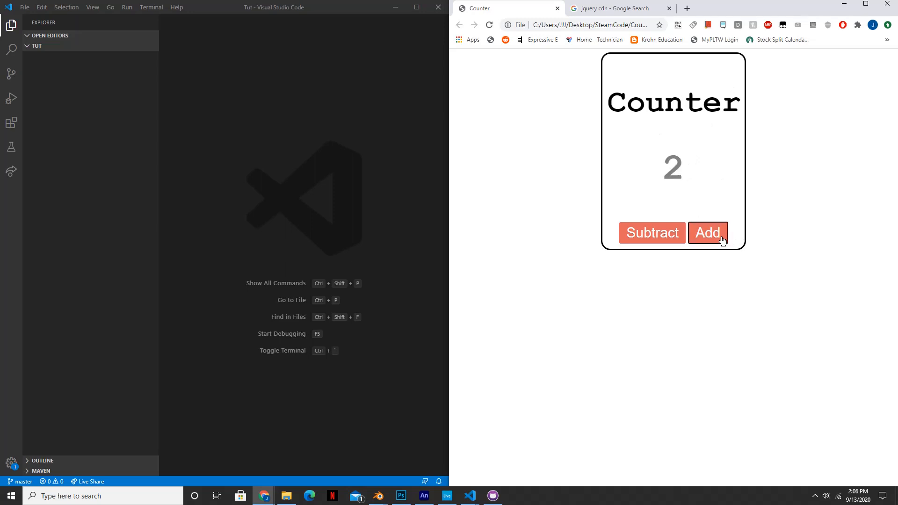
pyautogui.click(708, 233)
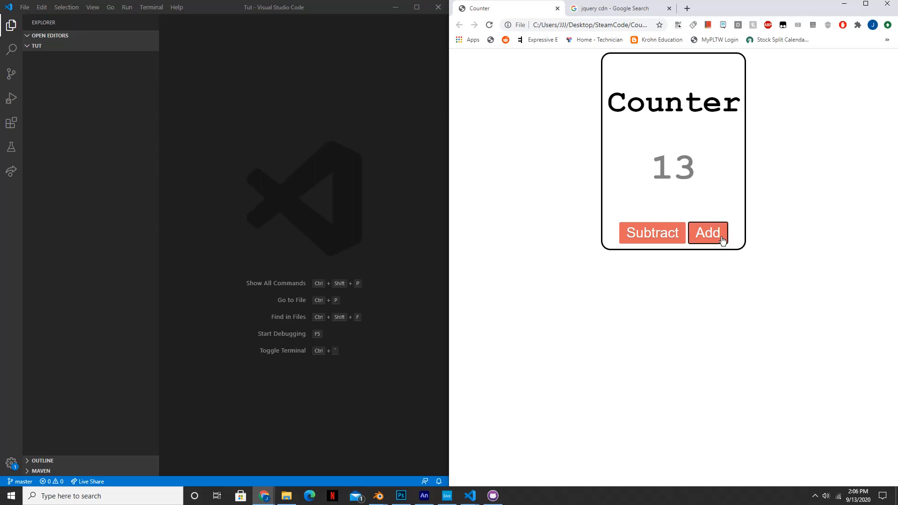
pyautogui.click(652, 233)
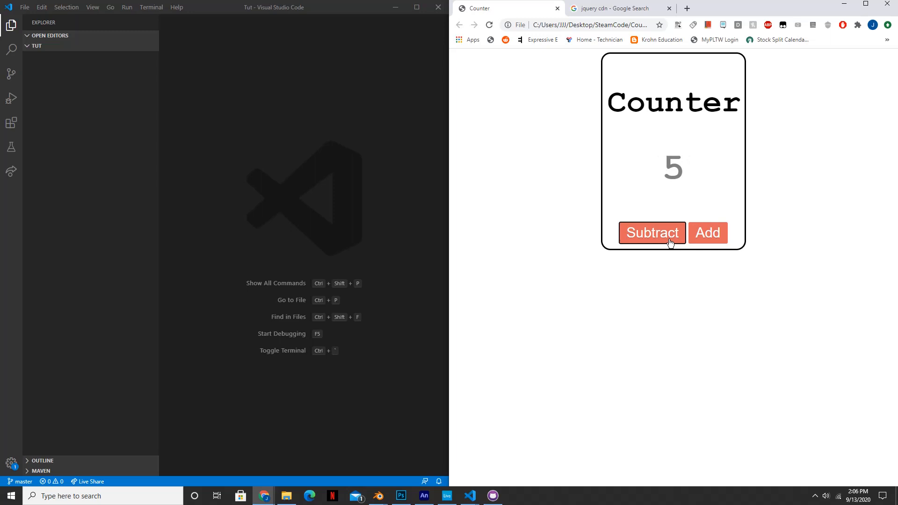
pyautogui.click(653, 233)
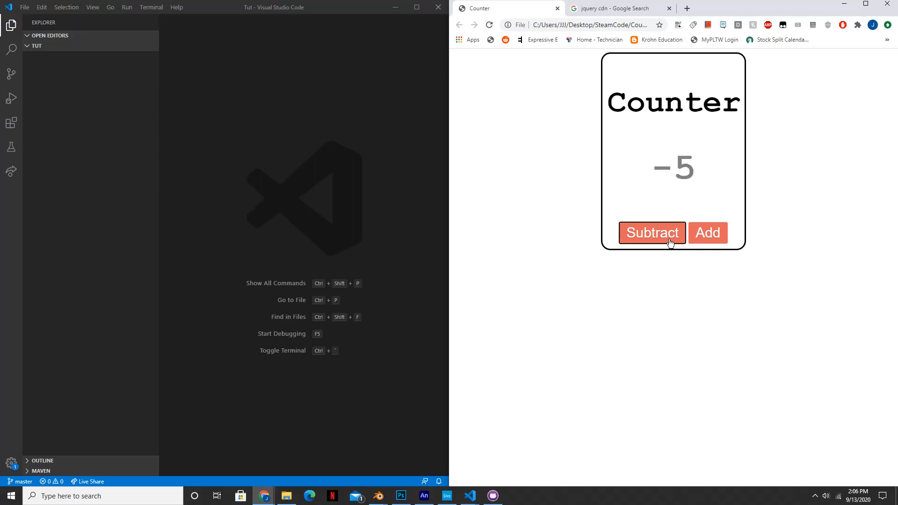
pyautogui.click(653, 233)
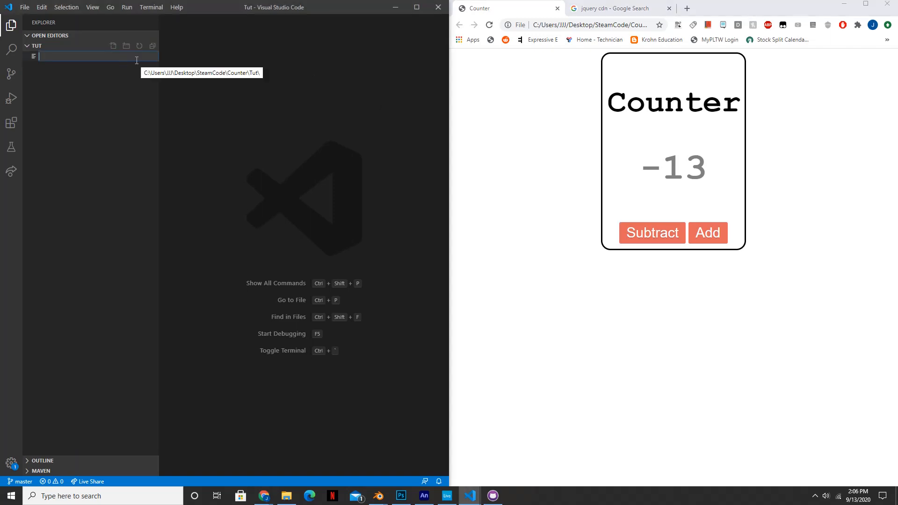
# Step: Create index.html, app.js and main.css in the Tut folder, then return to index.html
pyautogui.write('index.ht')
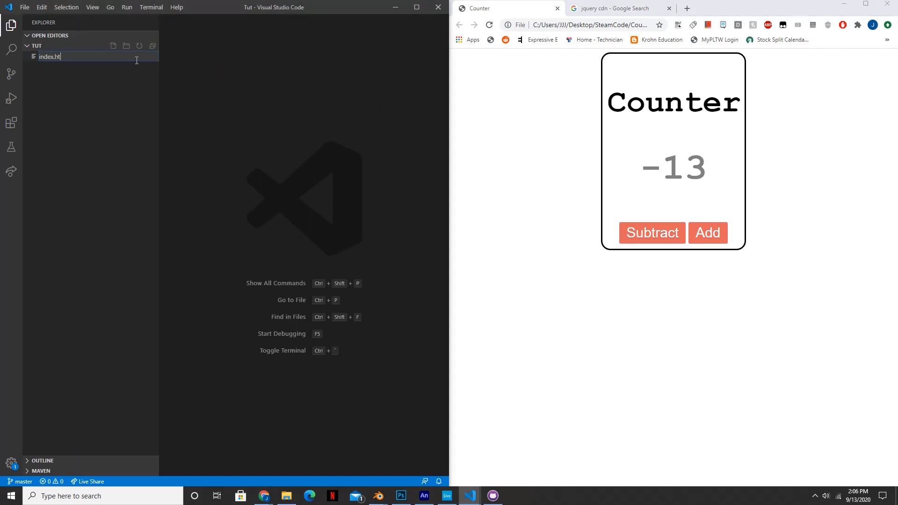
pyautogui.press('Enter')
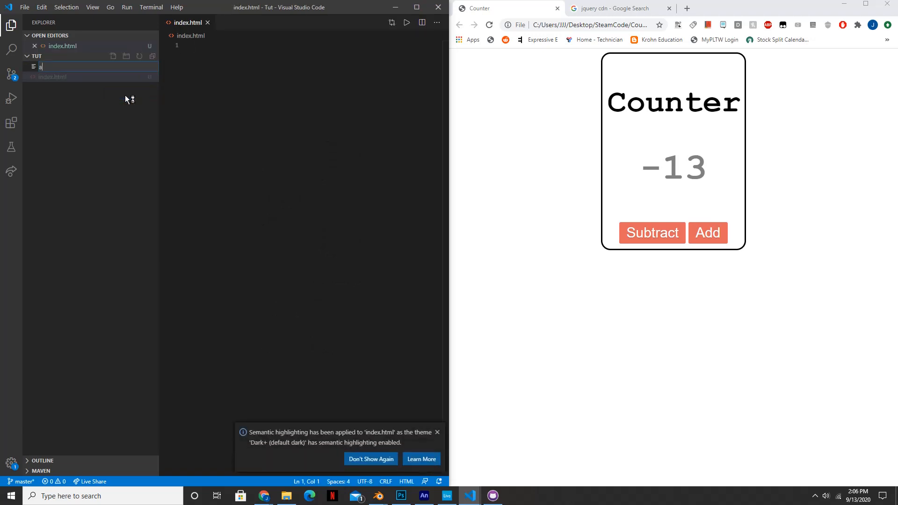
pyautogui.write('app.js')
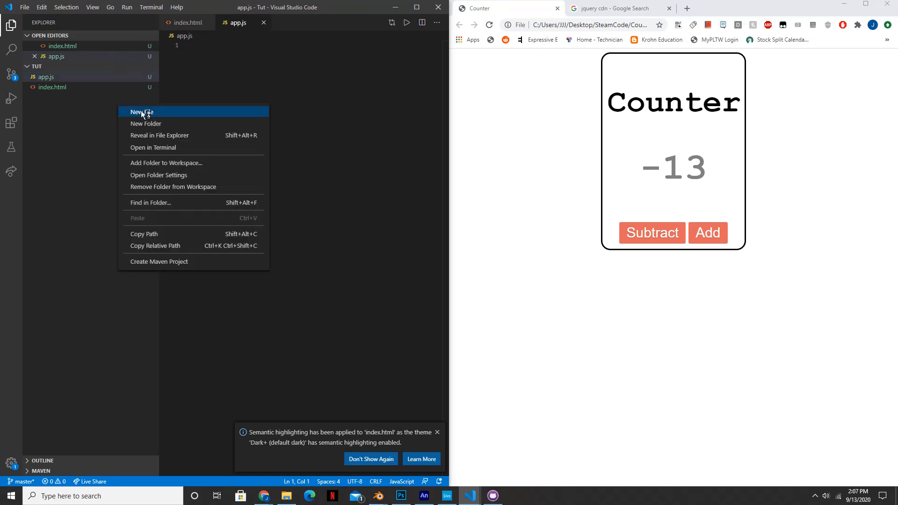
pyautogui.click(142, 112)
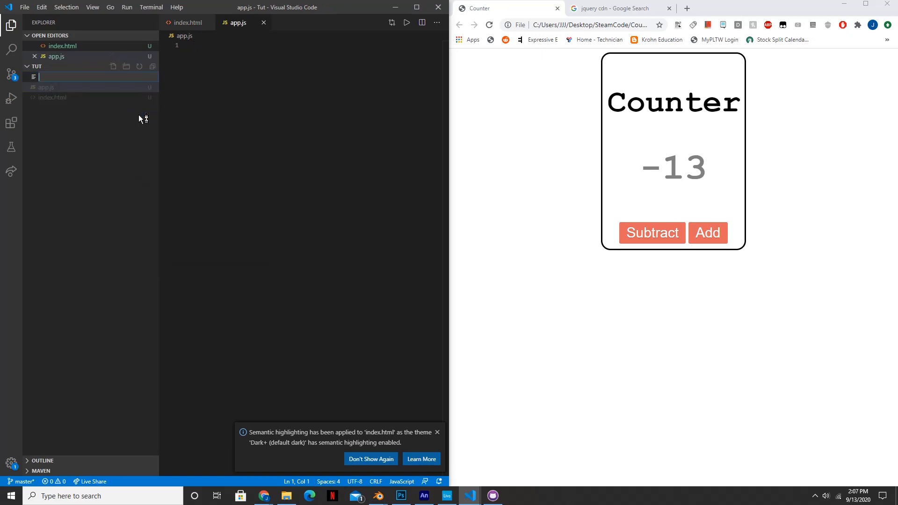
pyautogui.write('main.')
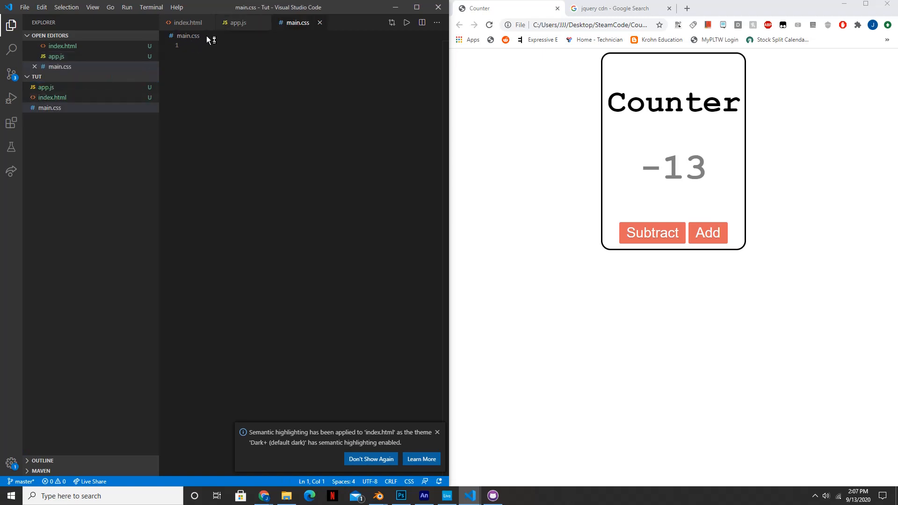
pyautogui.click(52, 97)
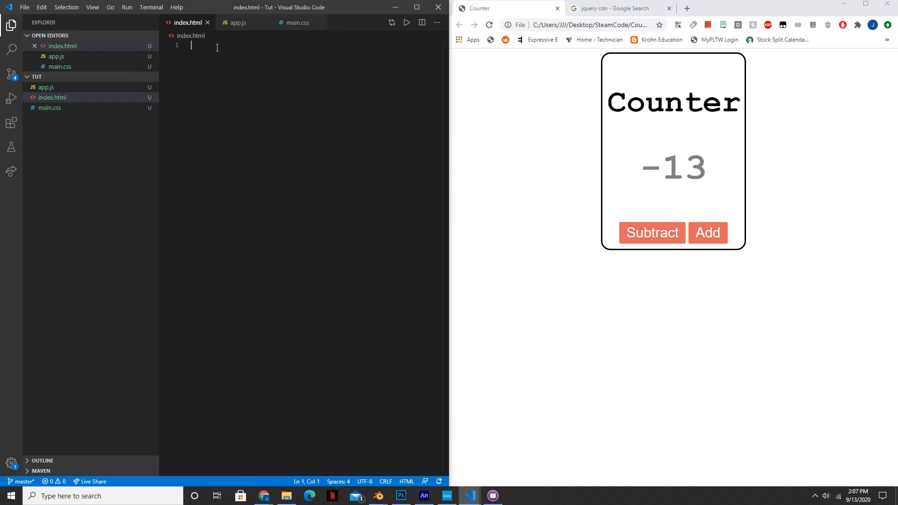
# Step: Type the <!DOCTYPE html> declaration and a head containing the title 'Counter'
pyautogui.write('<!DOCTYPE html>')
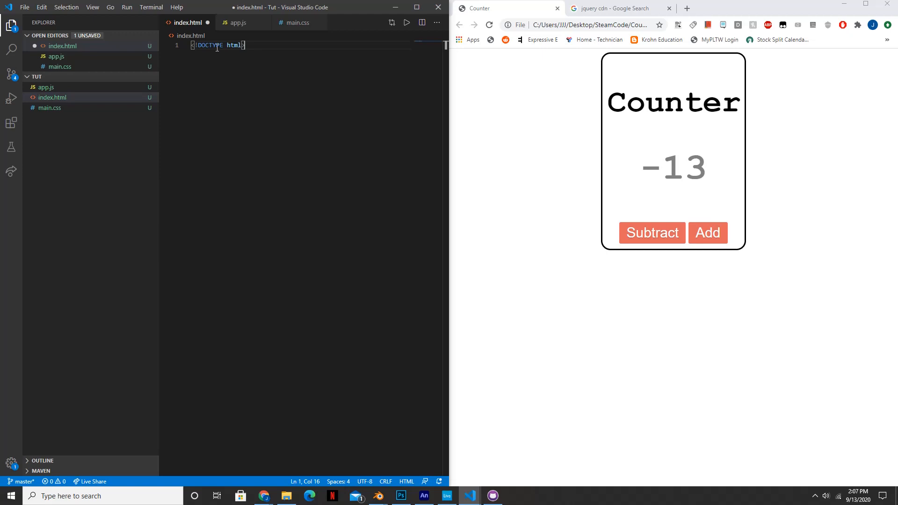
pyautogui.write('<hea')
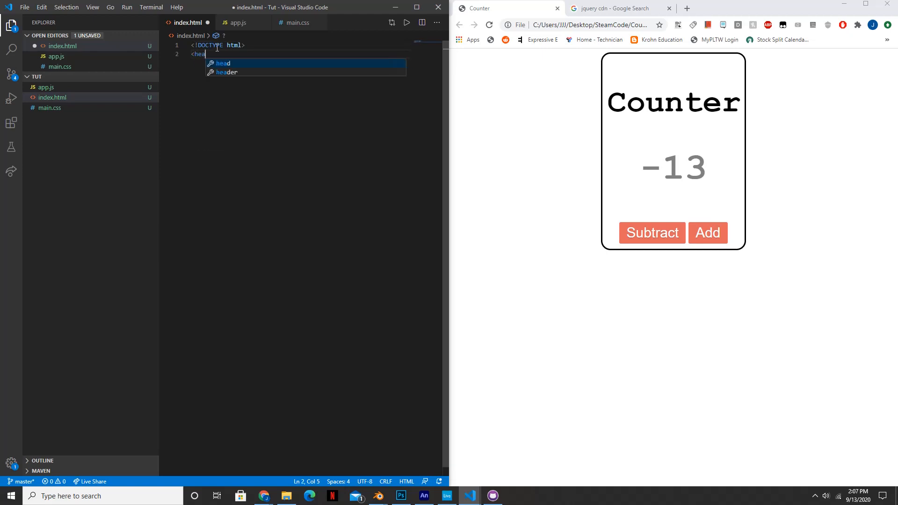
pyautogui.press('Enter')
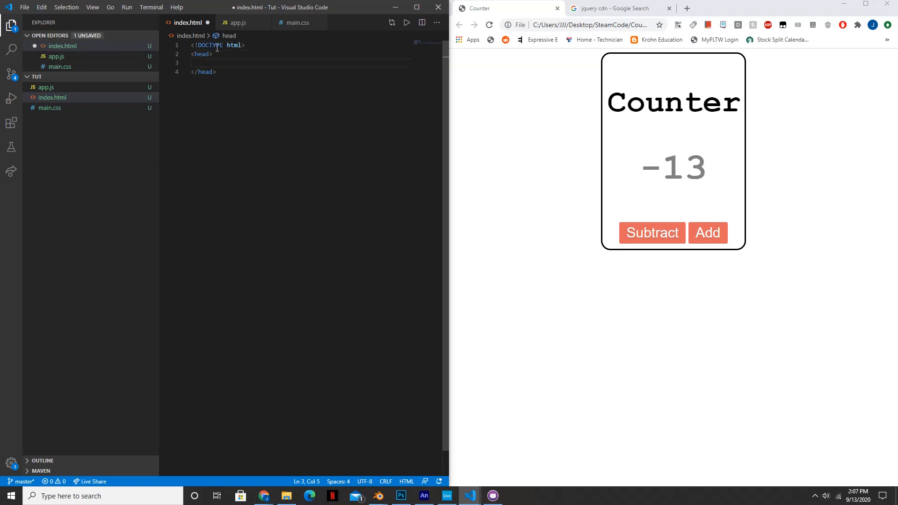
pyautogui.write('<')
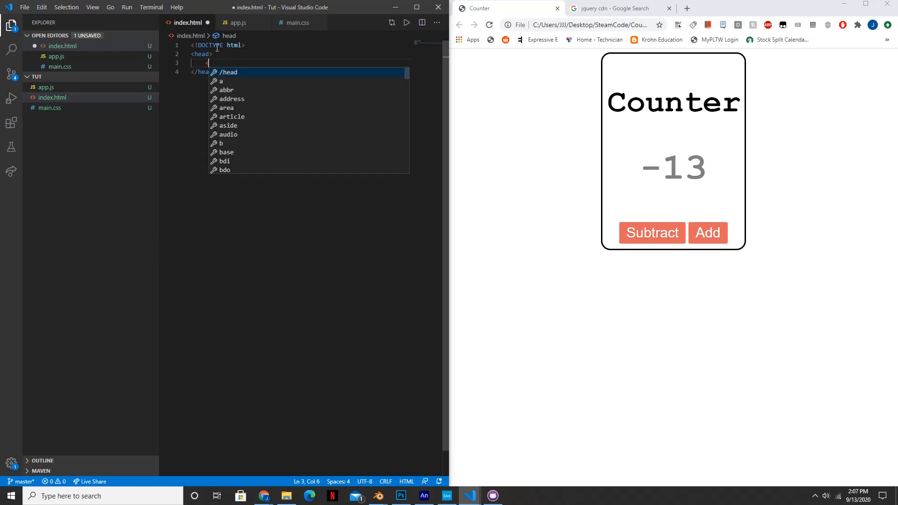
pyautogui.write('title>Counter</title>')
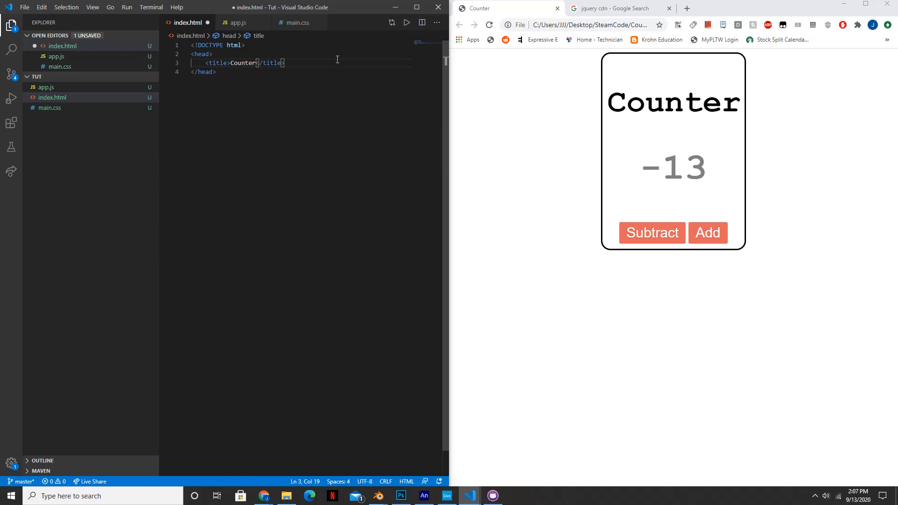
pyautogui.press('Enter')
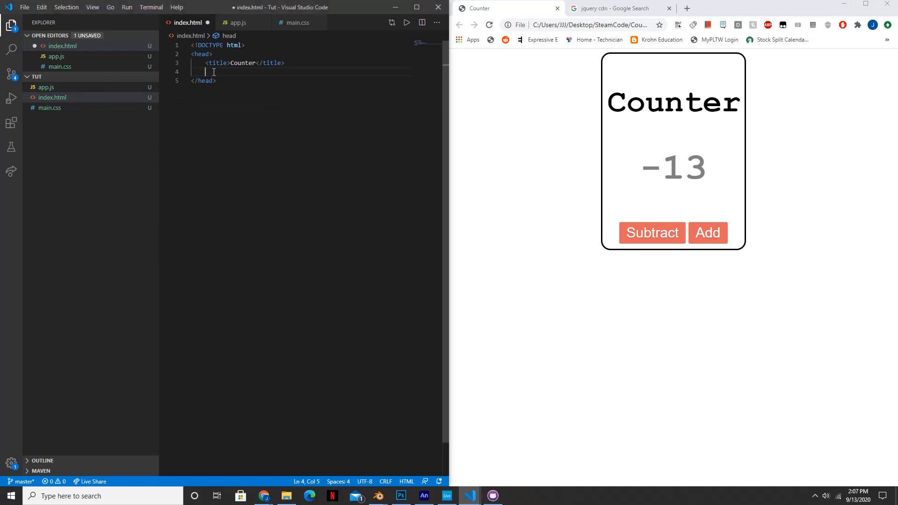
# Step: Add <link rel="stylesheet" href="main.css"> inside the head
pyautogui.write('<link')
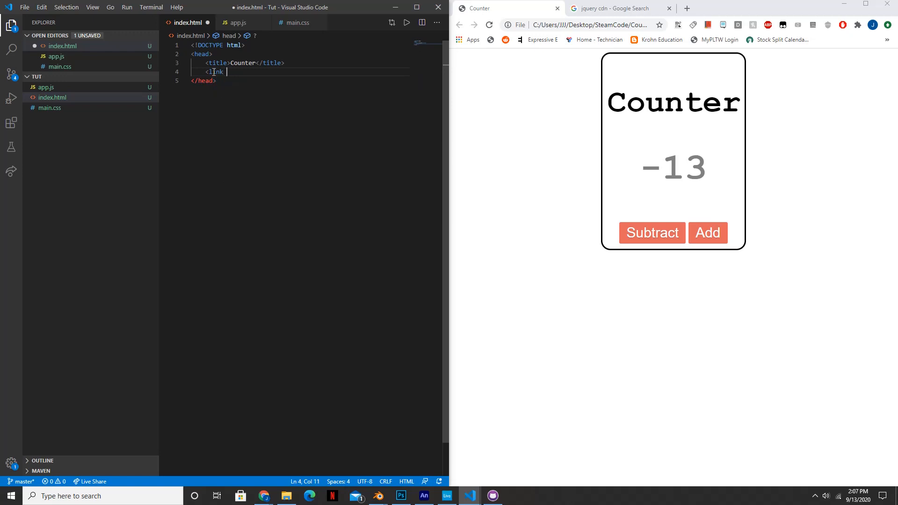
pyautogui.write('rel="s')
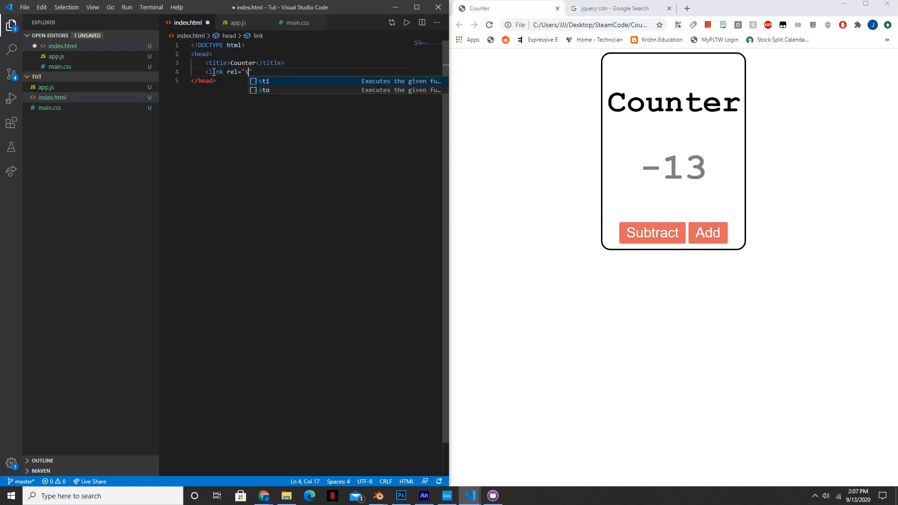
pyautogui.write('tylesheet')
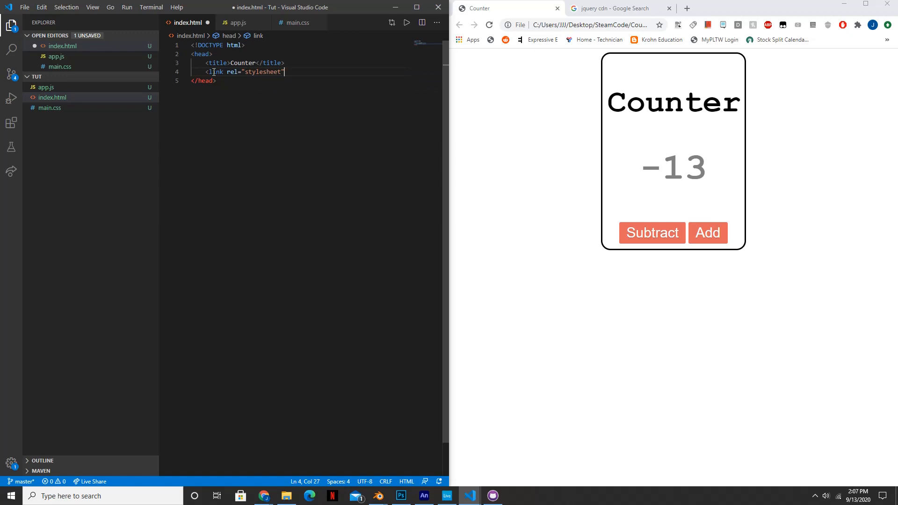
pyautogui.write('h')
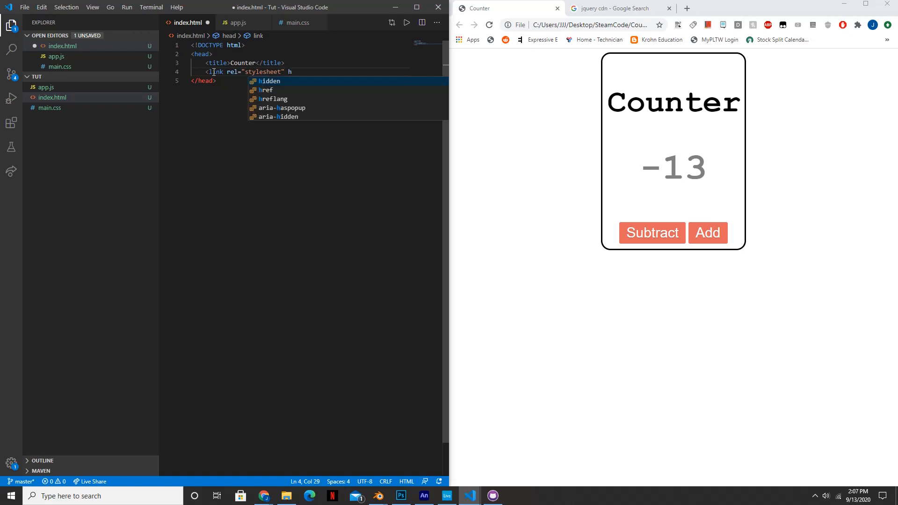
pyautogui.write('ref')
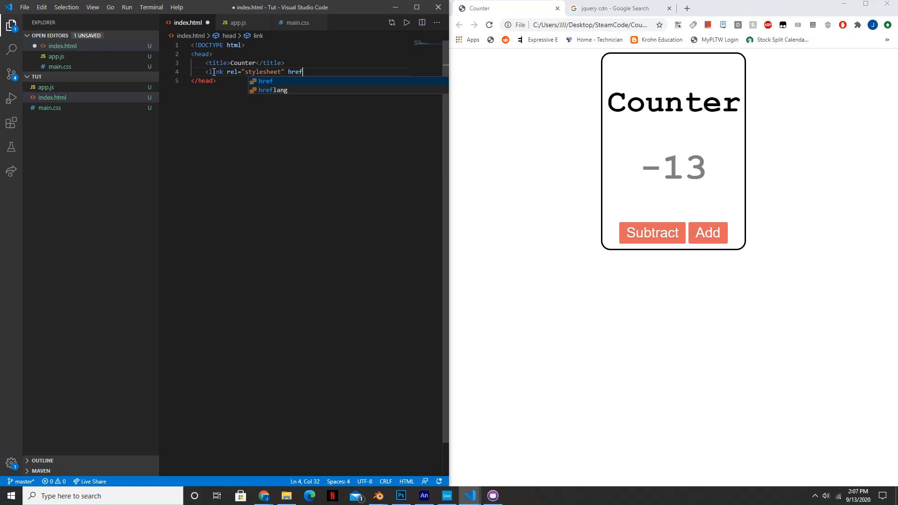
pyautogui.write('=""')
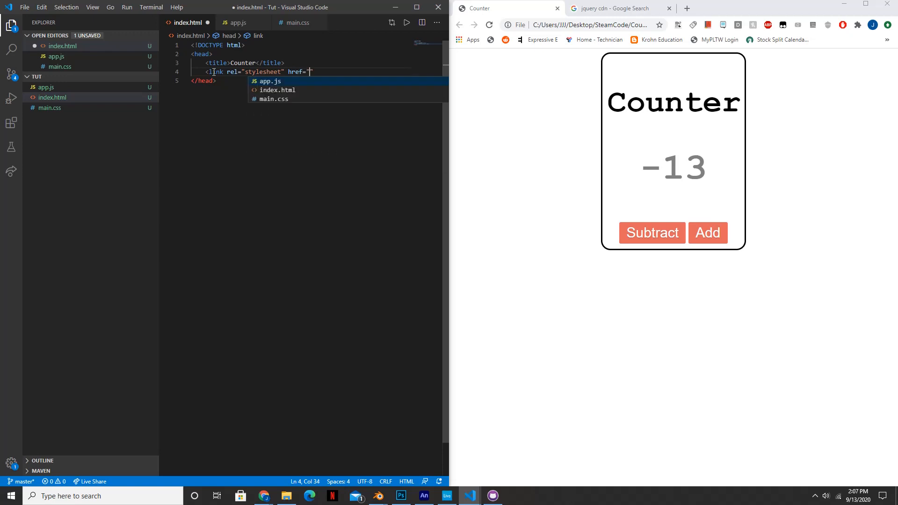
pyautogui.write('main.css')
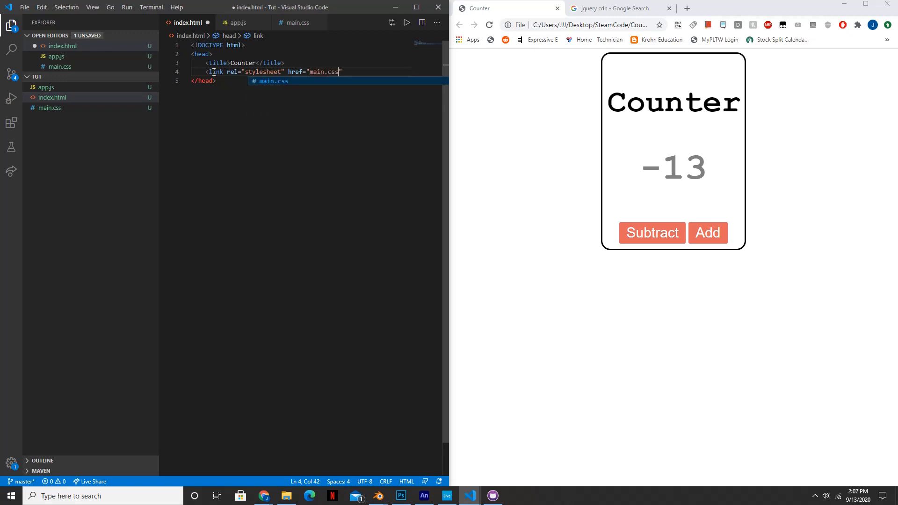
pyautogui.write('">')
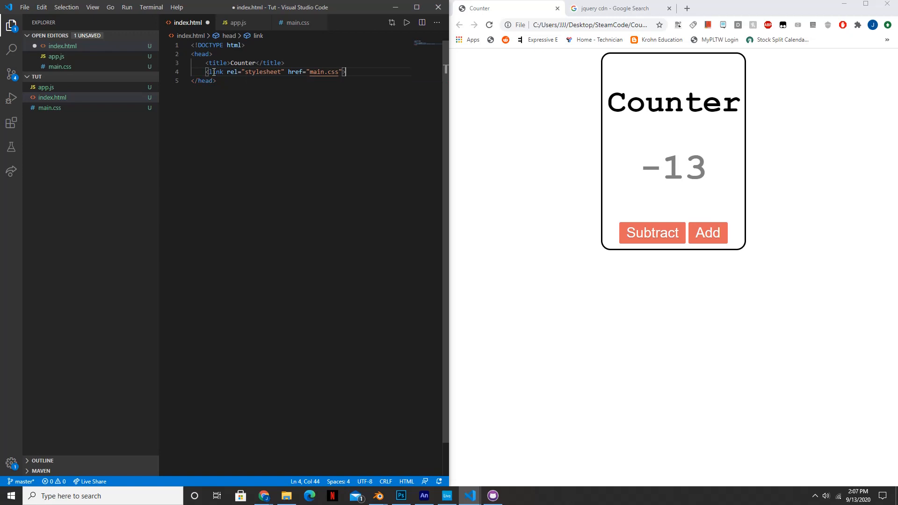
pyautogui.press('Enter')
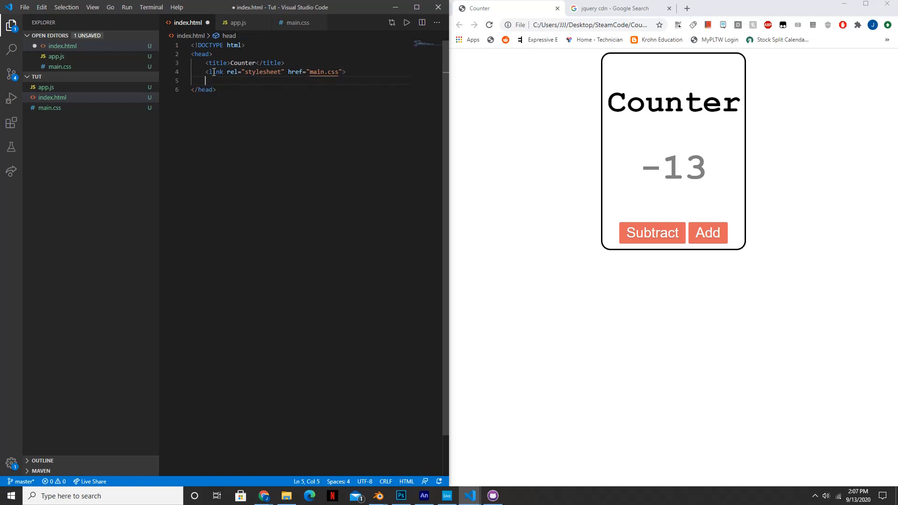
pyautogui.write('<')
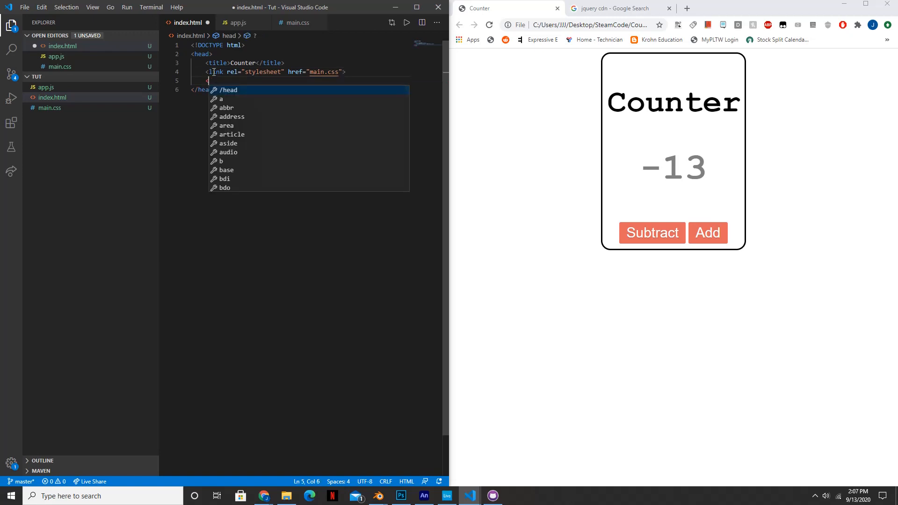
pyautogui.moveTo(339, 182)
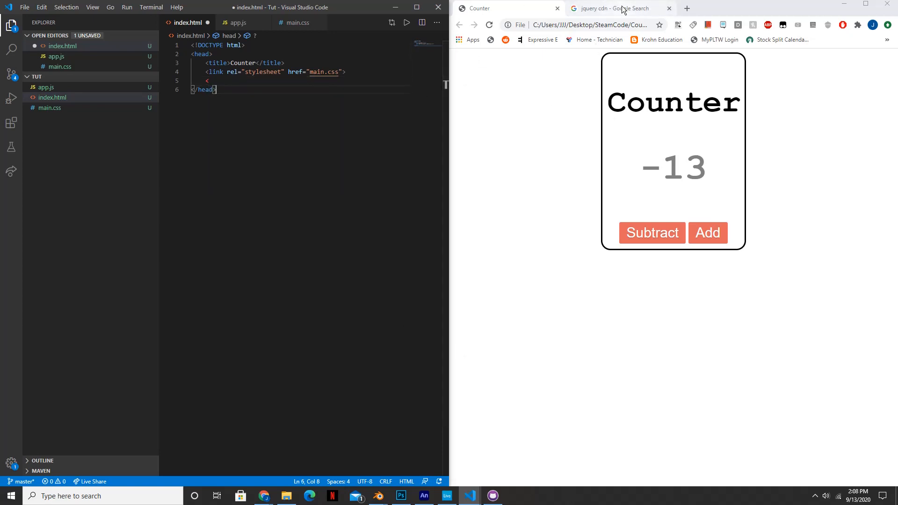
# Step: Open the W3Schools 'jQuery Get Started' result and scroll to the Google CDN snippet
pyautogui.click(620, 8)
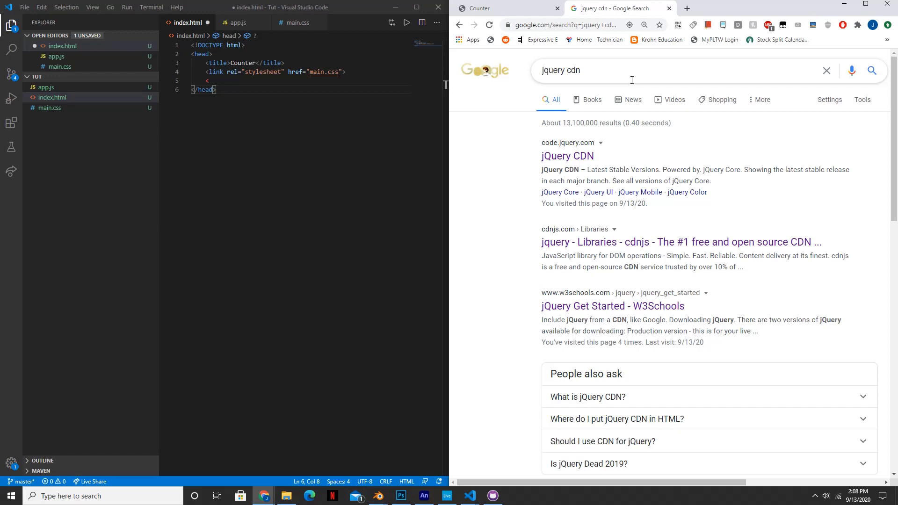
pyautogui.click(607, 306)
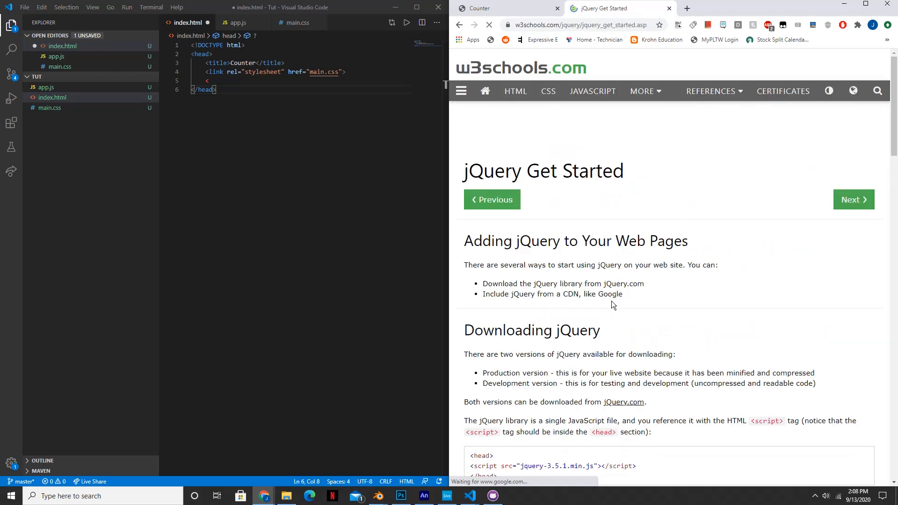
pyautogui.scroll(-3)
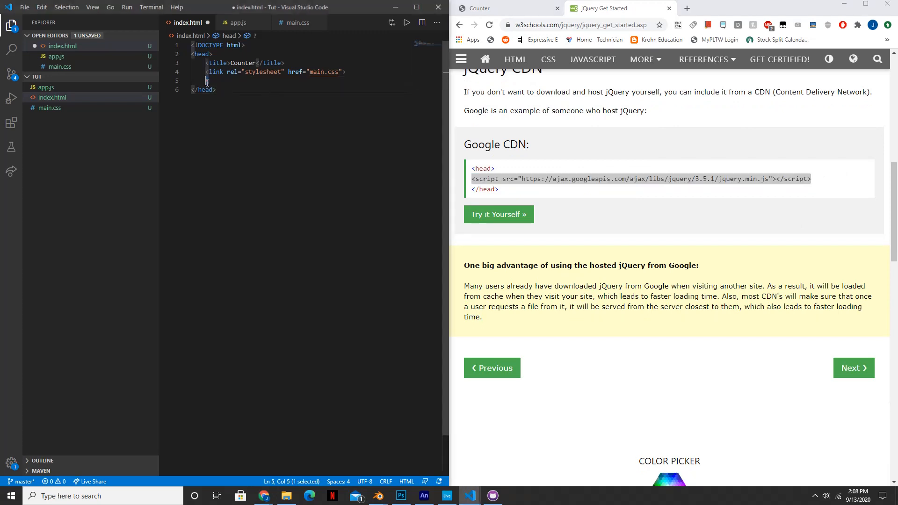
# Step: Add the Google CDN jQuery 3.5.1 script tag, then a script tag with src="app.js"
pyautogui.write('<script src="https://ajax.googleapis.com/ajax/libs/jquery/3.5.1/jquery.min.js"></script>')
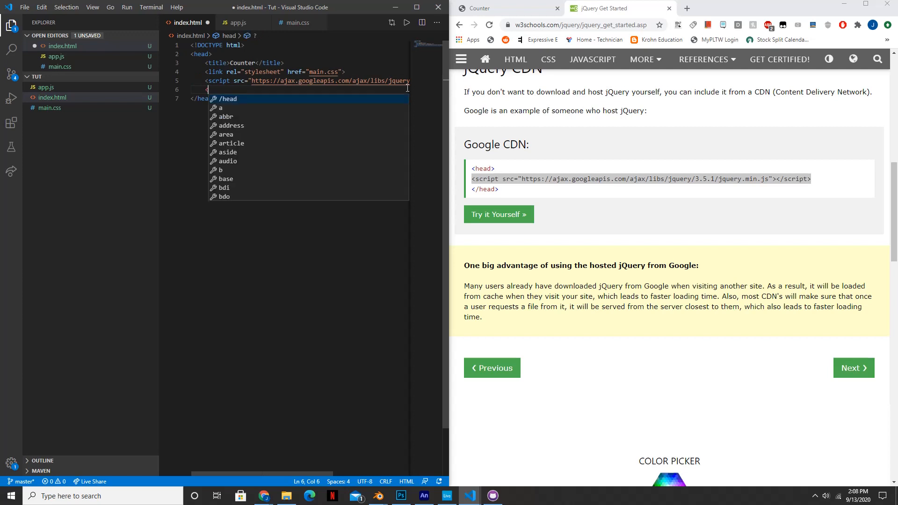
pyautogui.write('script')
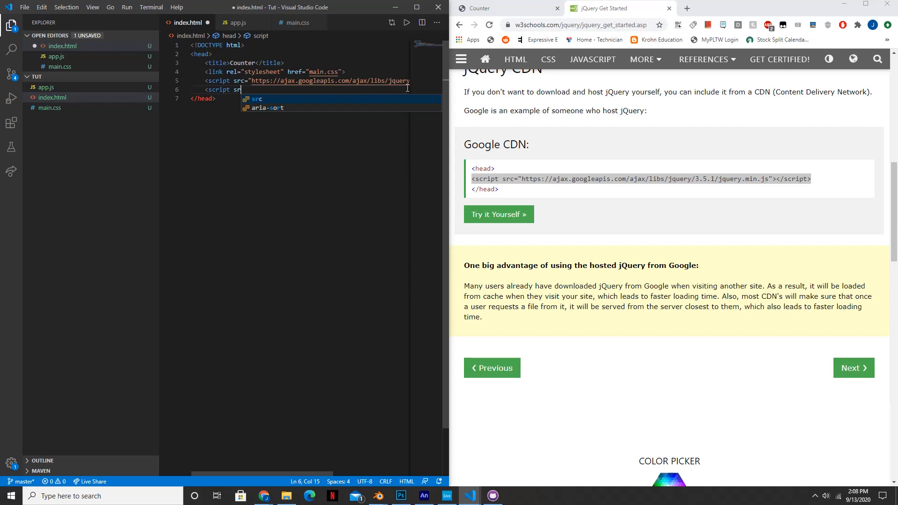
pyautogui.write('src=')
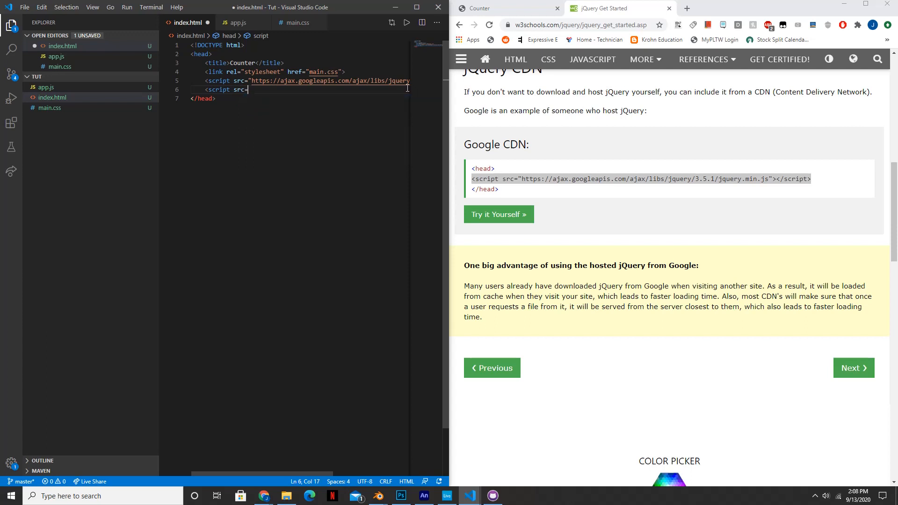
pyautogui.write('app.js">')
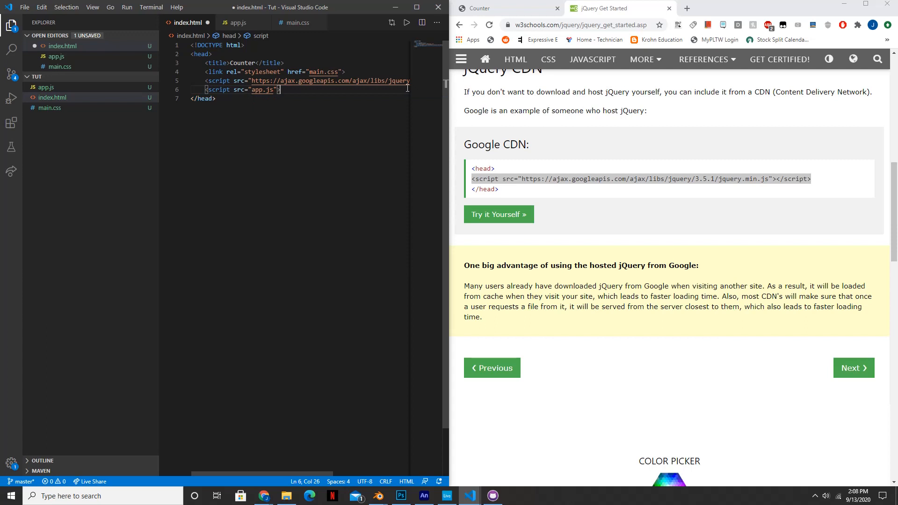
pyautogui.write('</script>')
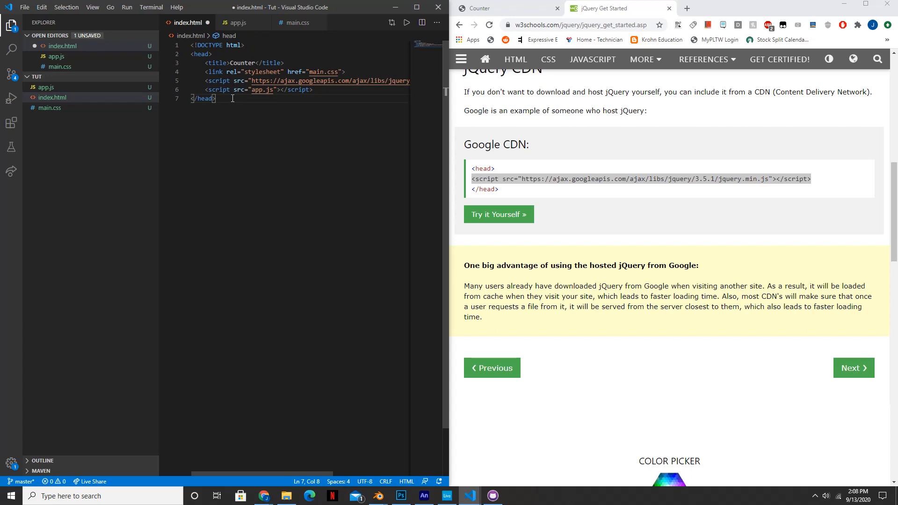
pyautogui.write('<')
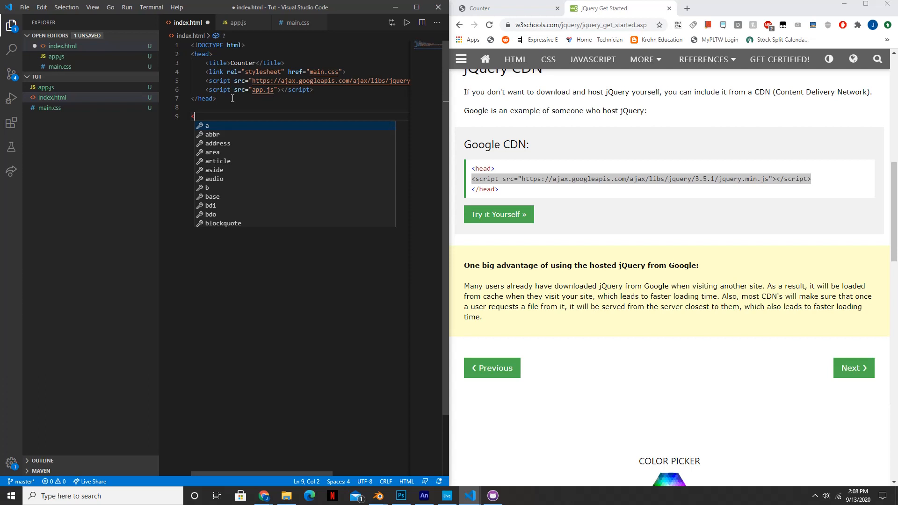
# Step: Add a body with a div of class 'container' holding an h2 'Counter' heading
pyautogui.write('<body')
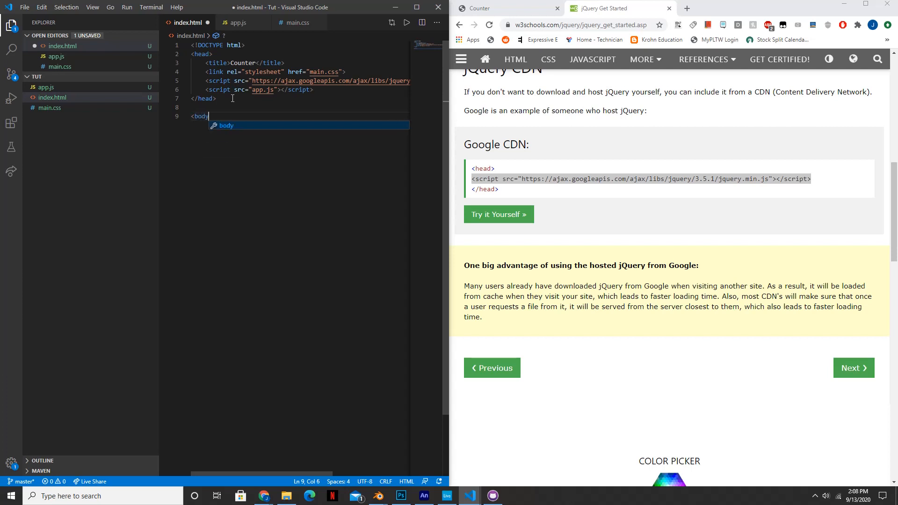
pyautogui.press('Enter')
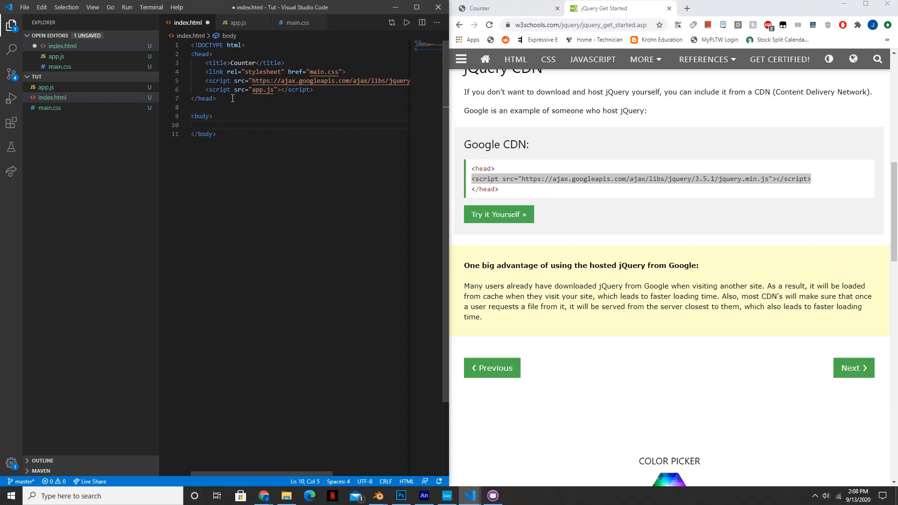
pyautogui.write('div')
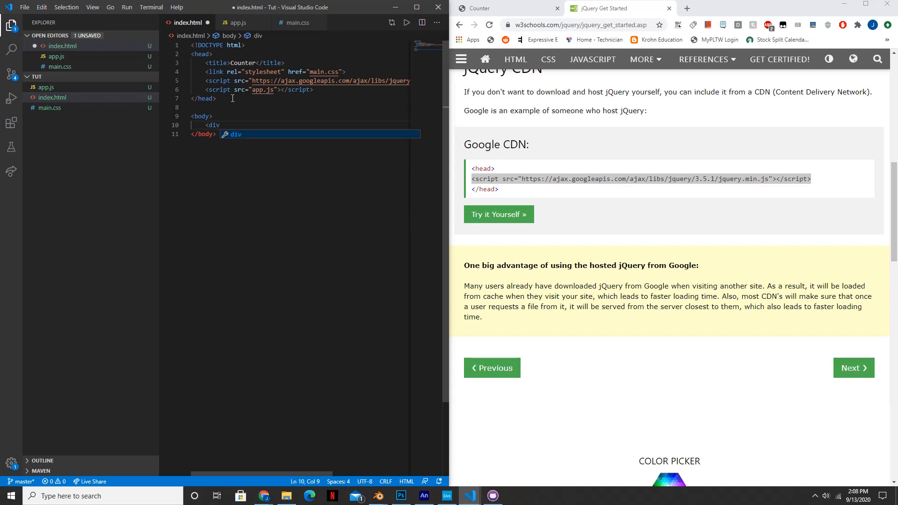
pyautogui.write('class')
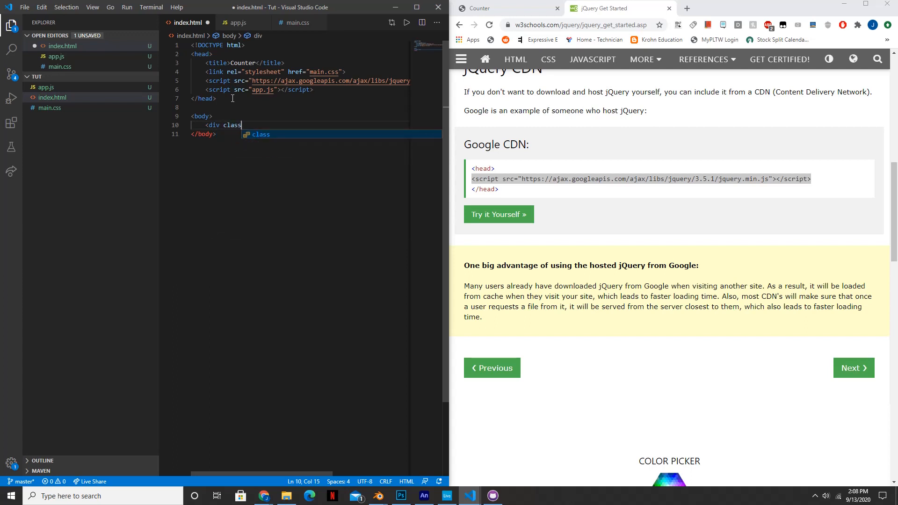
pyautogui.write('="con')
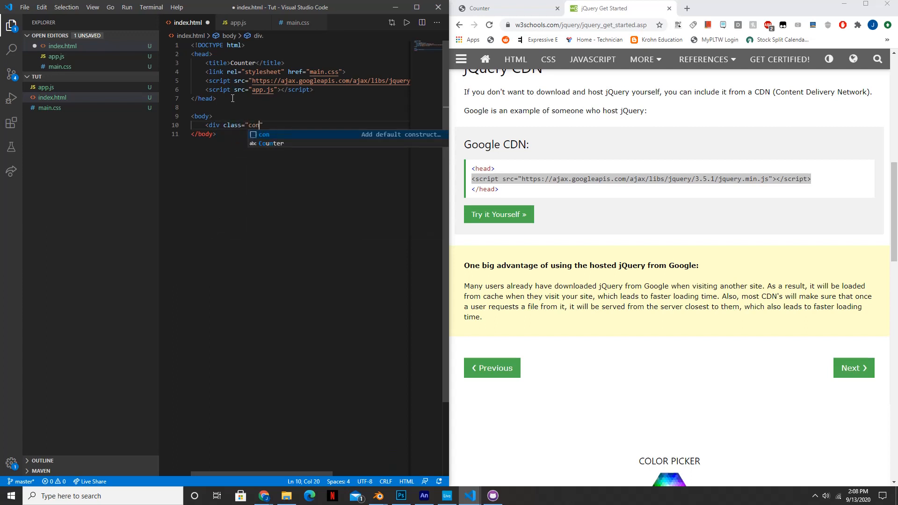
pyautogui.write('tainer')
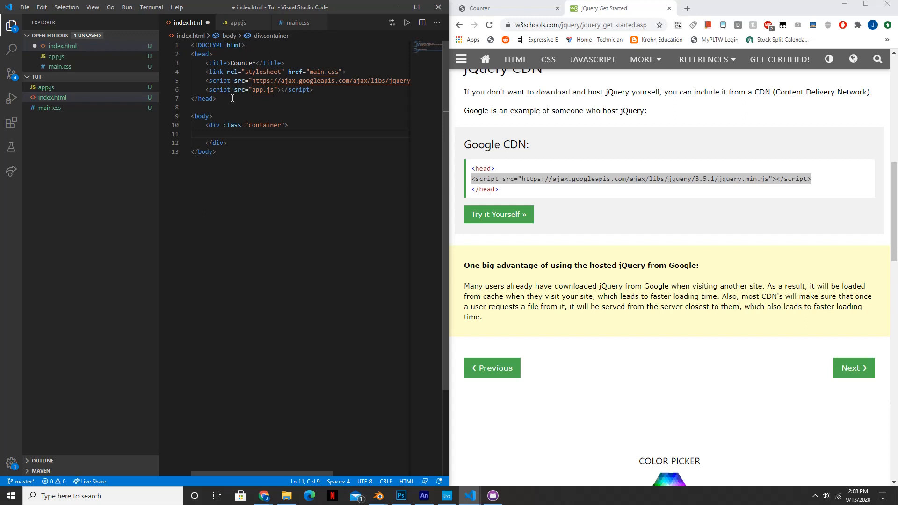
pyautogui.write('h2></h2>')
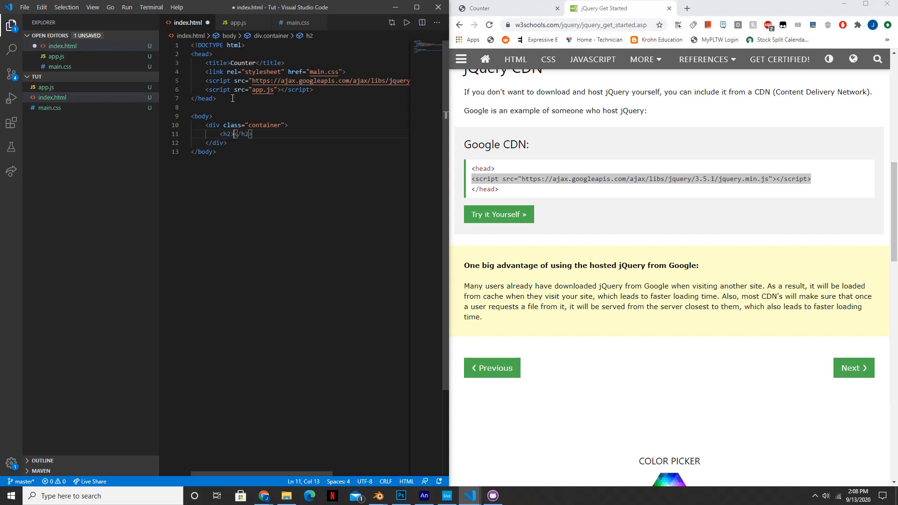
pyautogui.write('Counter')
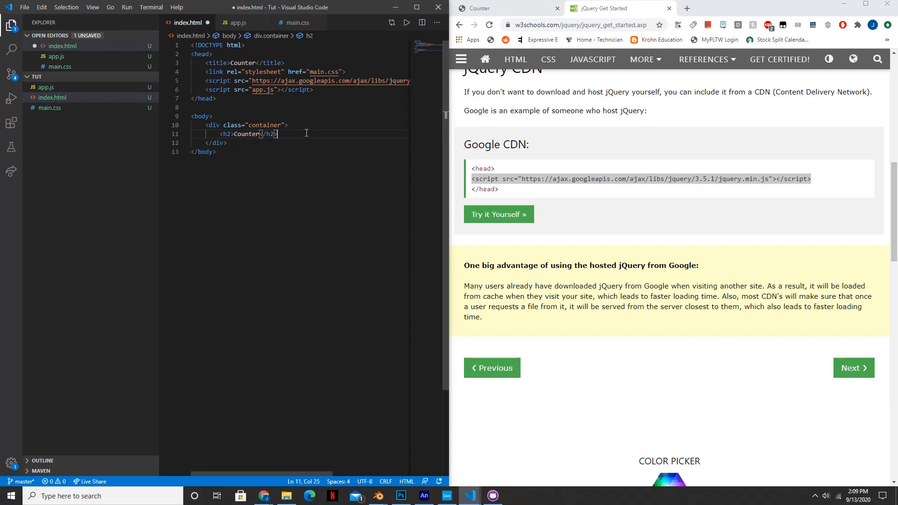
pyautogui.press('Enter')
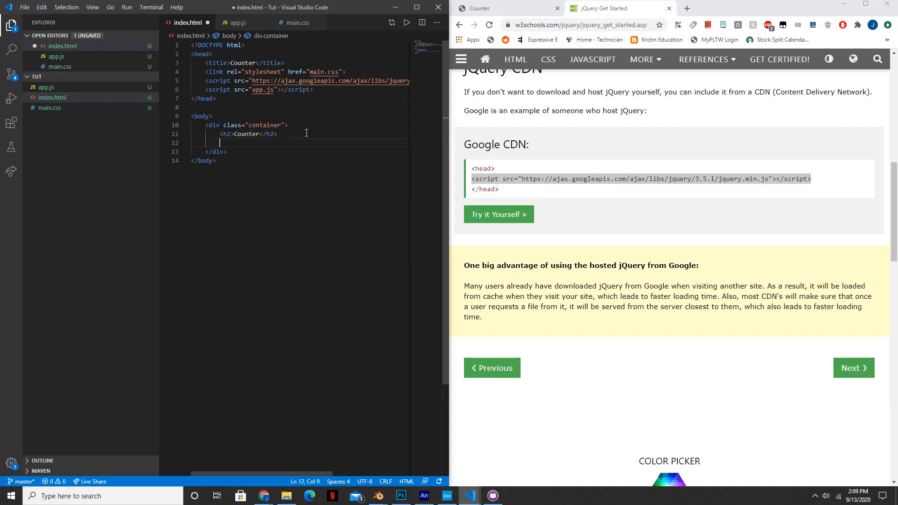
# Step: Add an h1 with id="number" showing 0
pyautogui.write('<h1')
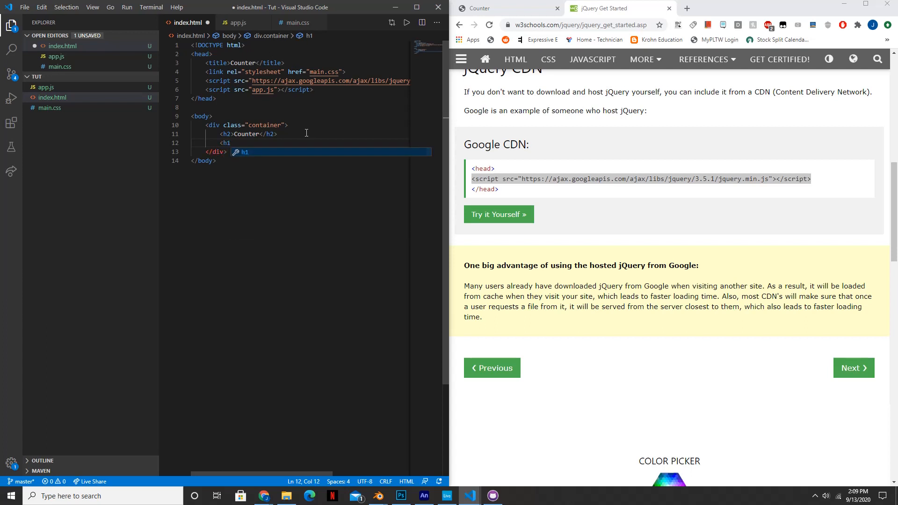
pyautogui.write('" "')
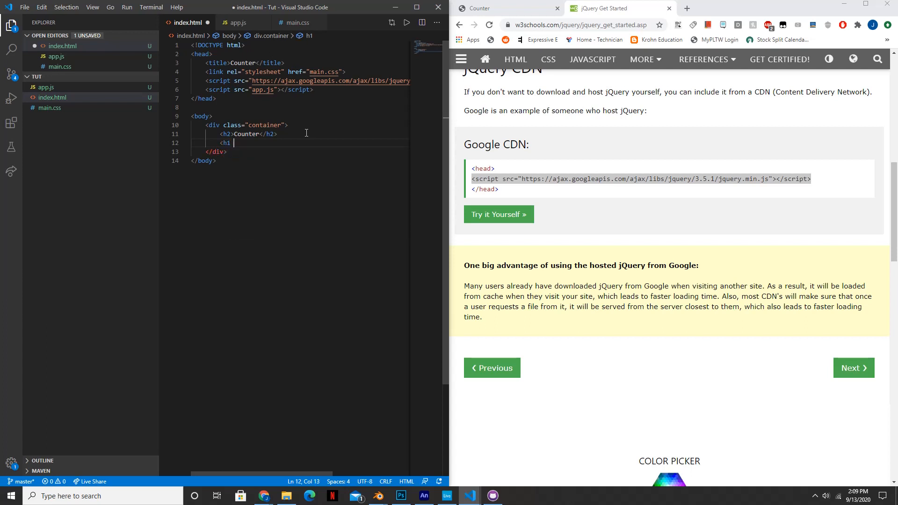
pyautogui.write('id=')
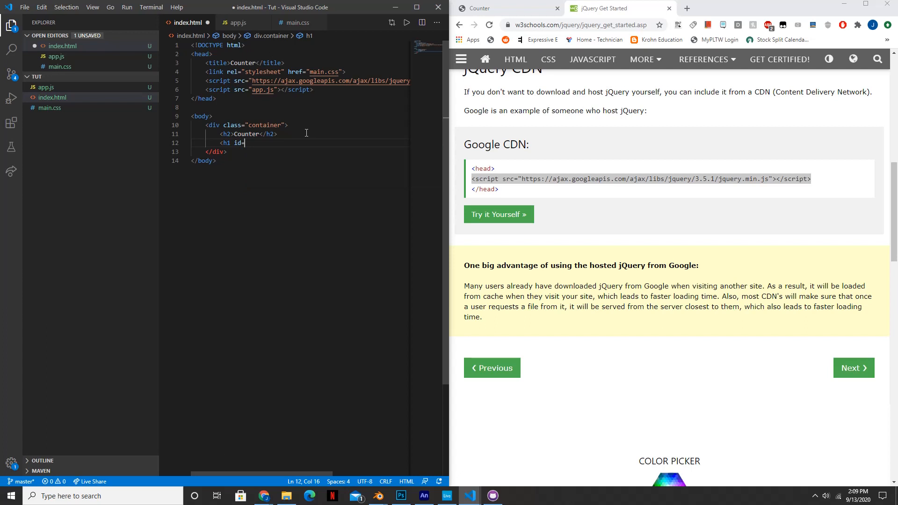
pyautogui.write('"number"')
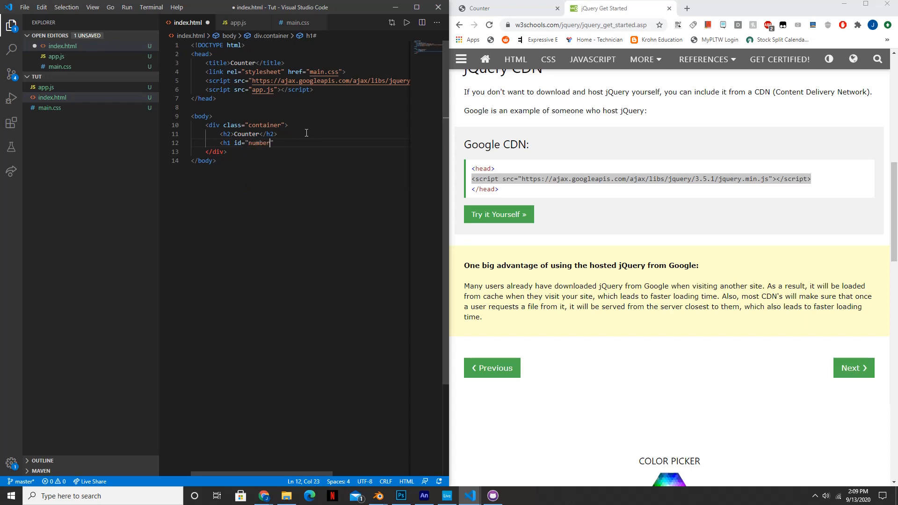
pyautogui.write('></h1>')
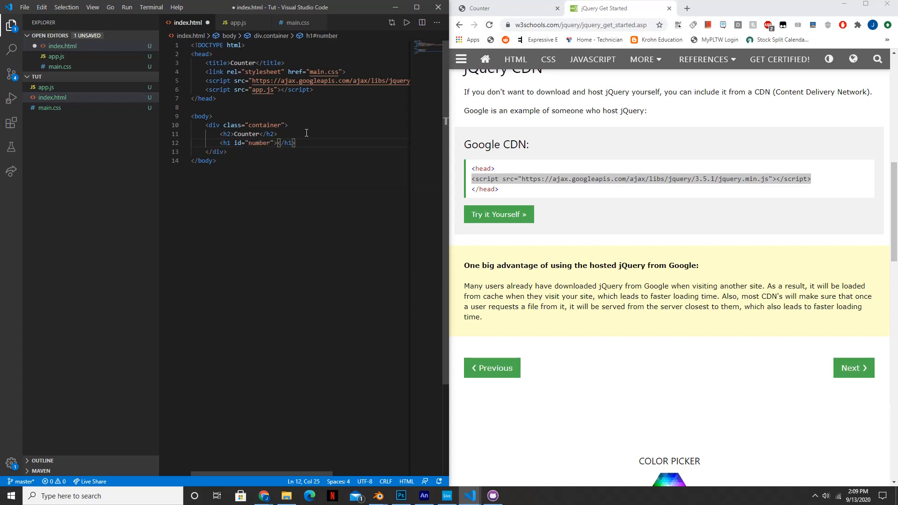
pyautogui.write('0')
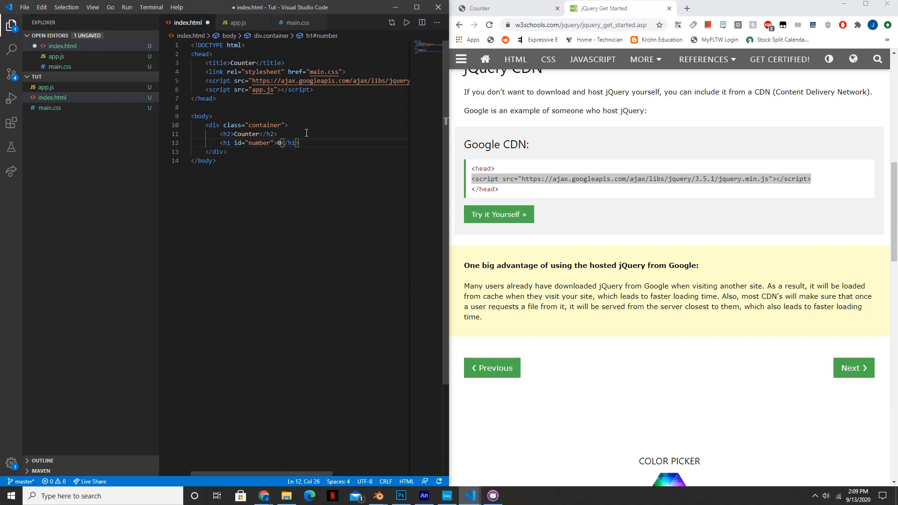
# Step: Add a 'Subtract' button and a duplicated 'Add' button below the number
pyautogui.click(300, 143)
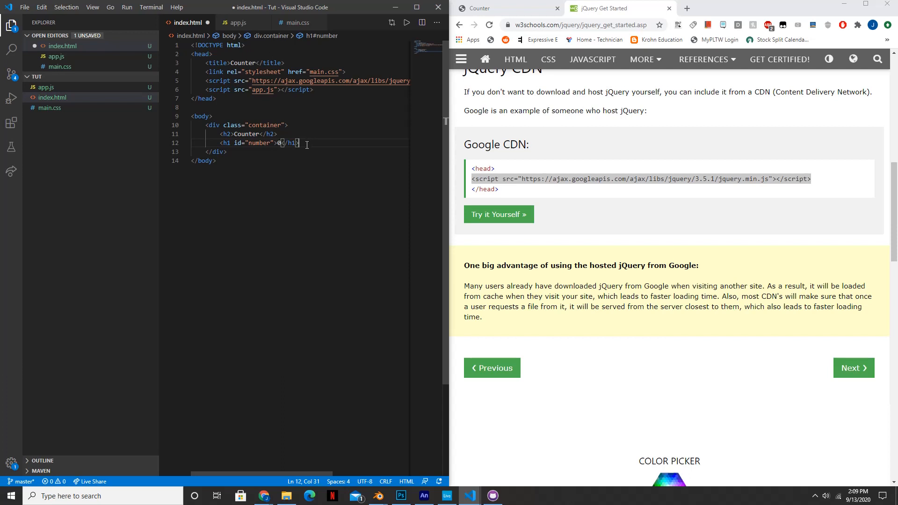
pyautogui.write('<')
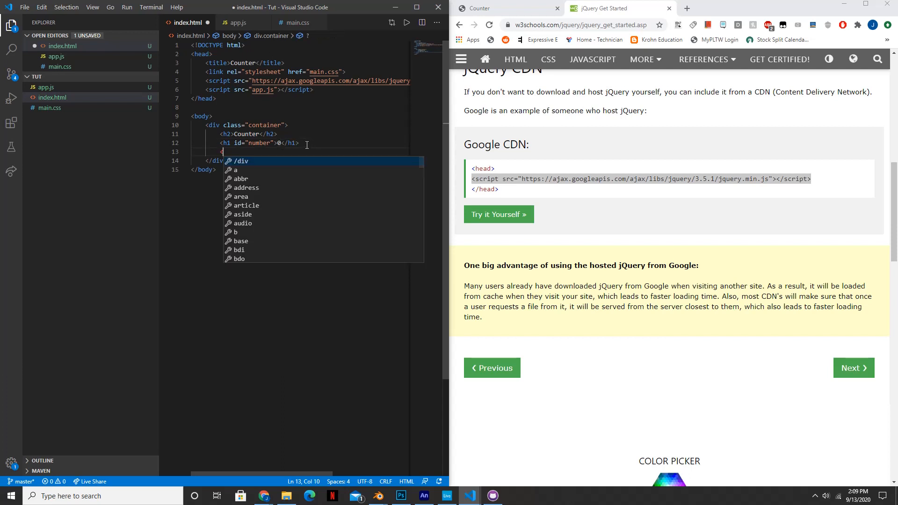
pyautogui.write('<button')
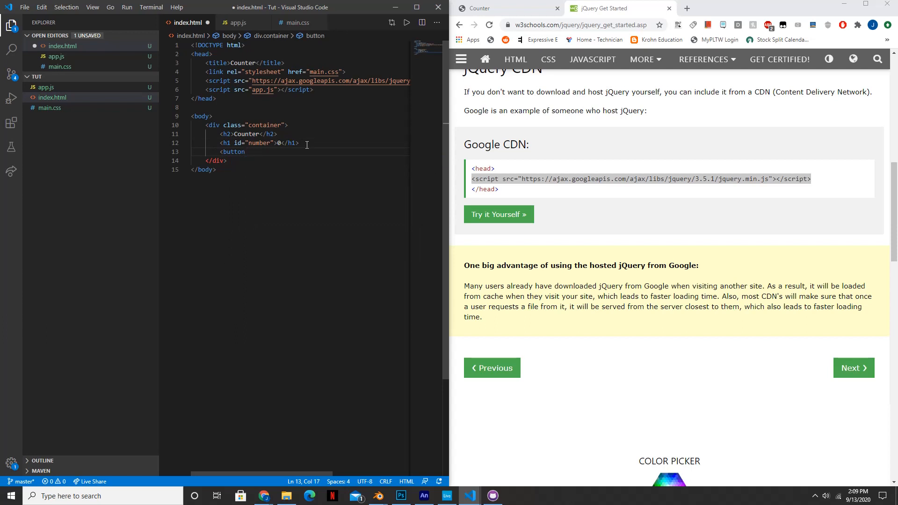
pyautogui.write('id"')
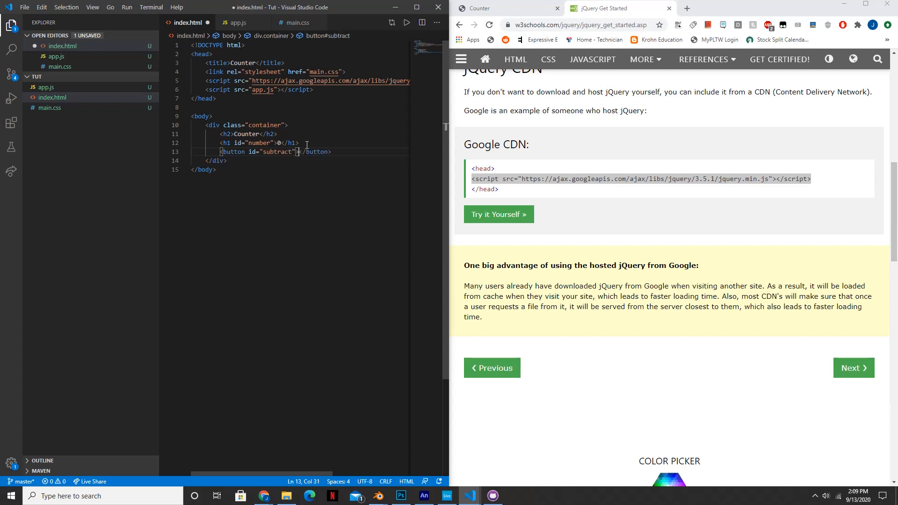
pyautogui.write('Sub')
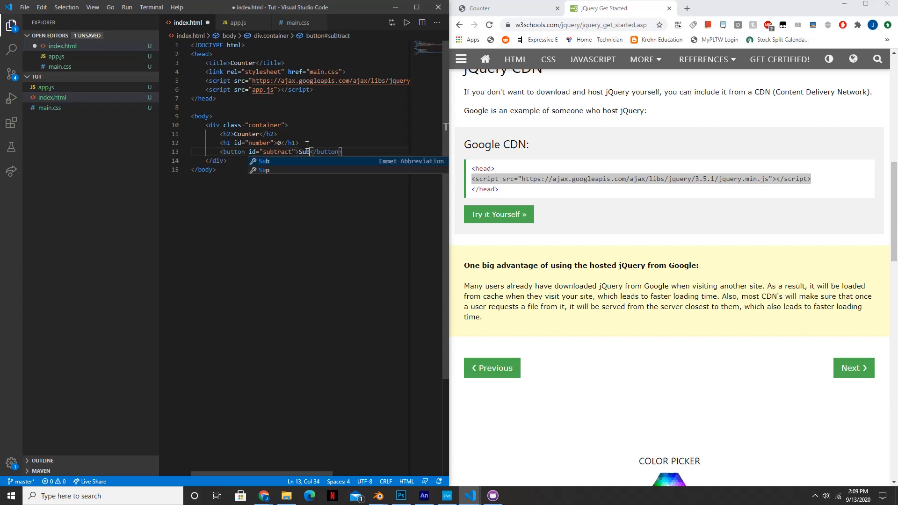
pyautogui.write('tract')
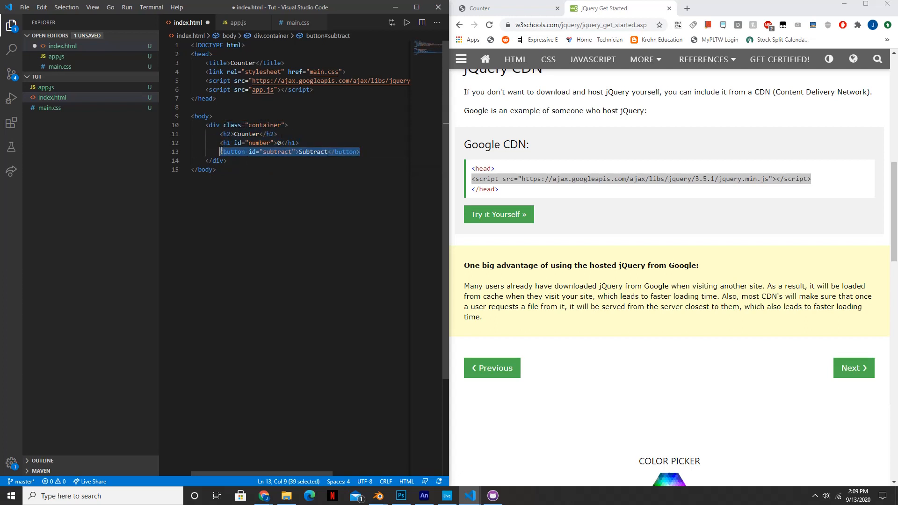
pyautogui.click(360, 151)
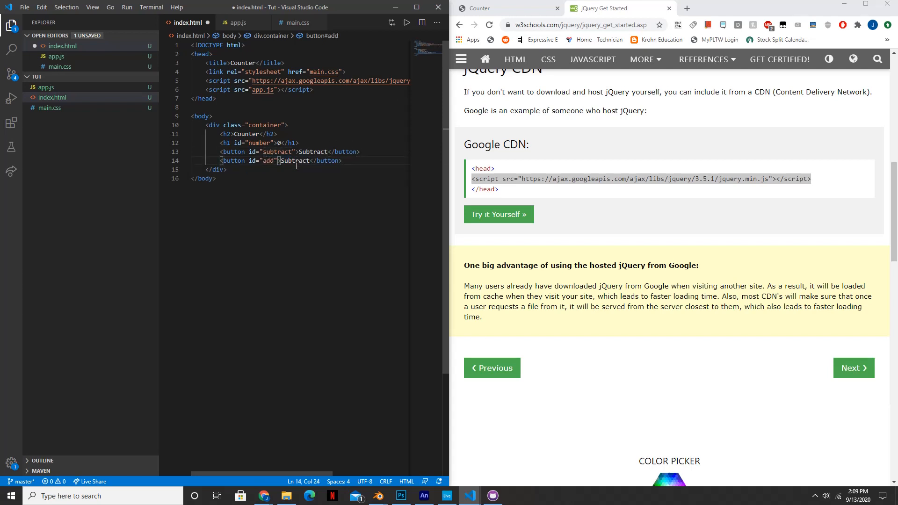
pyautogui.write('Add')
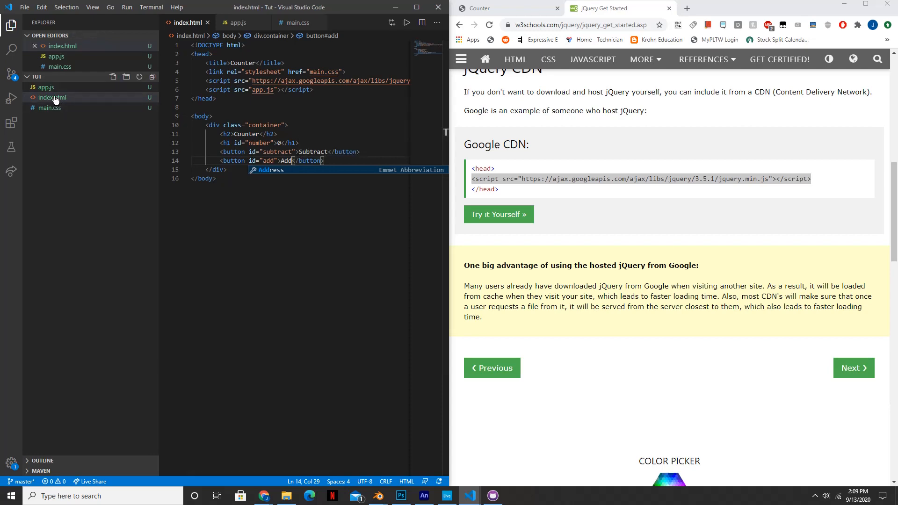
# Step: Select index.html in the Tut folder and close the File Explorer window
pyautogui.click(286, 496)
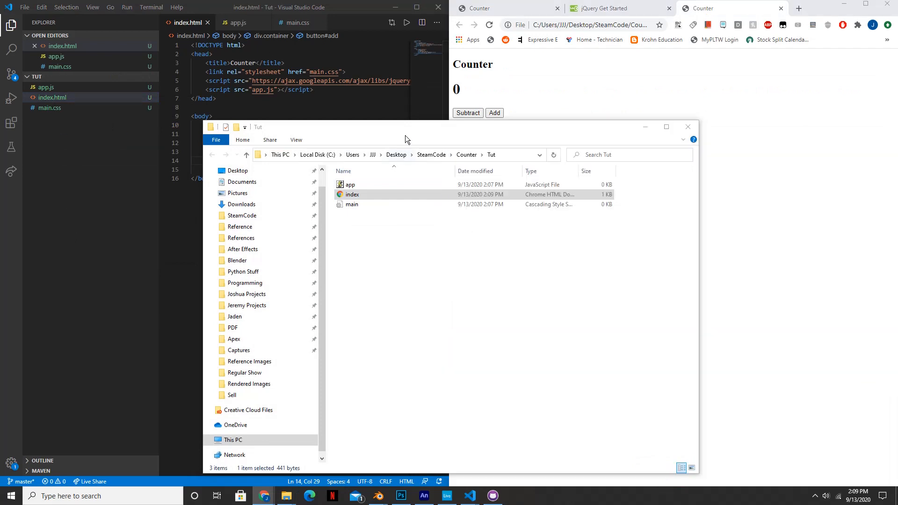
pyautogui.click(688, 126)
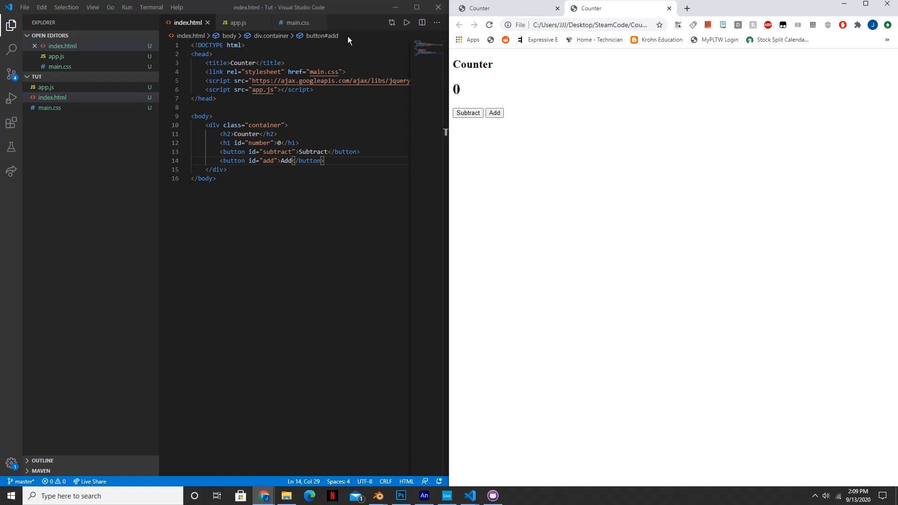
pyautogui.moveTo(63, 111)
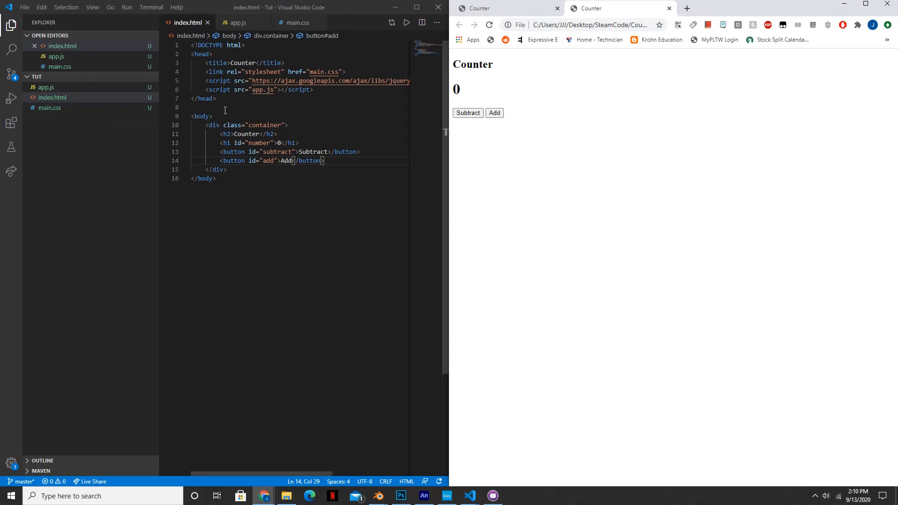
# Step: In main.css, write .container with margin auto, width 30% and a 3px solid black border
pyautogui.click(50, 107)
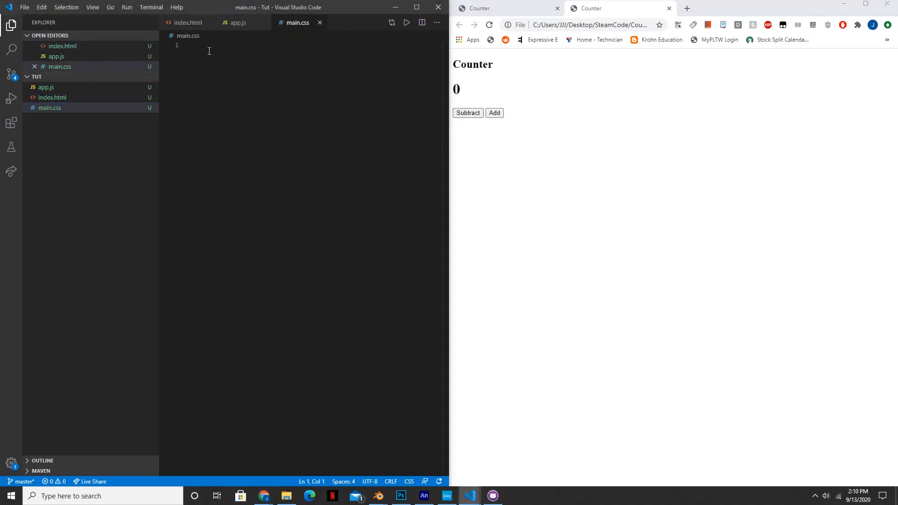
pyautogui.write('.c')
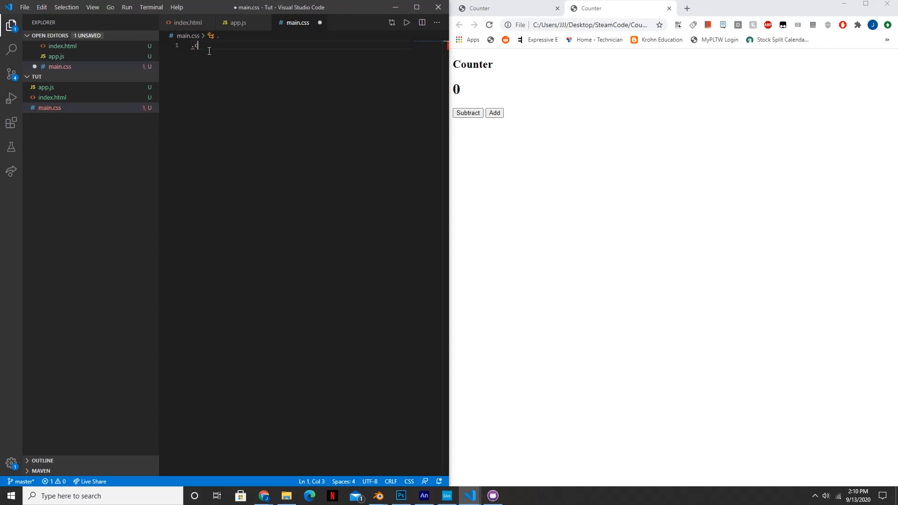
pyautogui.write('.container')
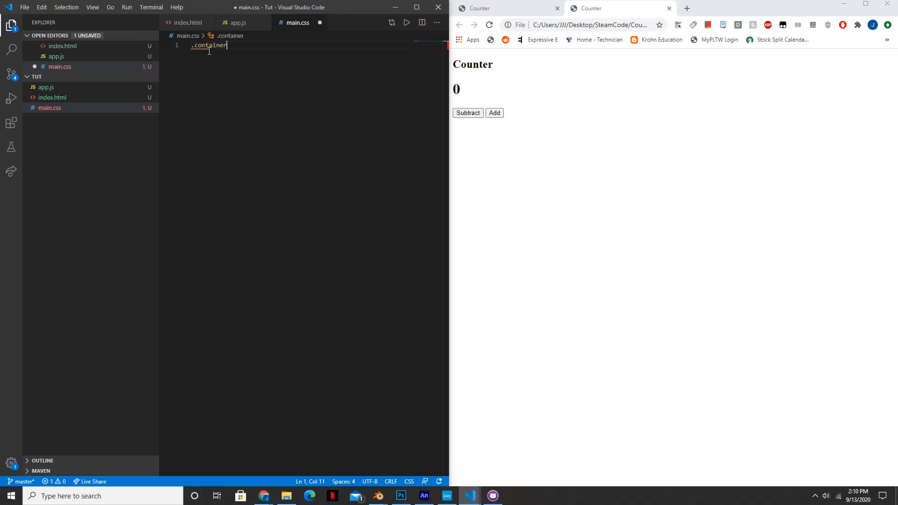
pyautogui.write('{')
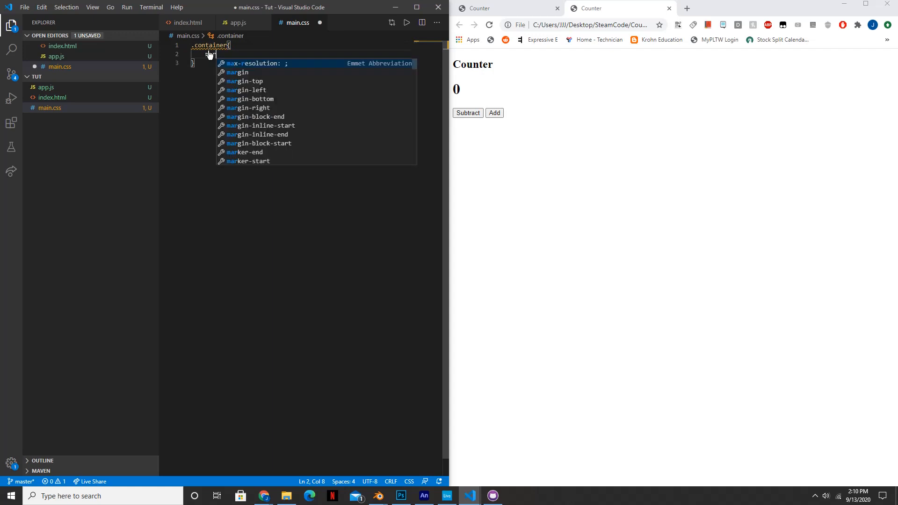
pyautogui.write('margin: auto;')
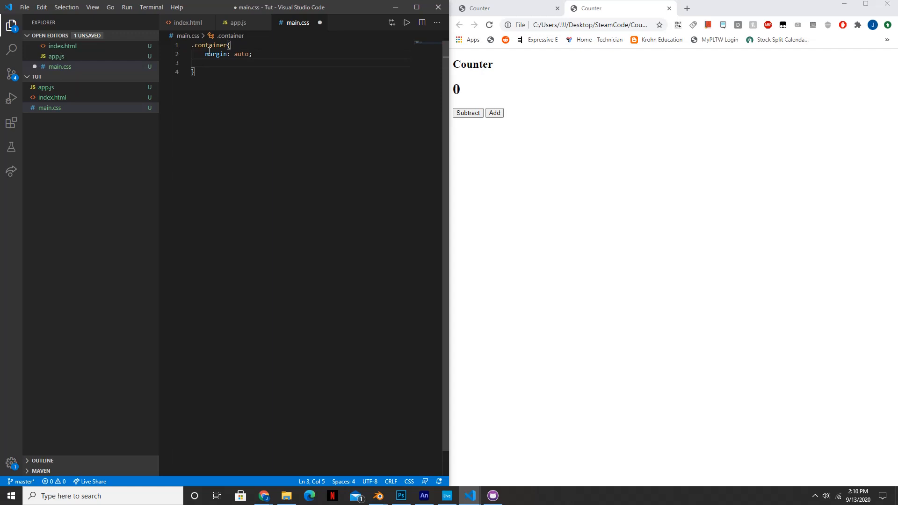
pyautogui.write('width:')
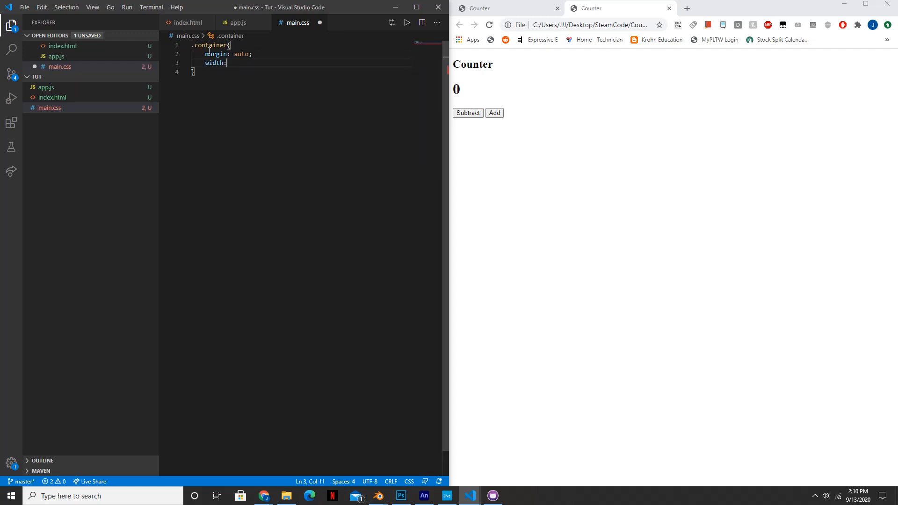
pyautogui.write('30')
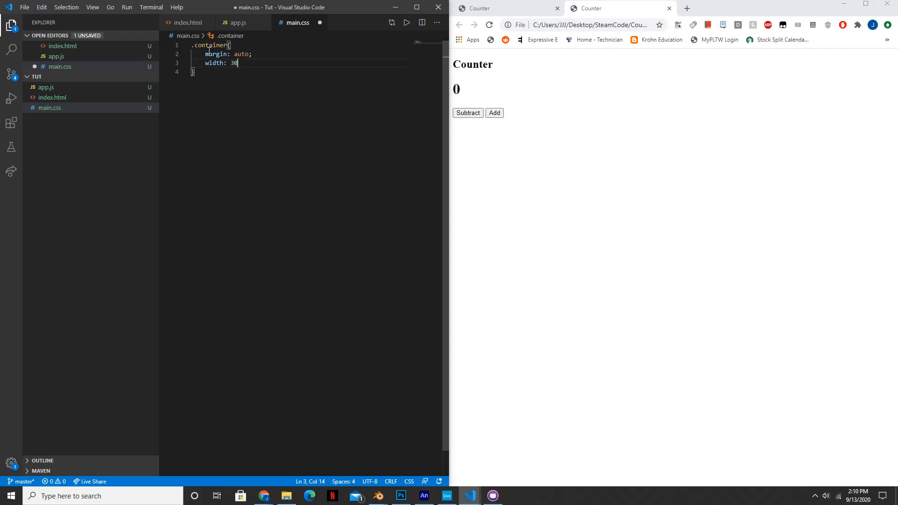
pyautogui.write('%;')
pyautogui.write('border')
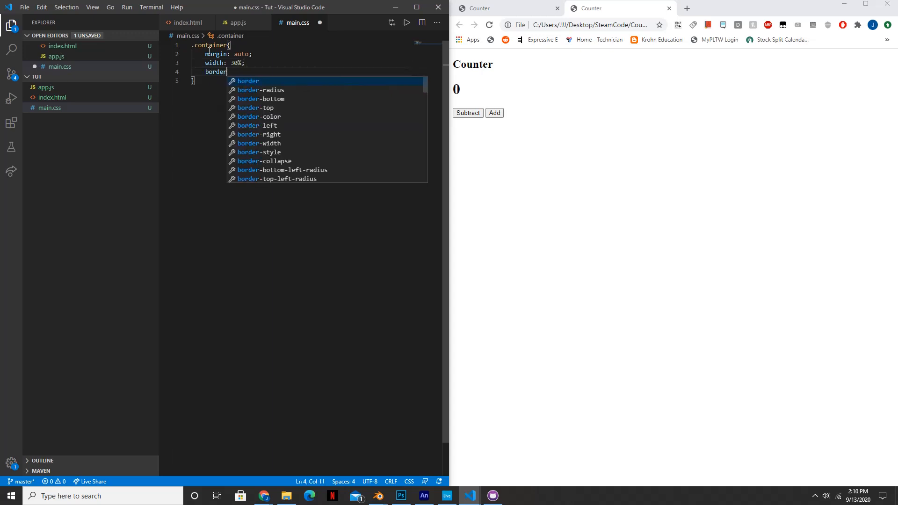
pyautogui.write(':')
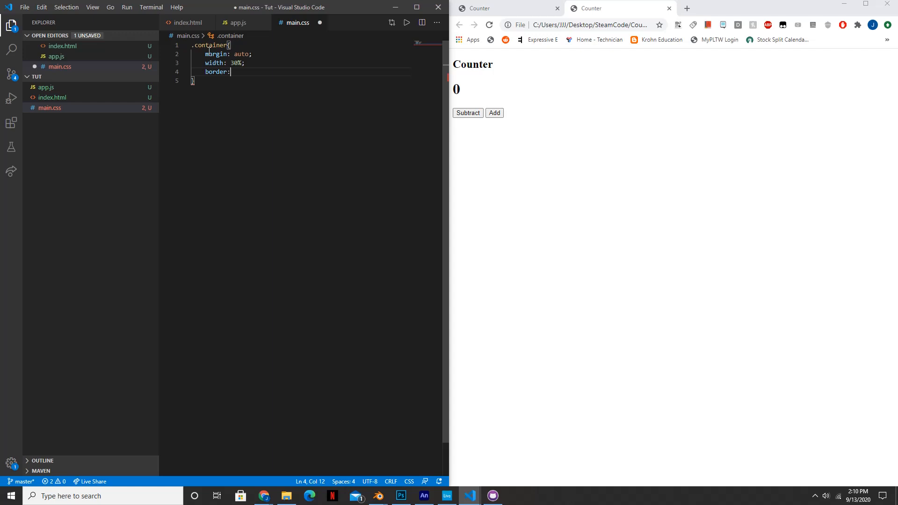
pyautogui.write('3px')
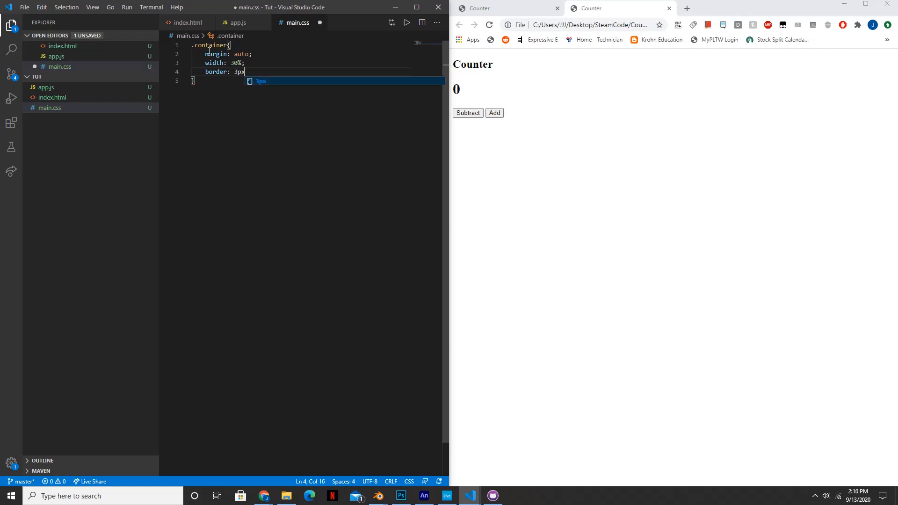
pyautogui.write('solid')
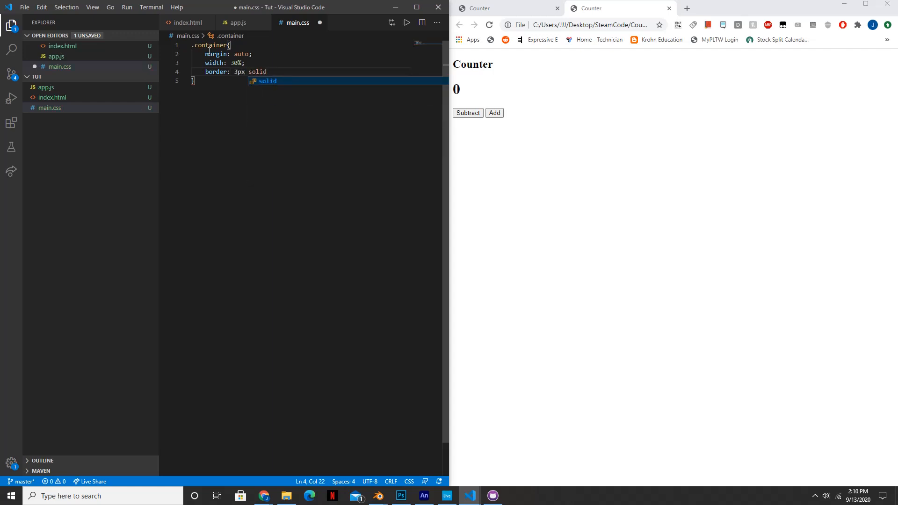
pyautogui.write('black;')
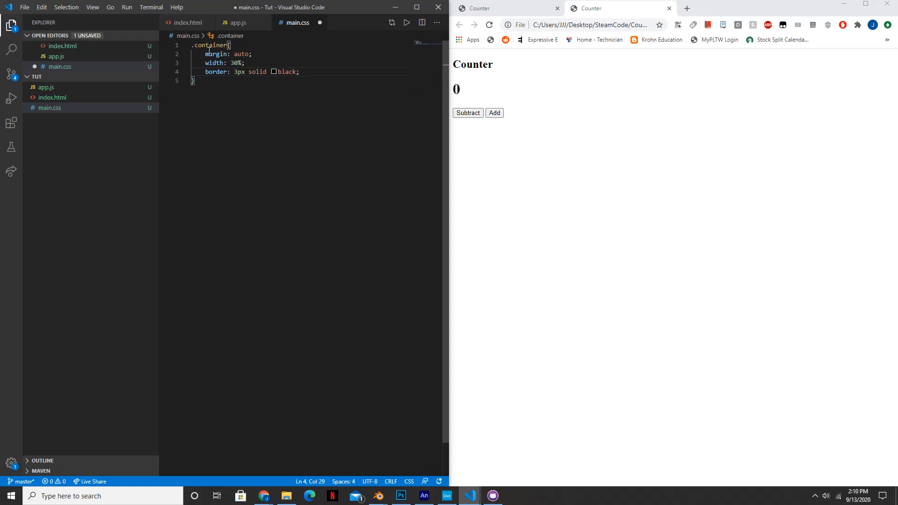
# Step: Preview the border in Chrome, then add 10px padding and text-align center to .container
pyautogui.click(490, 25)
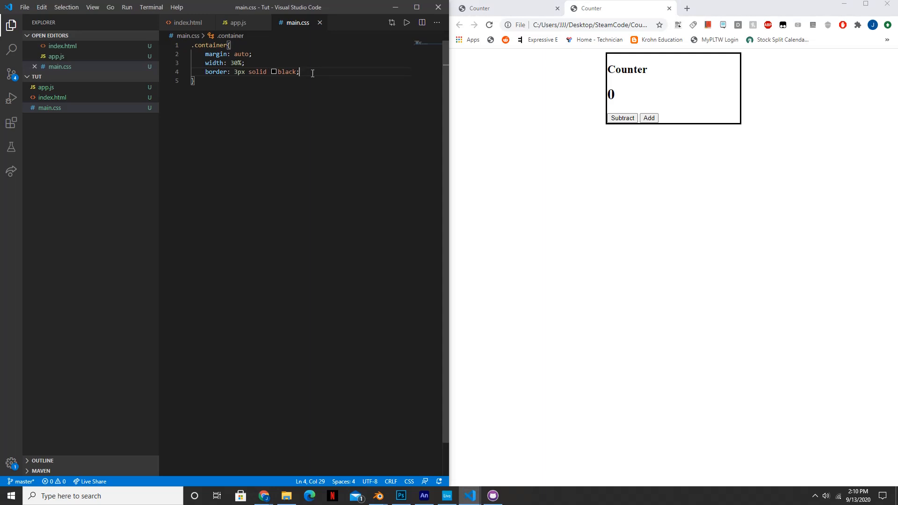
pyautogui.write('padding')
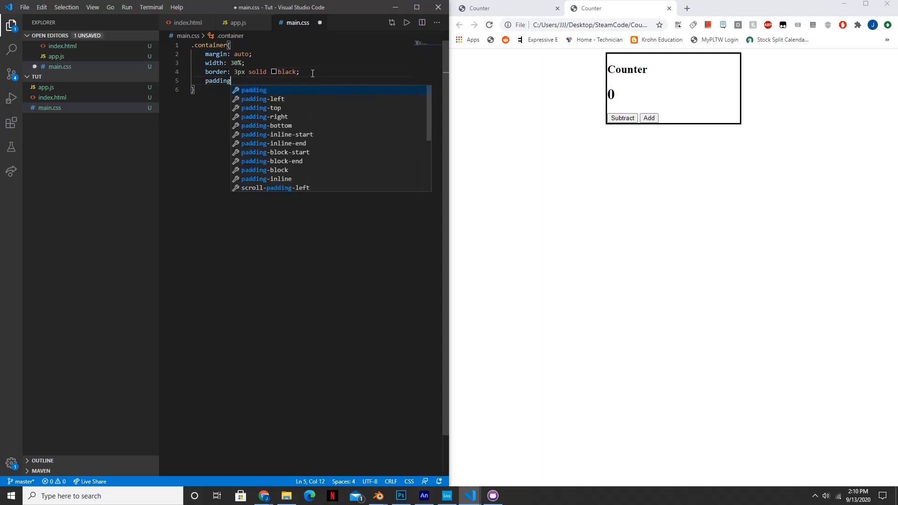
pyautogui.write(':')
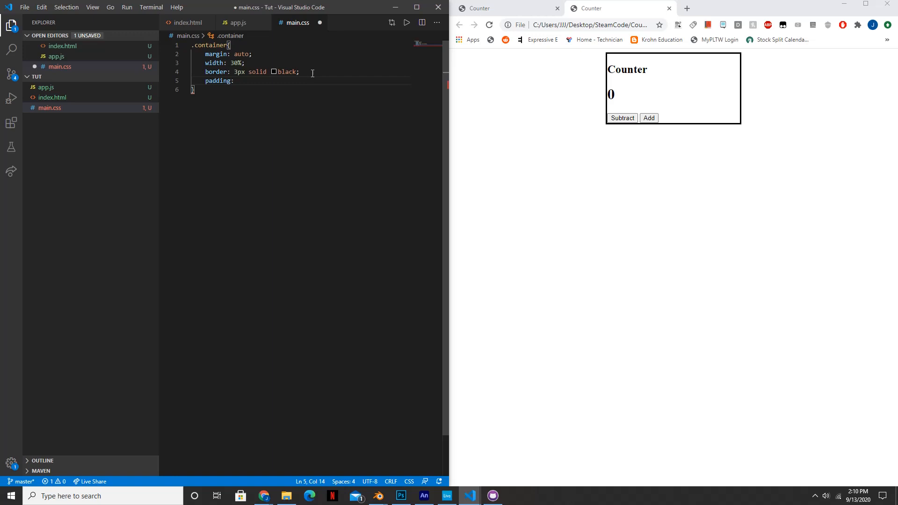
pyautogui.write('10px;')
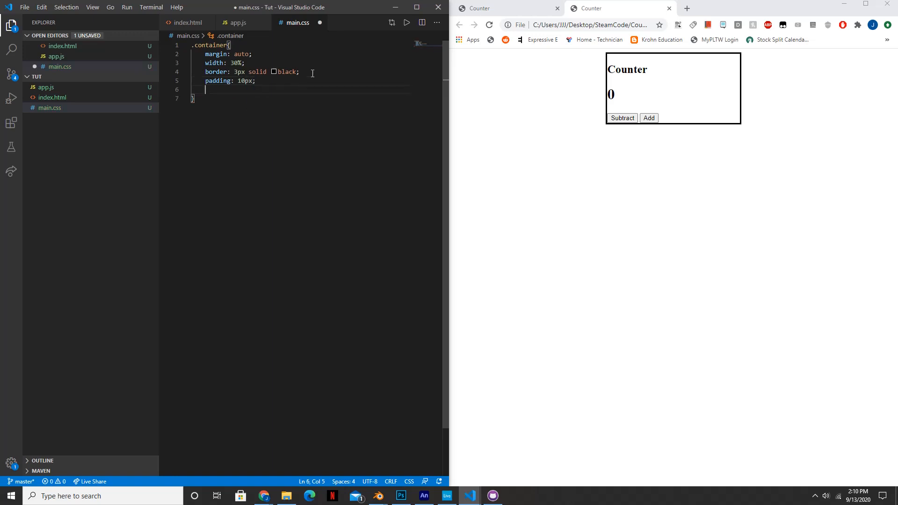
pyautogui.write('te')
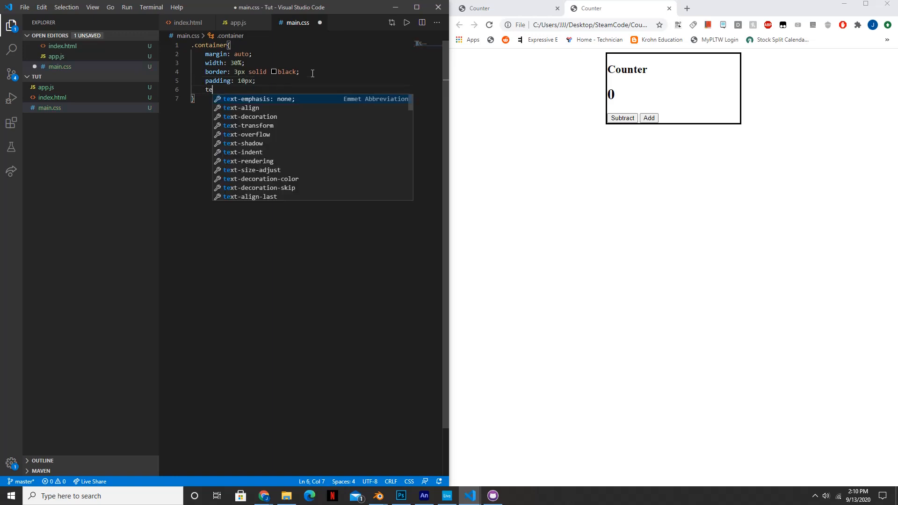
pyautogui.write('xt-')
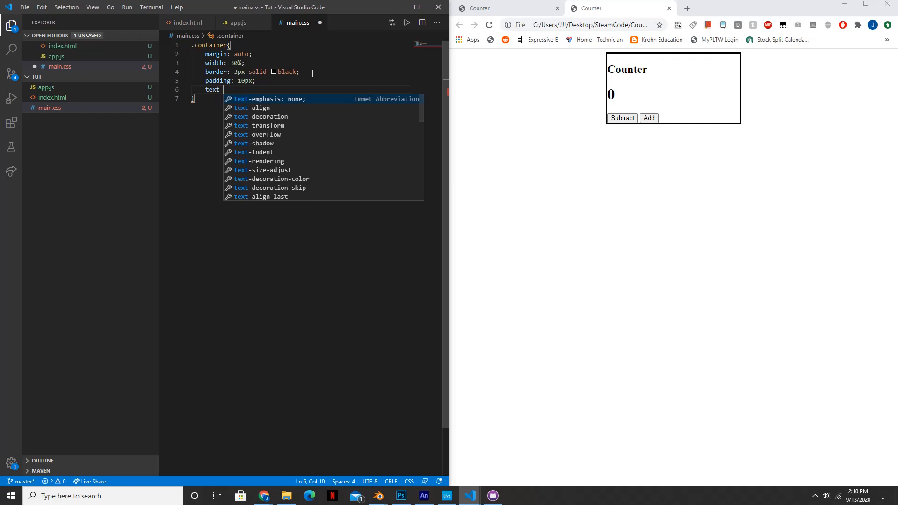
pyautogui.write('align: center;')
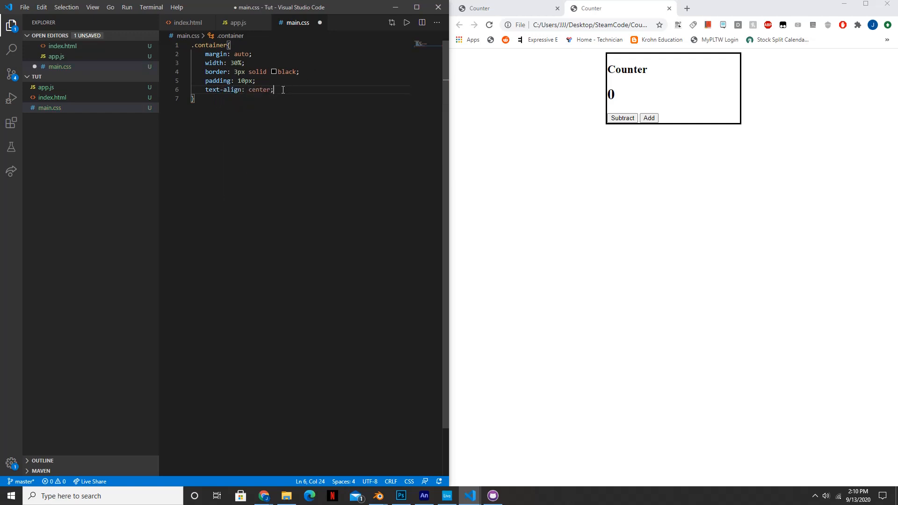
# Step: Add a 20px border-radius, save main.css and reload the page in Chrome
pyautogui.press('Enter')
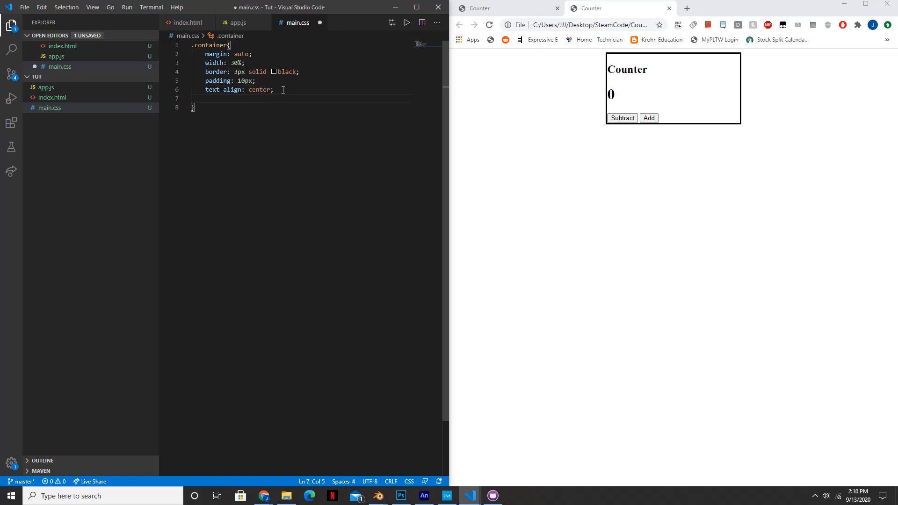
pyautogui.write('border')
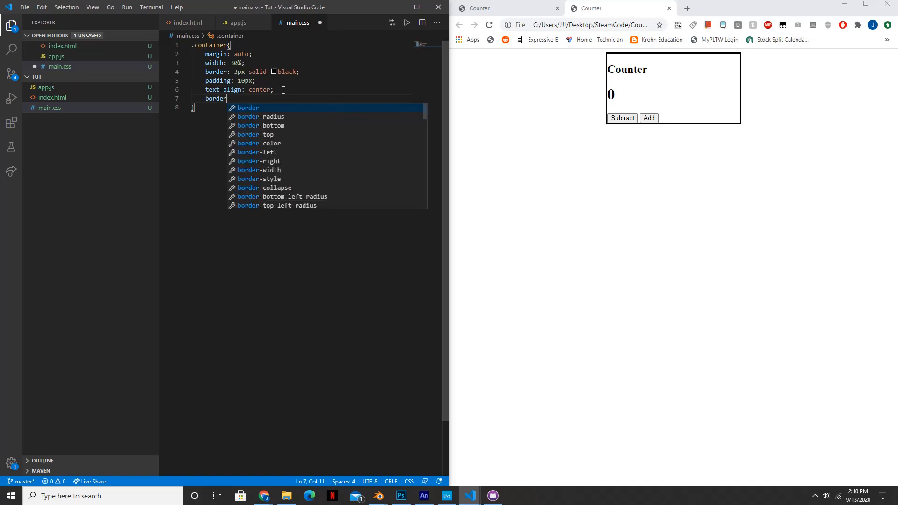
pyautogui.write('-radius: ;')
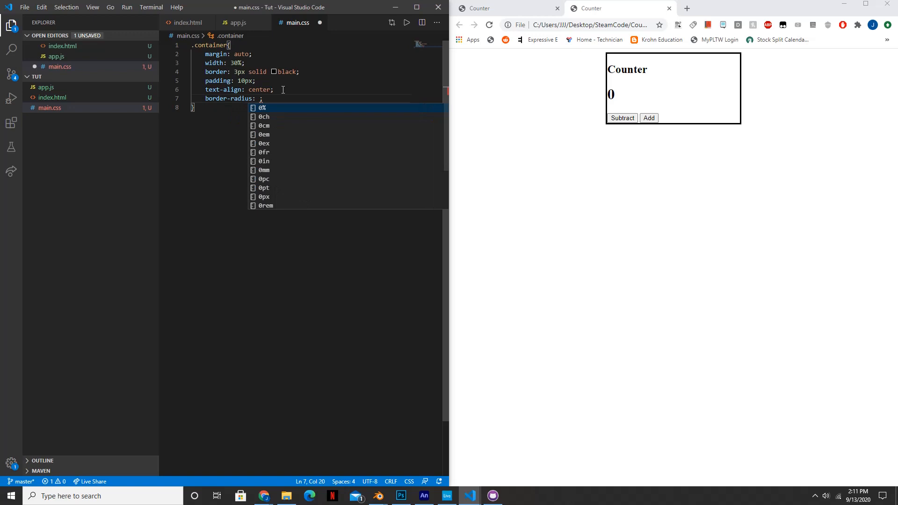
pyautogui.write('20x')
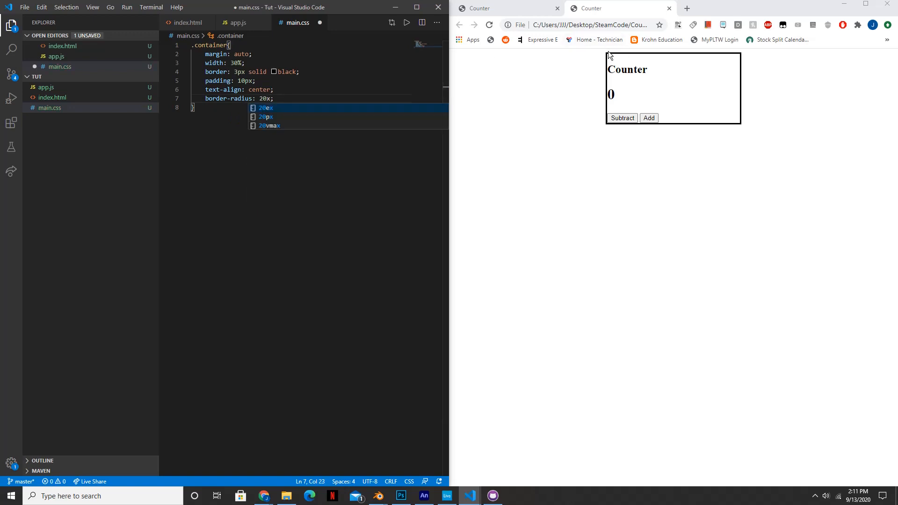
pyautogui.moveTo(599, 72)
pyautogui.write('p')
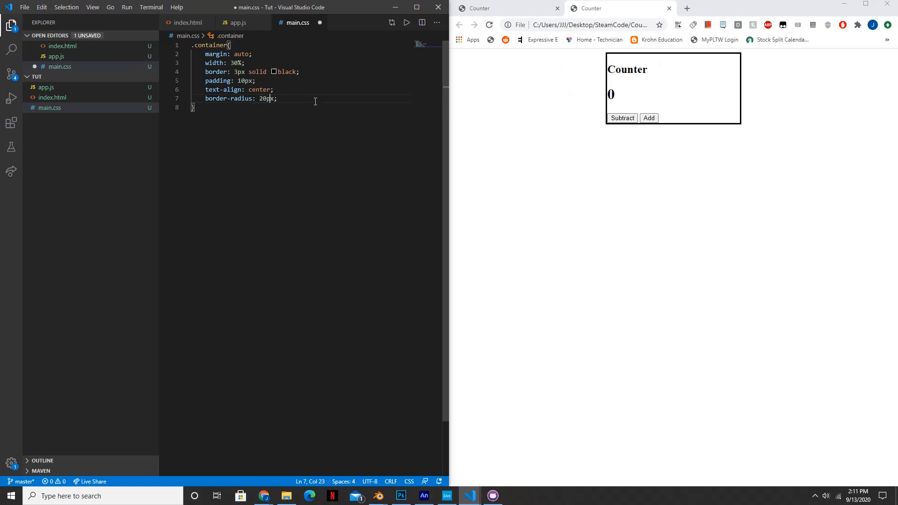
pyautogui.press('ctrl+s')
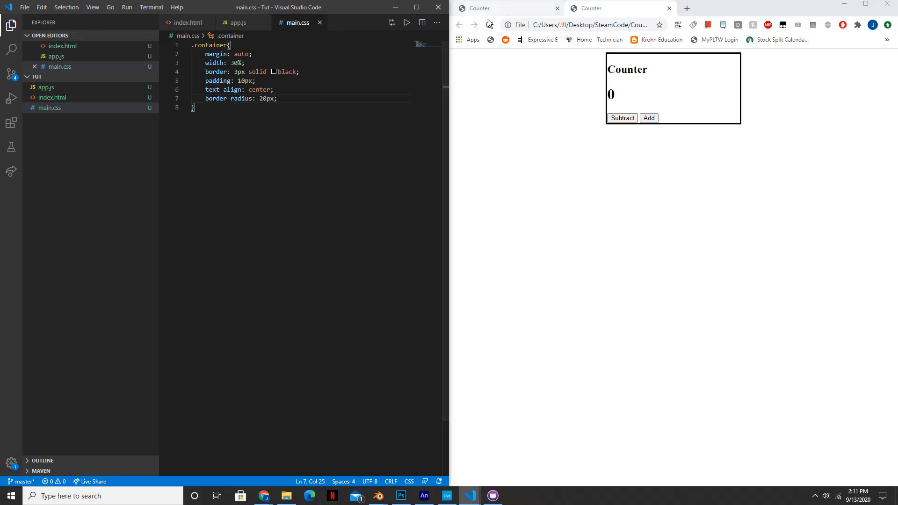
pyautogui.click(489, 25)
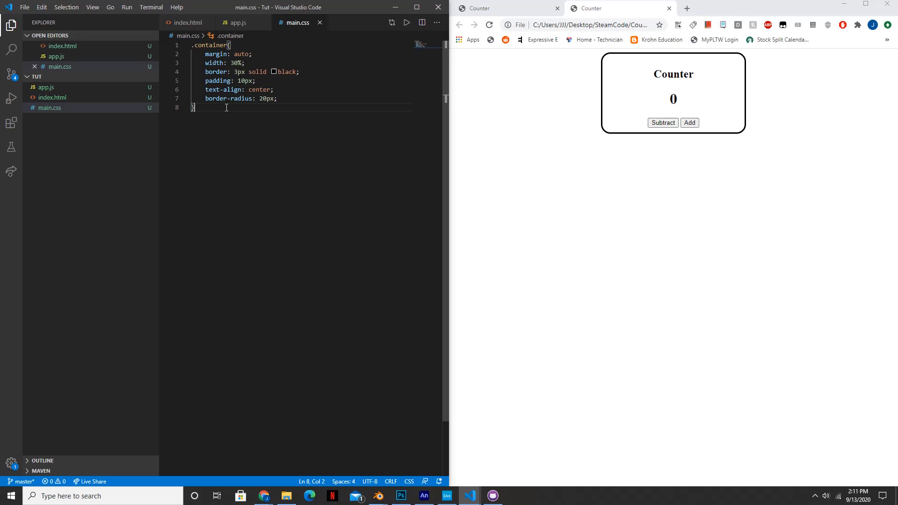
# Step: Start a button rule with background-color #e4685d
pyautogui.press('Enter')
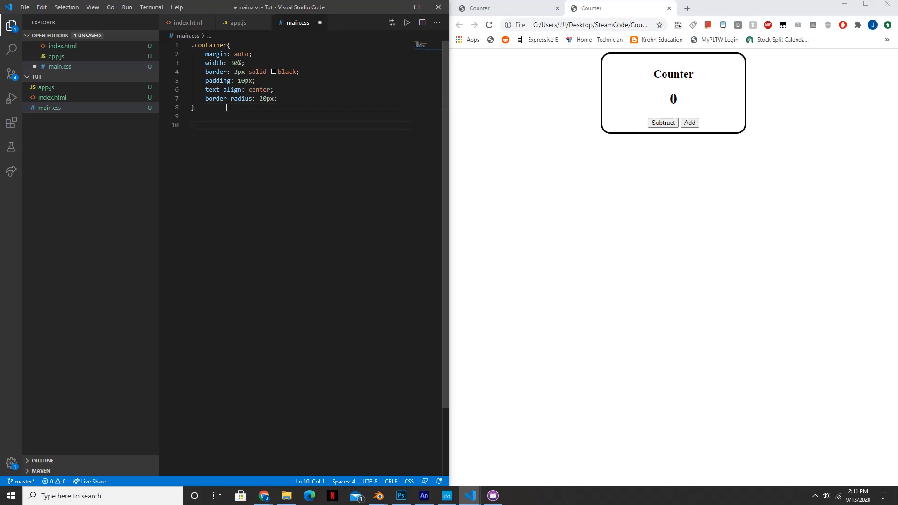
pyautogui.write('button')
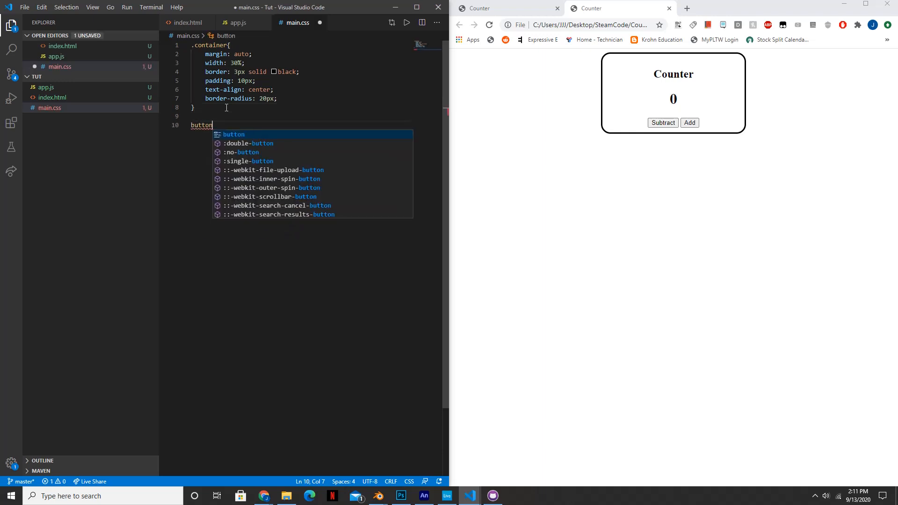
pyautogui.write('{')
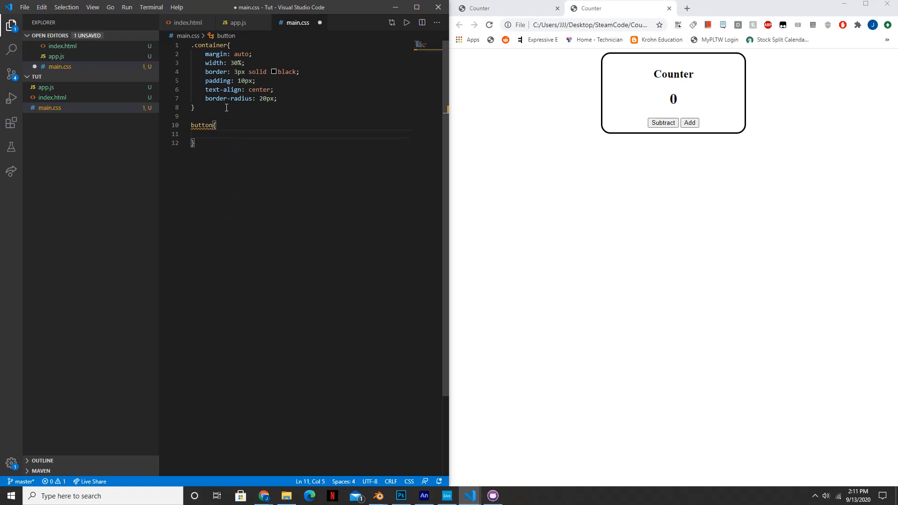
pyautogui.write('background-color: ;')
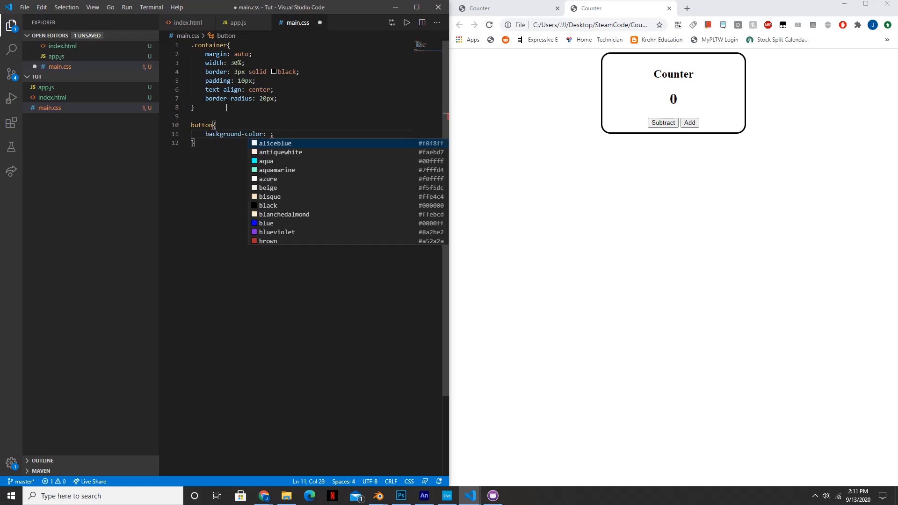
pyautogui.write('#')
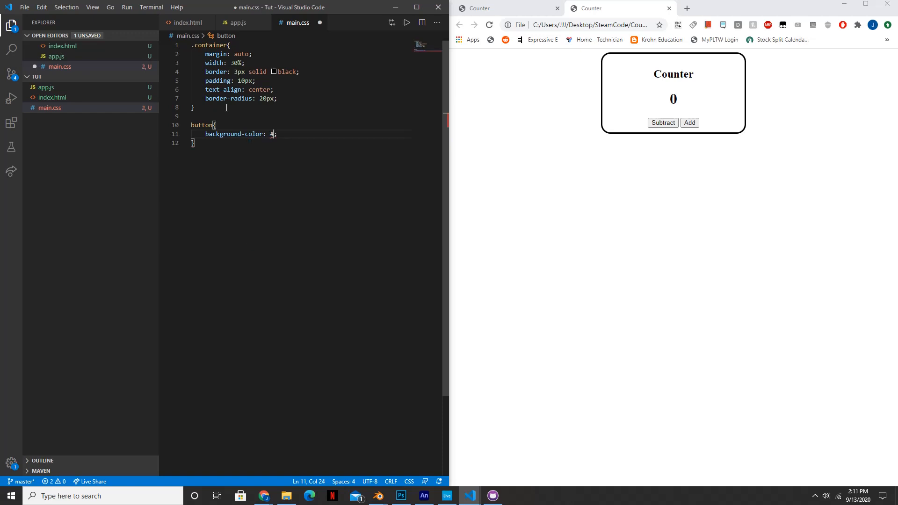
pyautogui.write('e')
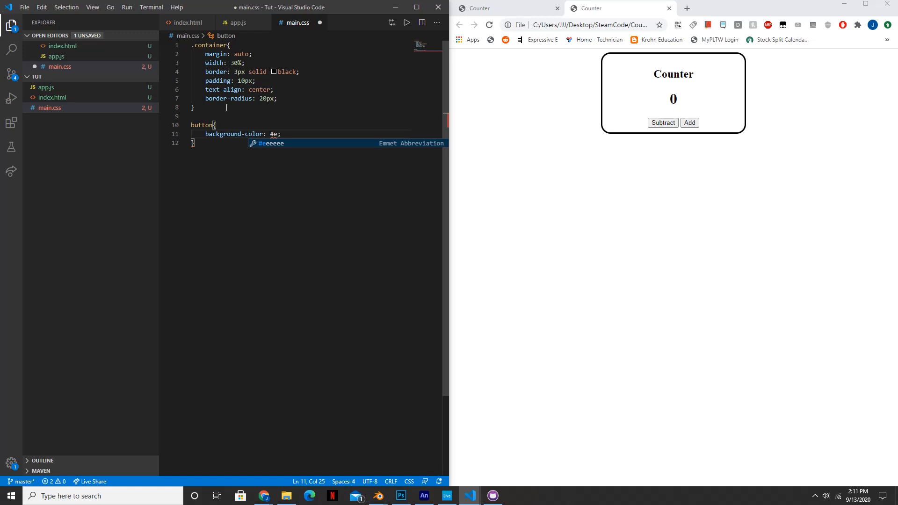
pyautogui.write('468')
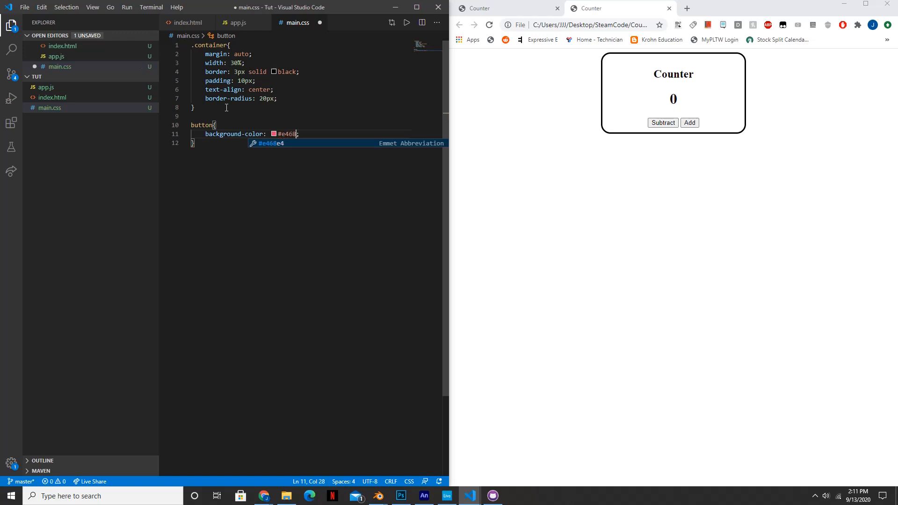
pyautogui.write('5d')
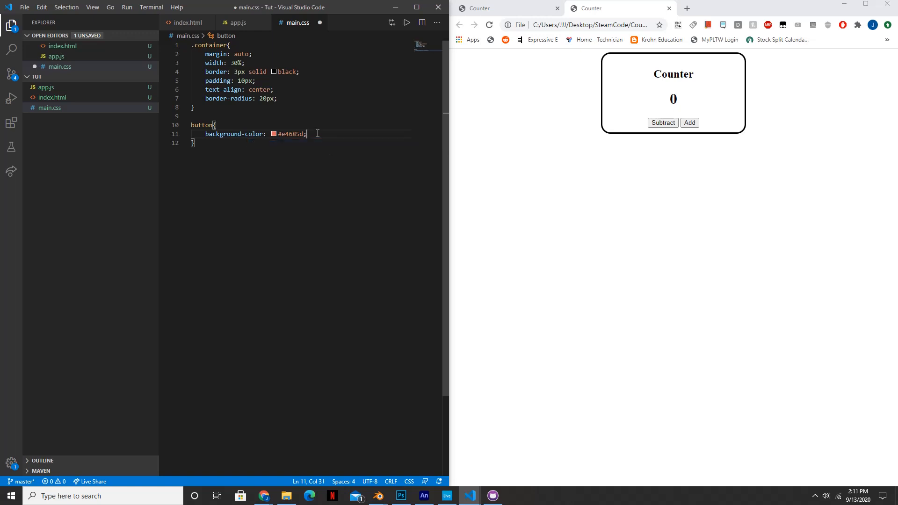
pyautogui.press('Enter')
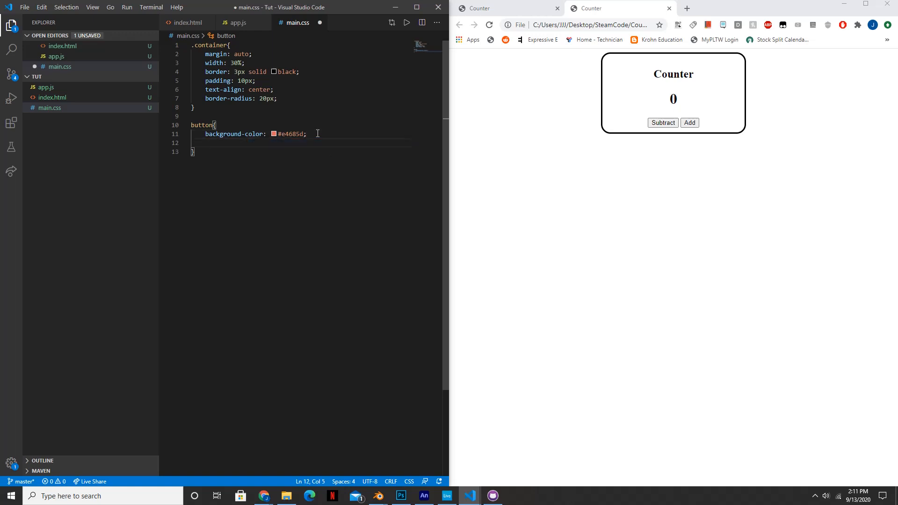
# Step: Give buttons a 4px border-radius and a 1px solid white border
pyautogui.write('border-radius: ;')
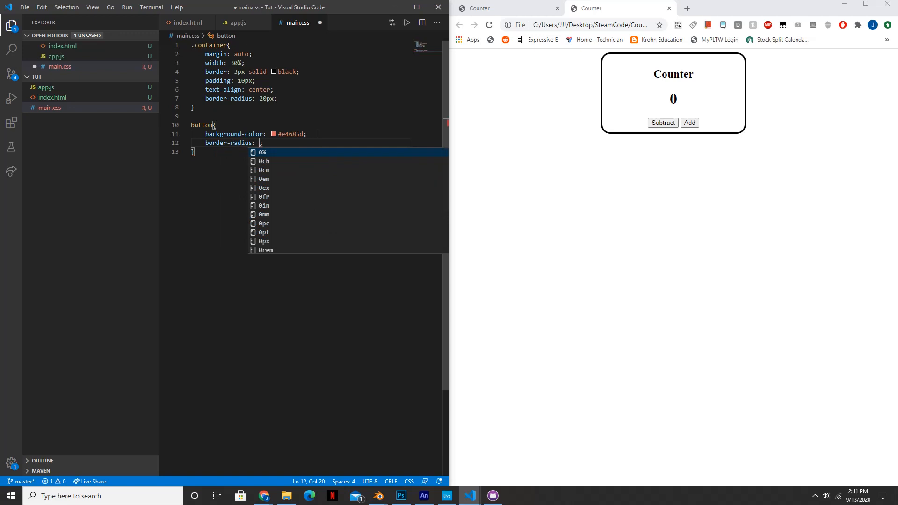
pyautogui.write('4px')
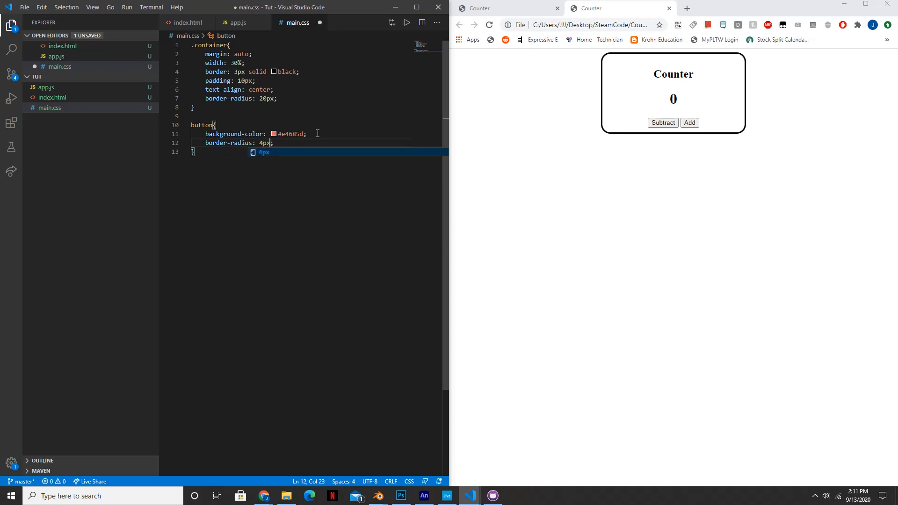
pyautogui.press('Enter')
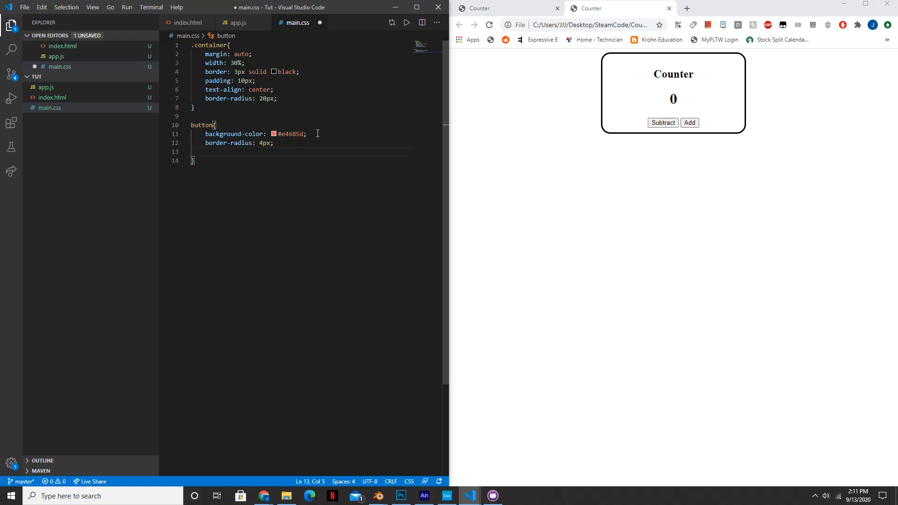
pyautogui.write('borde')
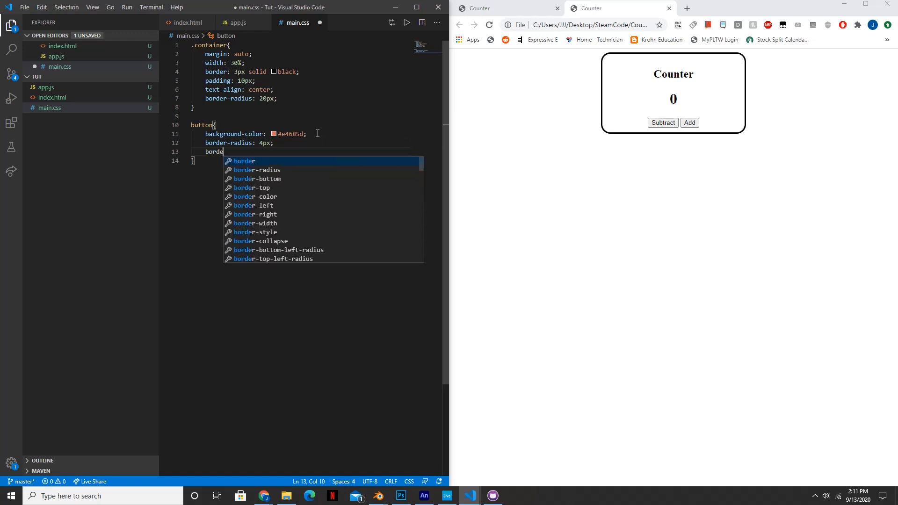
pyautogui.write(':')
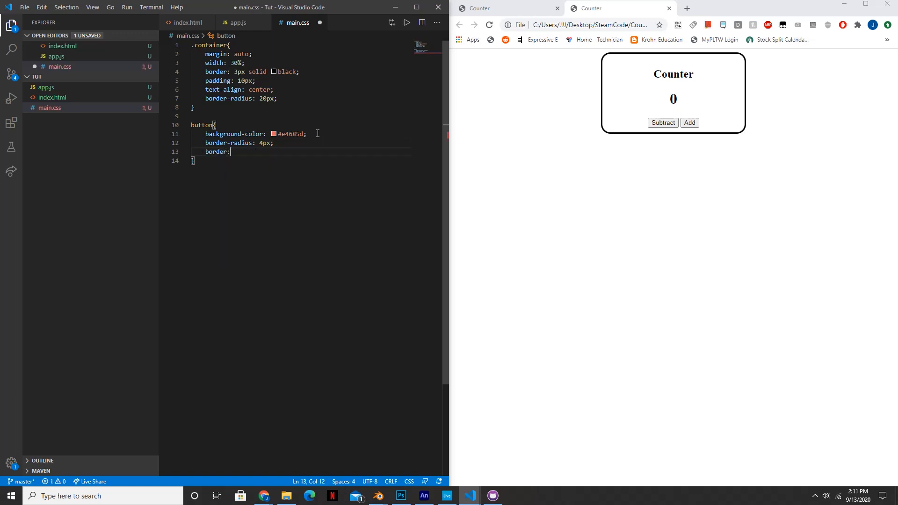
pyautogui.write('1')
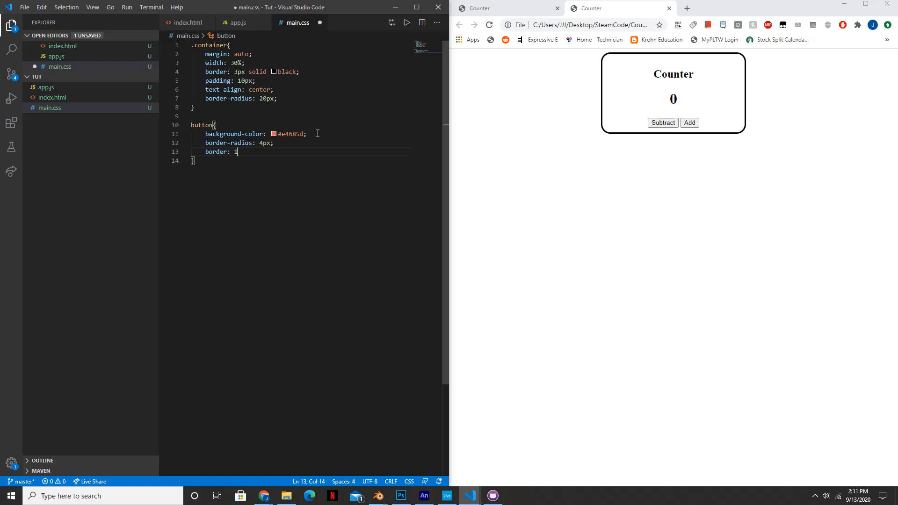
pyautogui.write('px solid black')
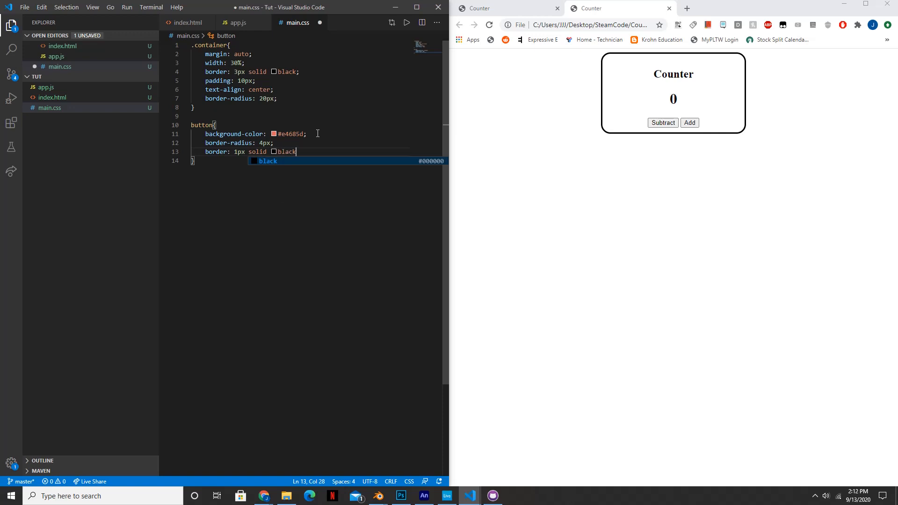
pyautogui.press('Backspace')
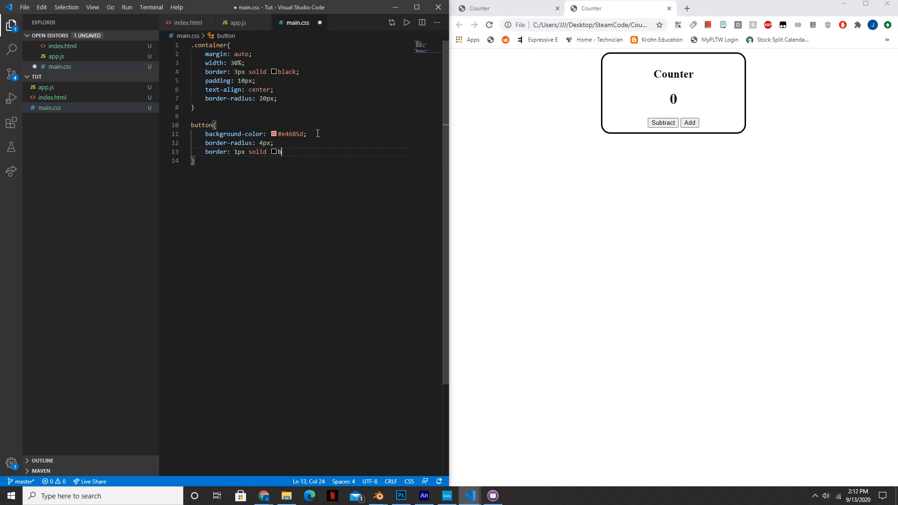
pyautogui.write('hite')
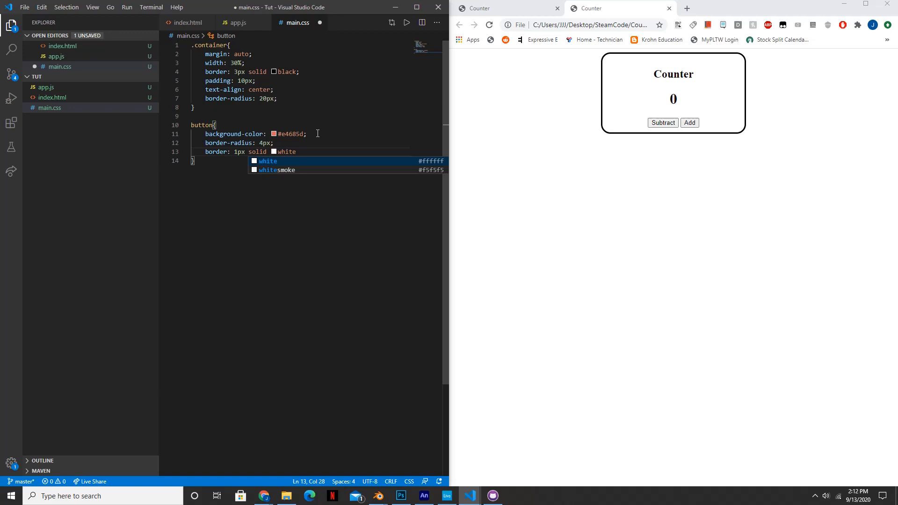
pyautogui.press('Enter')
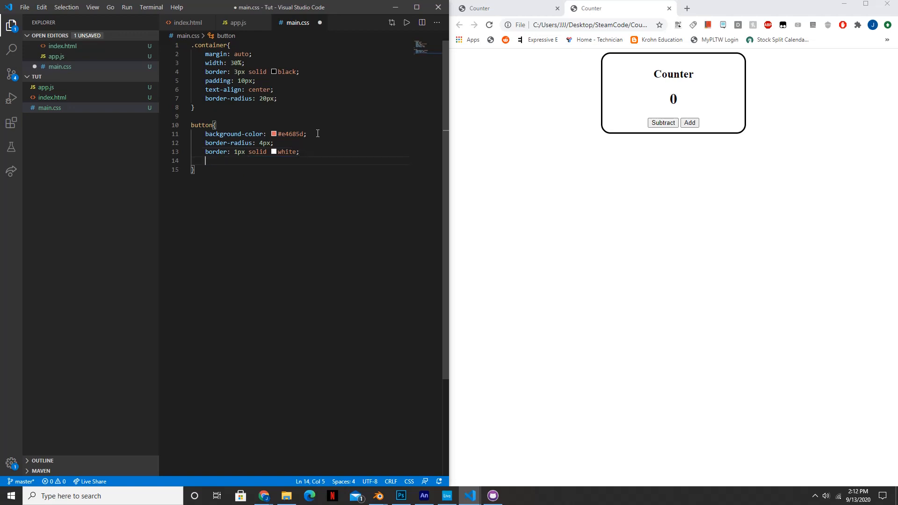
# Step: Set buttons to display inline-block with a pointer cursor
pyautogui.write('displ')
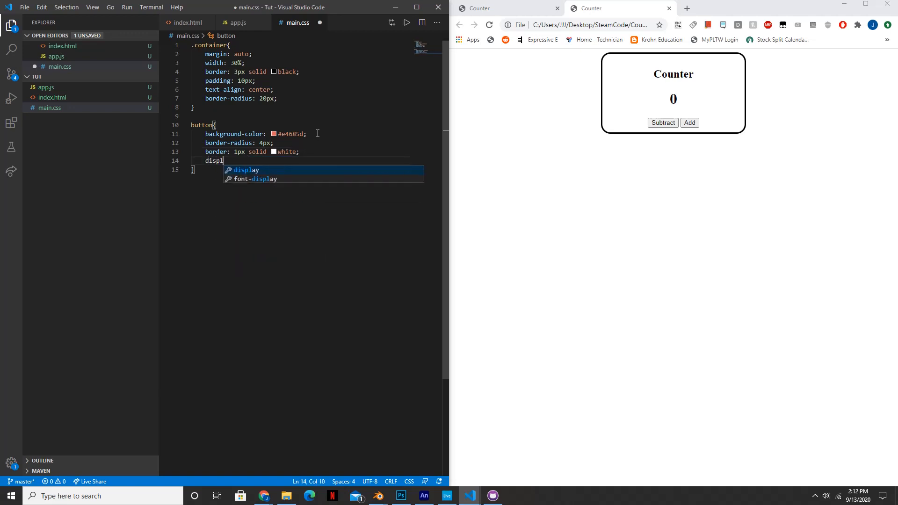
pyautogui.write(': inline-')
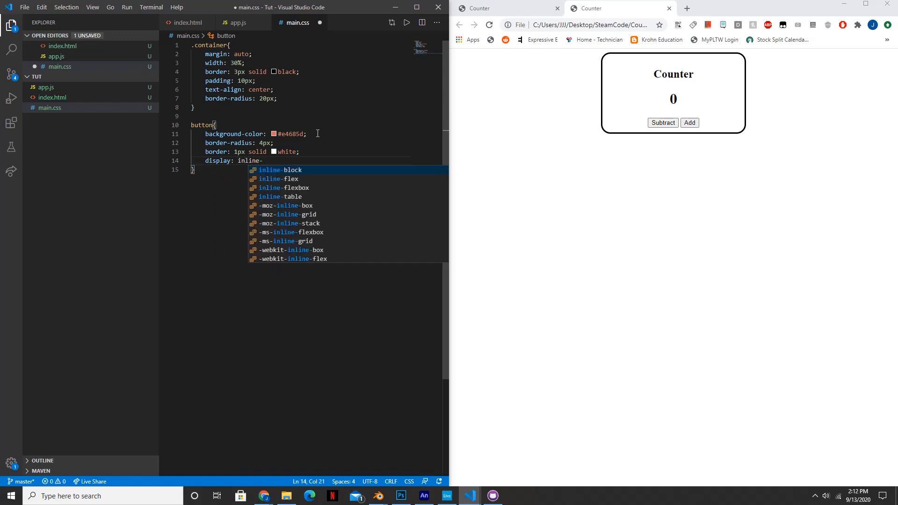
pyautogui.press('Enter')
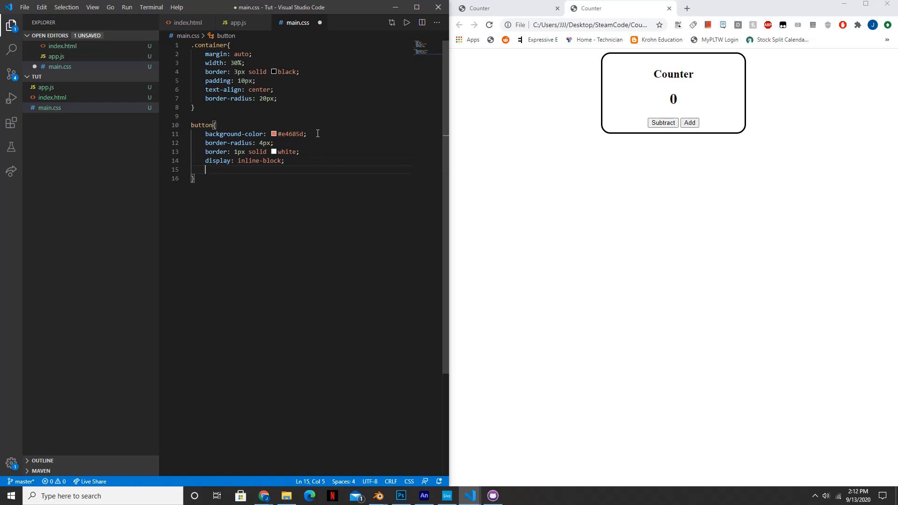
pyautogui.write('cursor')
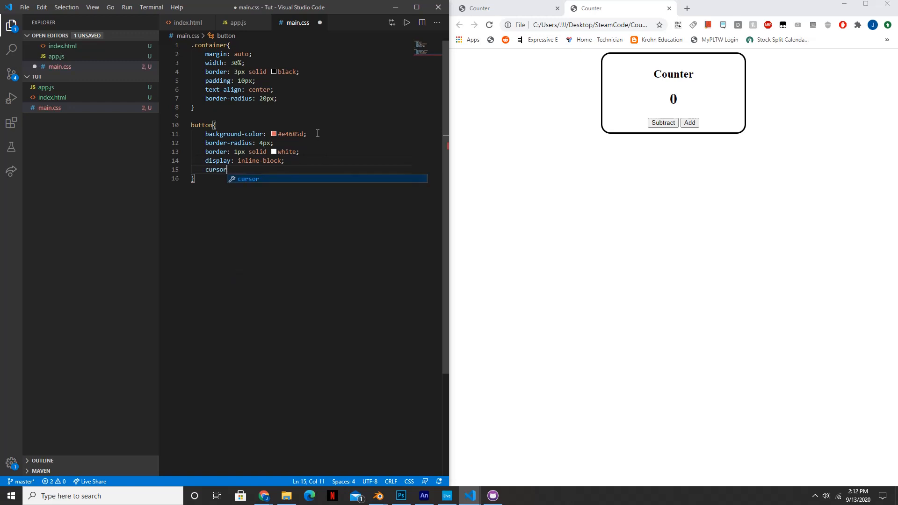
pyautogui.write(': oi')
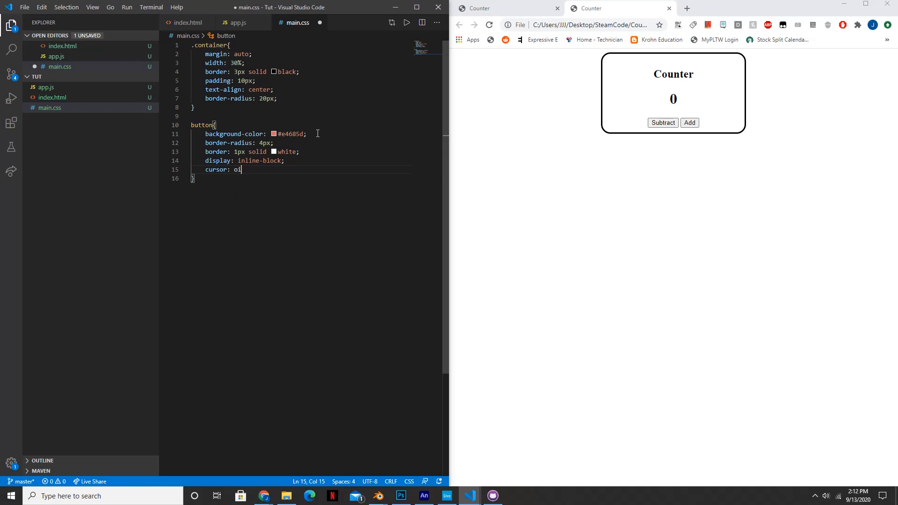
pyautogui.press('BackSpace')
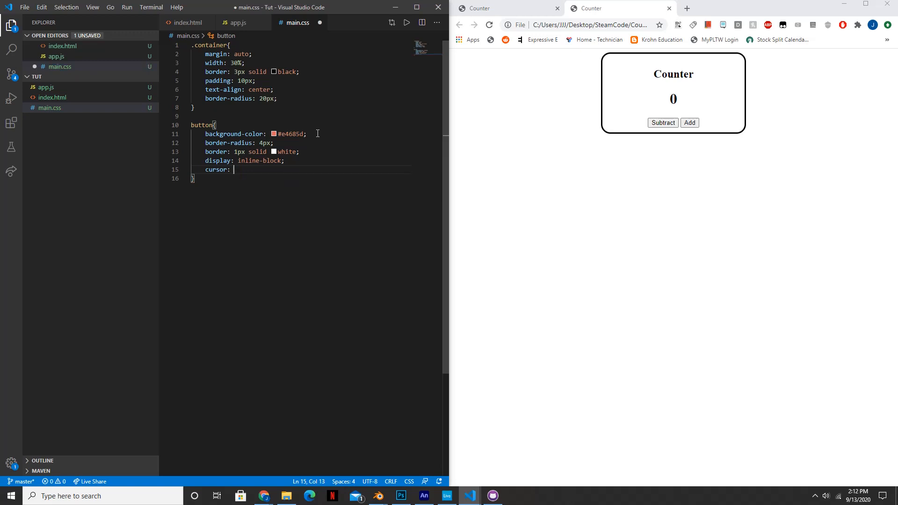
pyautogui.write('pointer;')
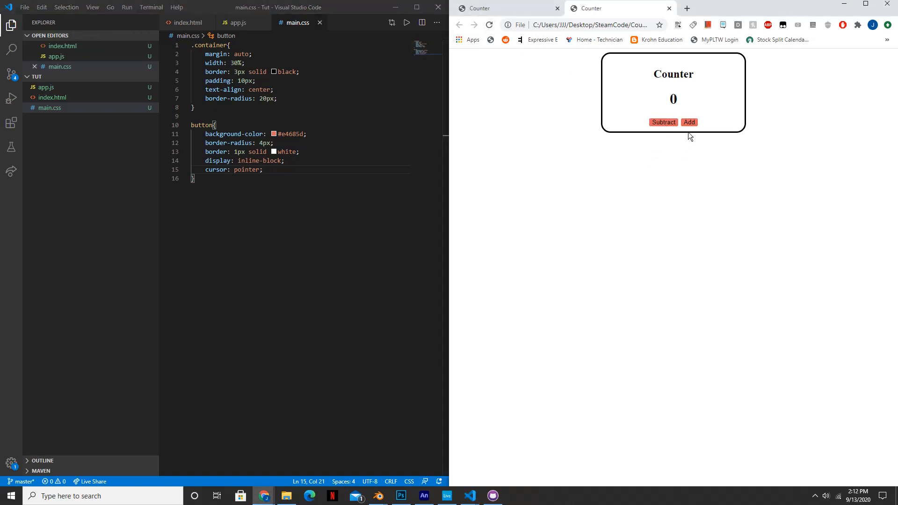
pyautogui.moveTo(648, 140)
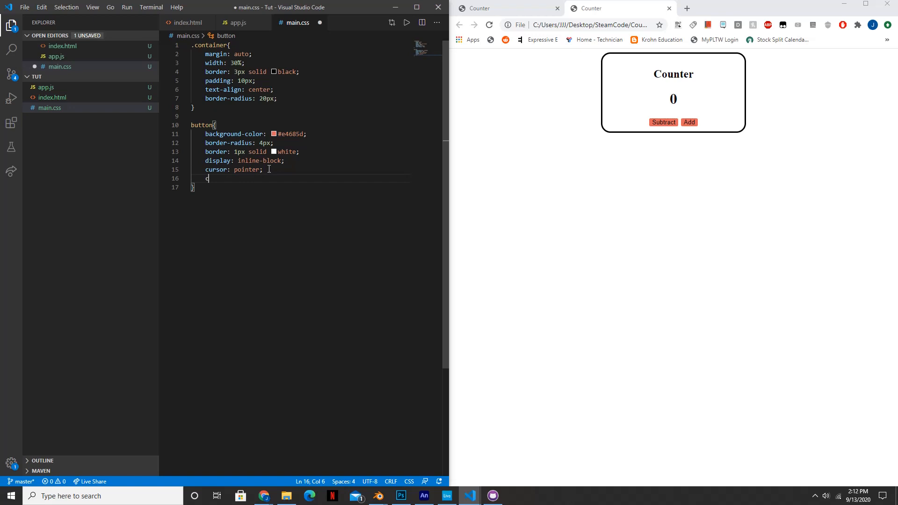
# Step: Give the button rule white text and an Arial font family
pyautogui.write('color:')
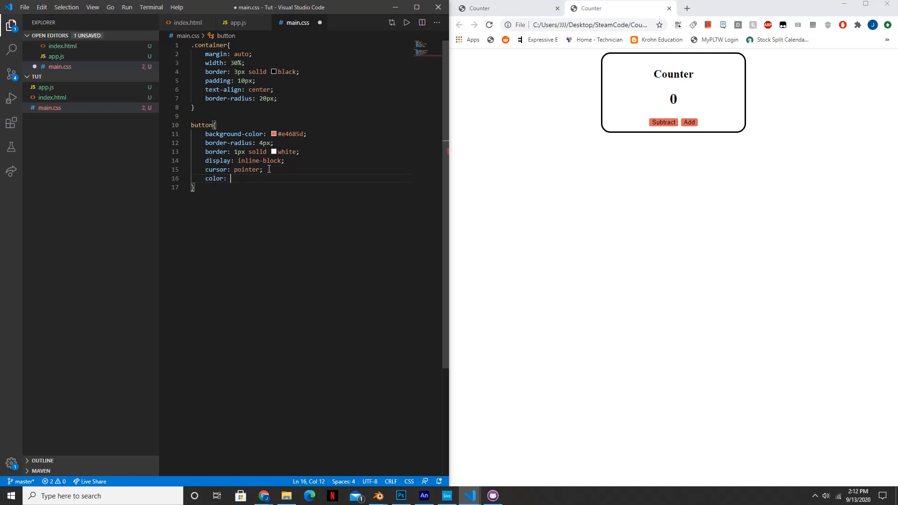
pyautogui.write('white;')
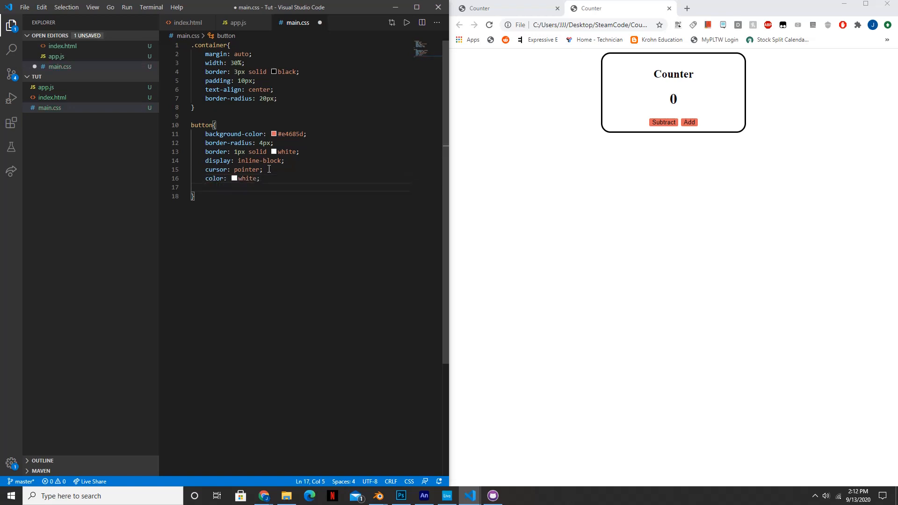
pyautogui.write('font')
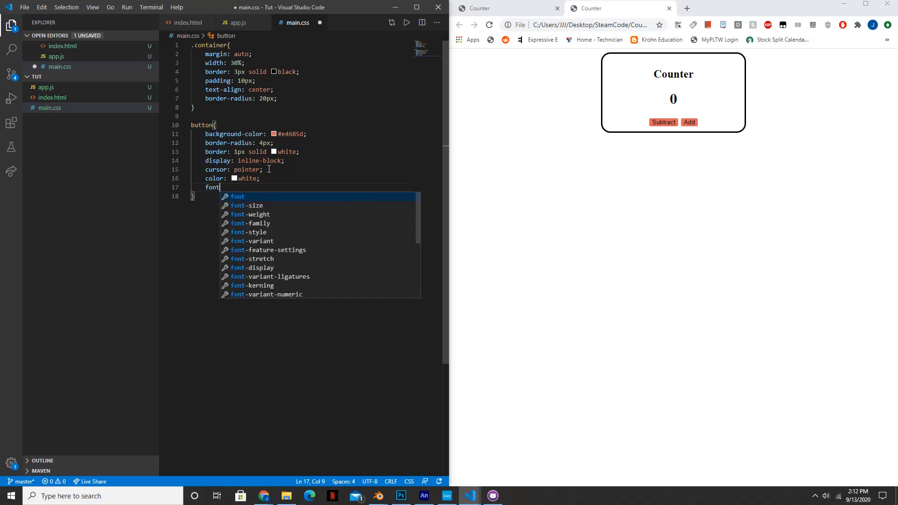
pyautogui.write('-famil')
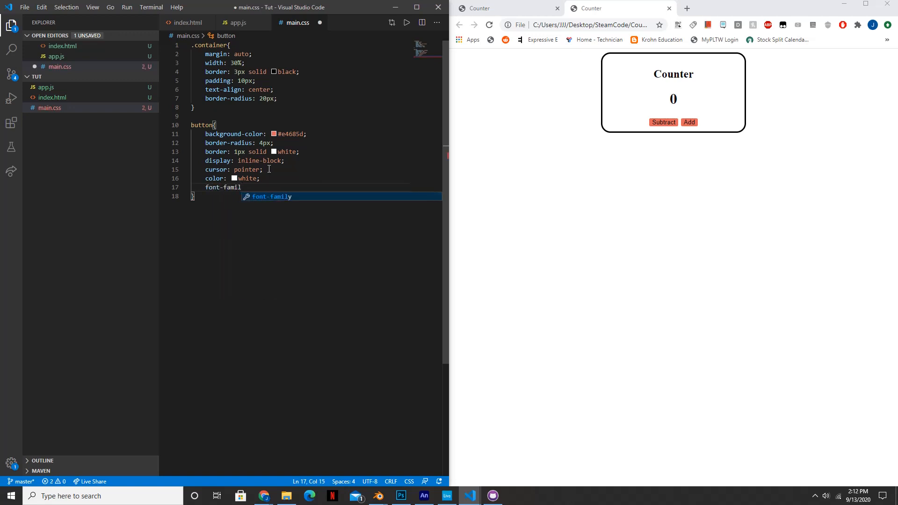
pyautogui.write('y:')
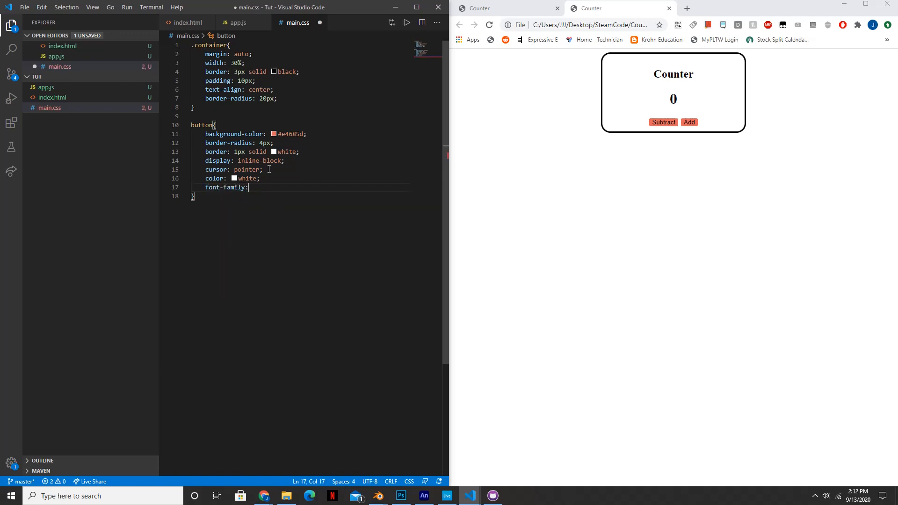
pyautogui.write('arial')
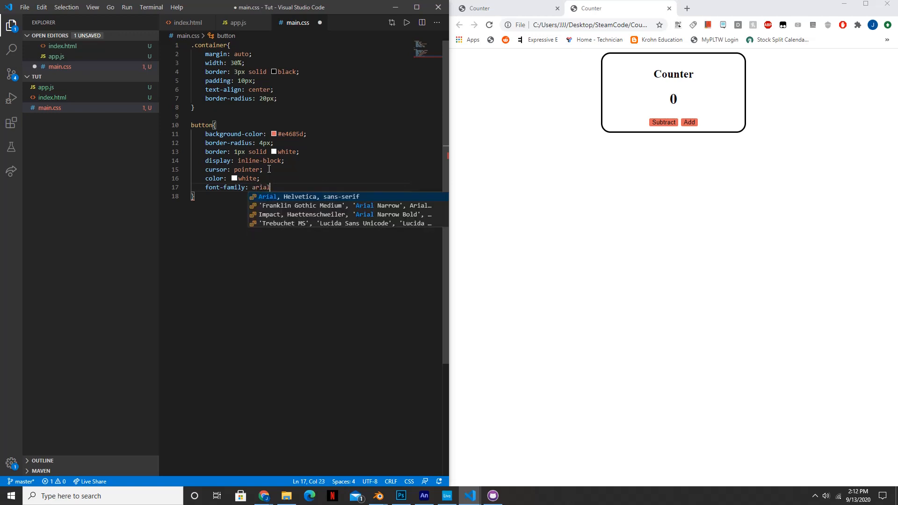
pyautogui.press('Enter')
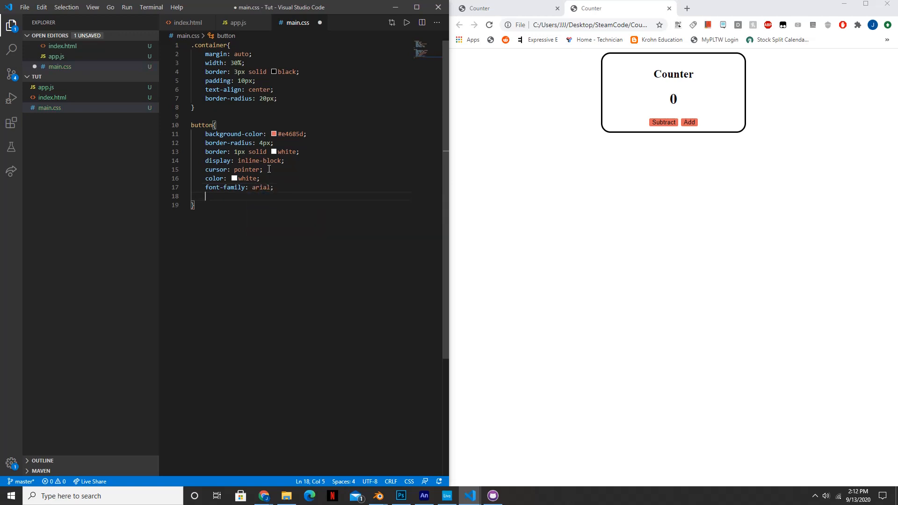
# Step: Add a 30px font size and 6px 15px padding to the button rule
pyautogui.write('font-size: 30')
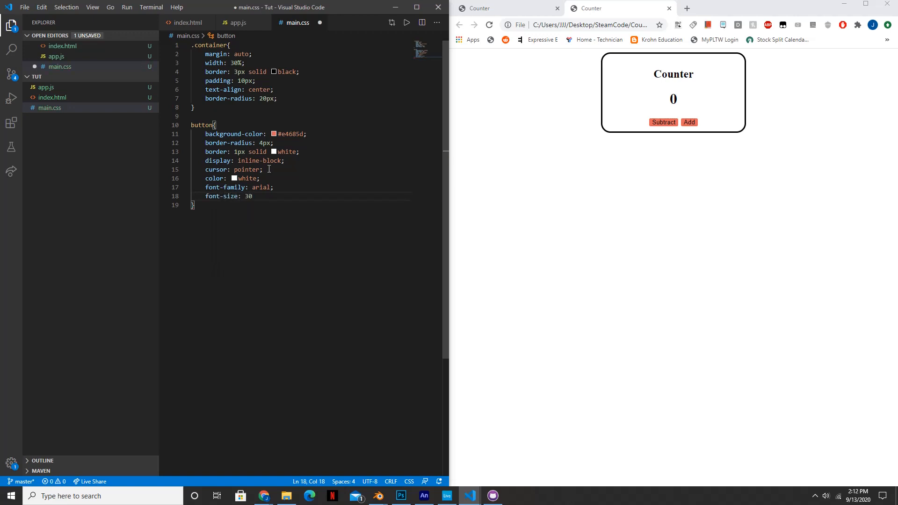
pyautogui.write('px;')
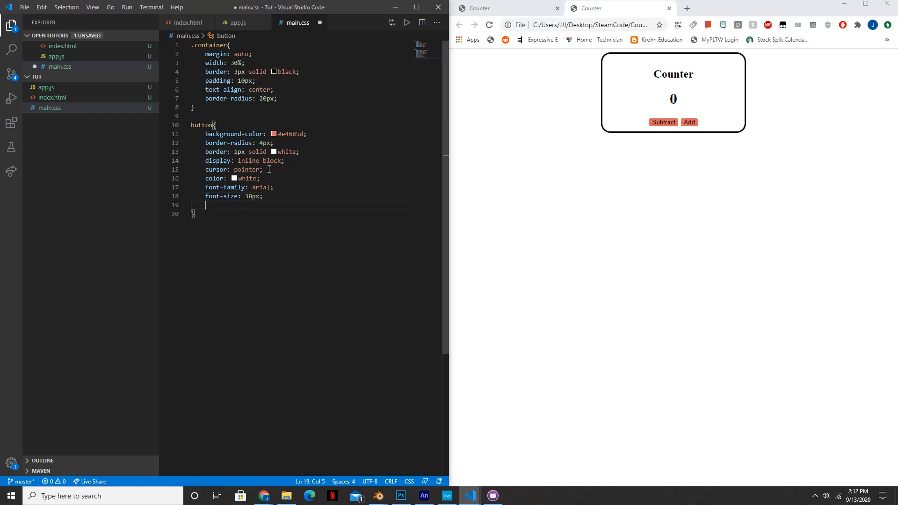
pyautogui.write('padding:')
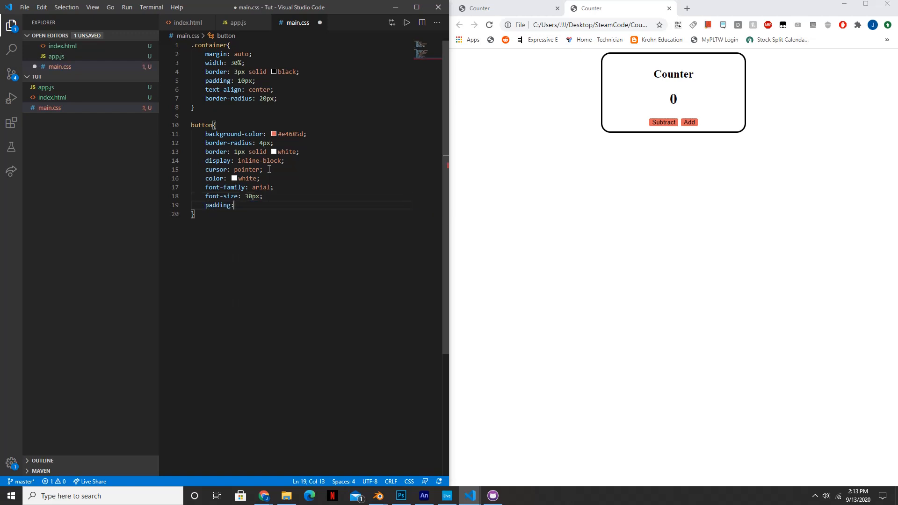
pyautogui.write('6')
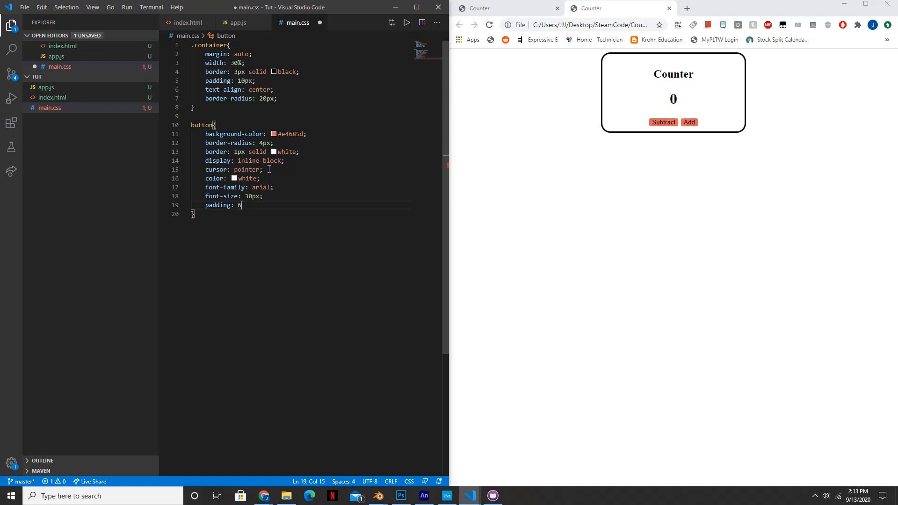
pyautogui.write('px')
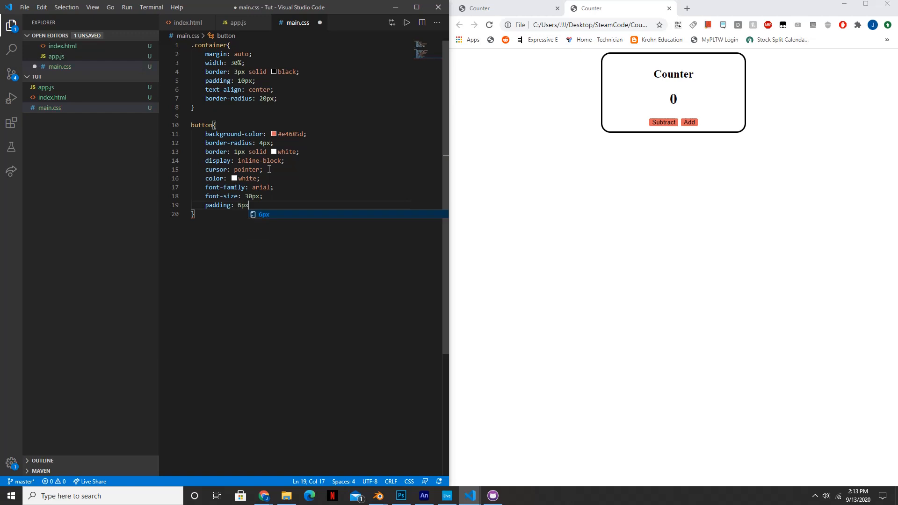
pyautogui.write('15')
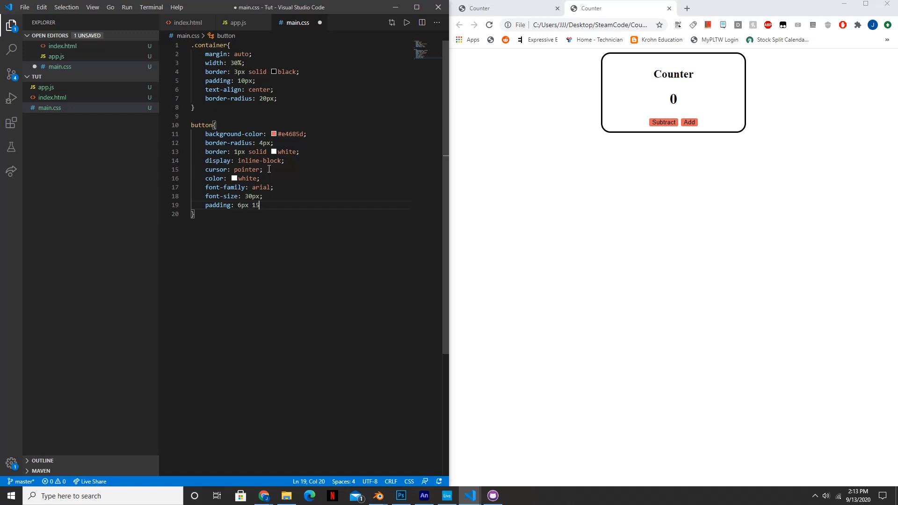
pyautogui.write('px;')
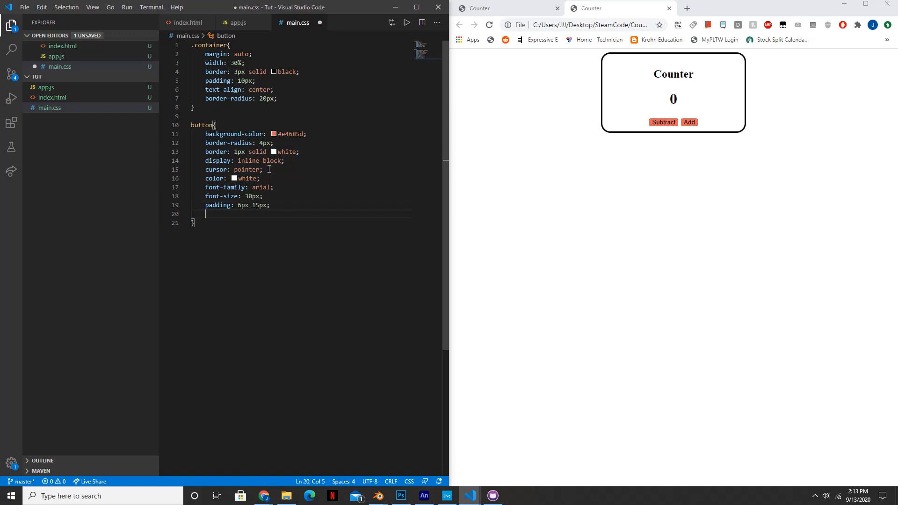
# Step: Add a 0px 1px 0px #b23e35 text shadow, save, and reload the page in Chrome
pyautogui.write('text sh')
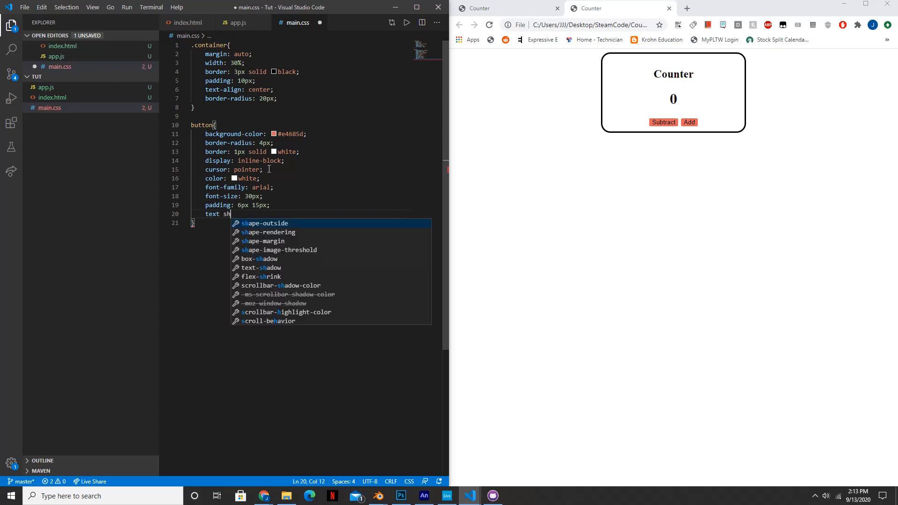
pyautogui.write('-shadow: ;')
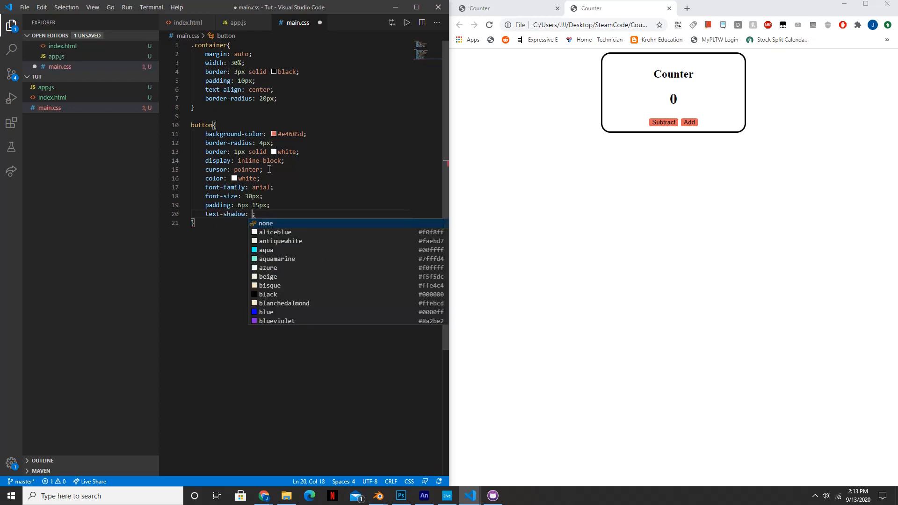
pyautogui.write('0px')
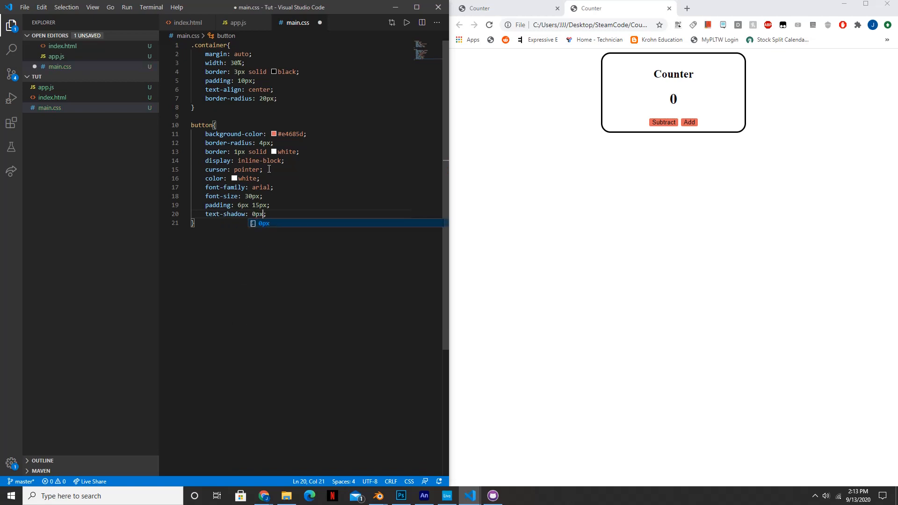
pyautogui.write('1px')
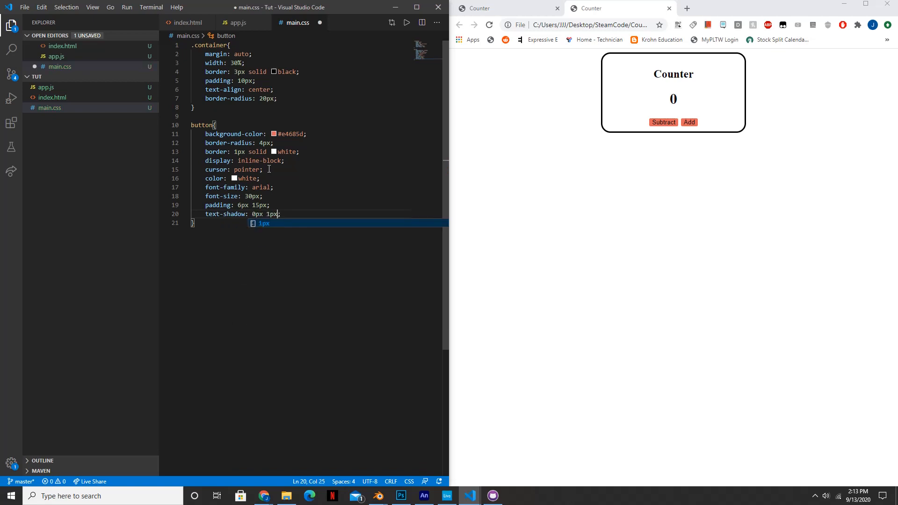
pyautogui.write('0p')
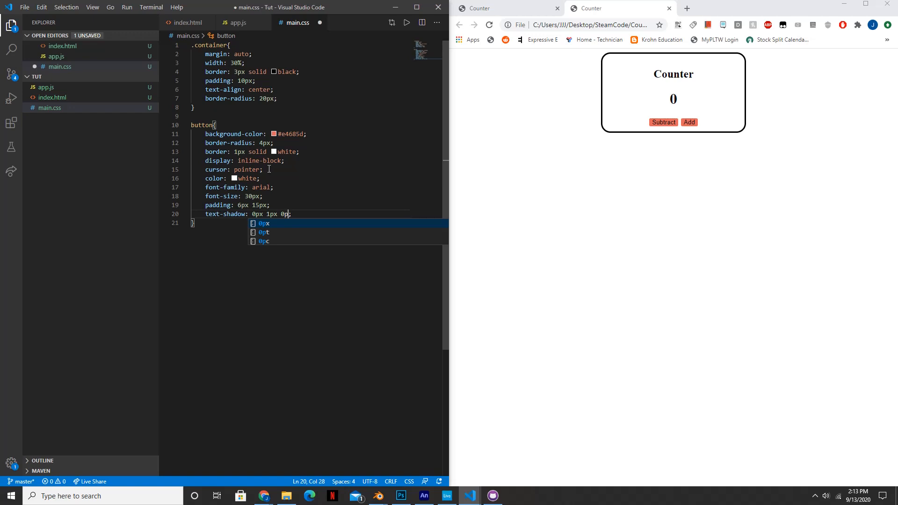
pyautogui.write('#')
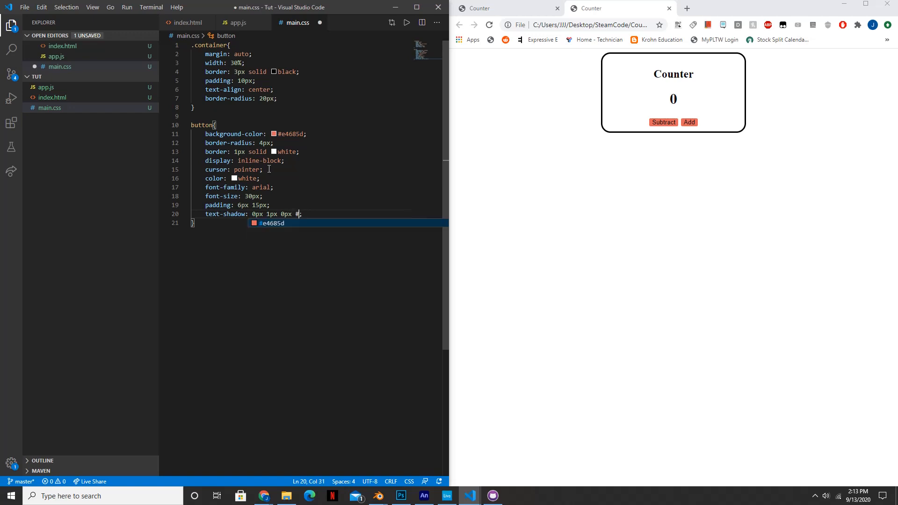
pyautogui.write('b23')
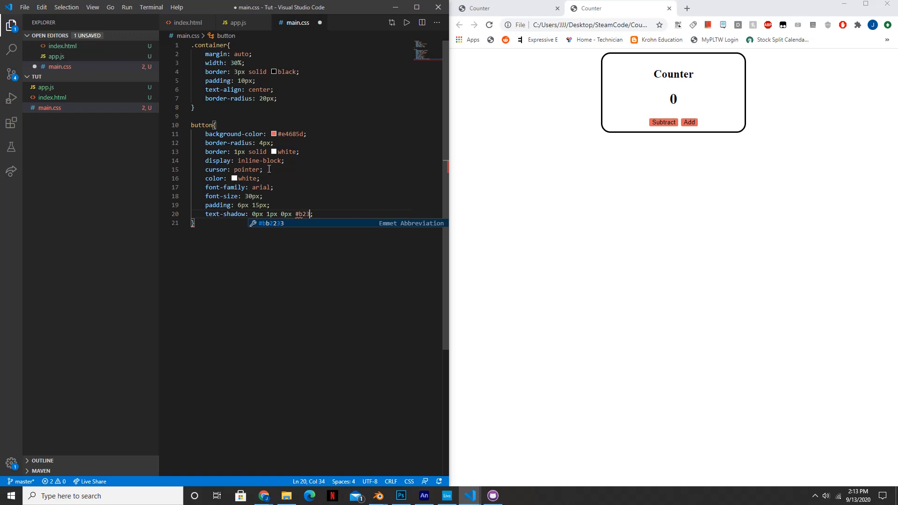
pyautogui.write('e35')
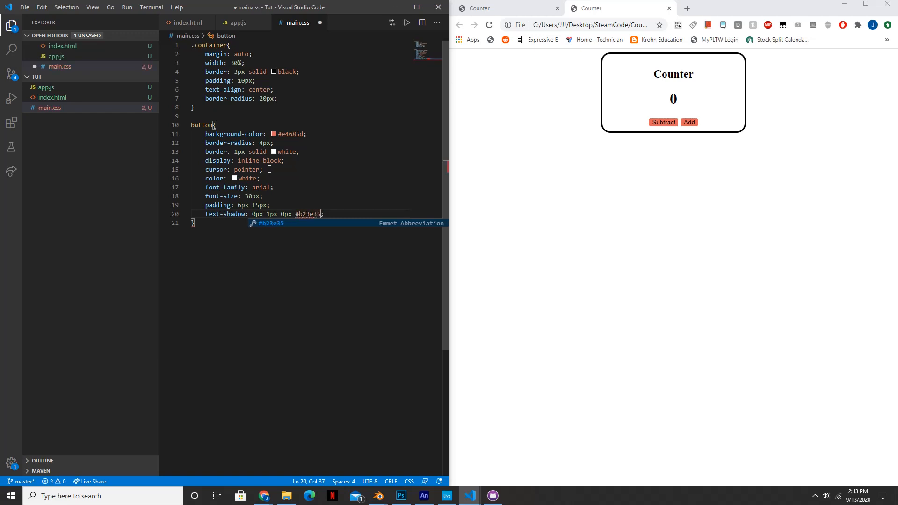
pyautogui.press('Escape')
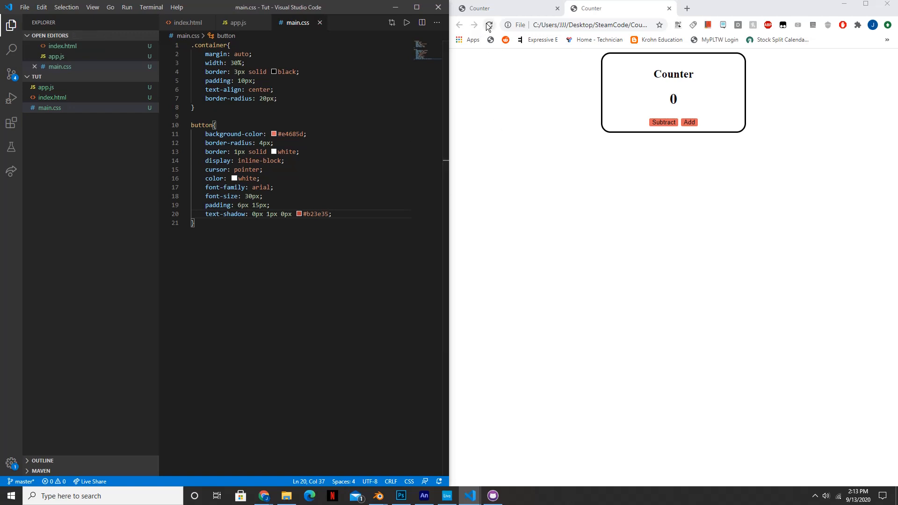
pyautogui.click(489, 25)
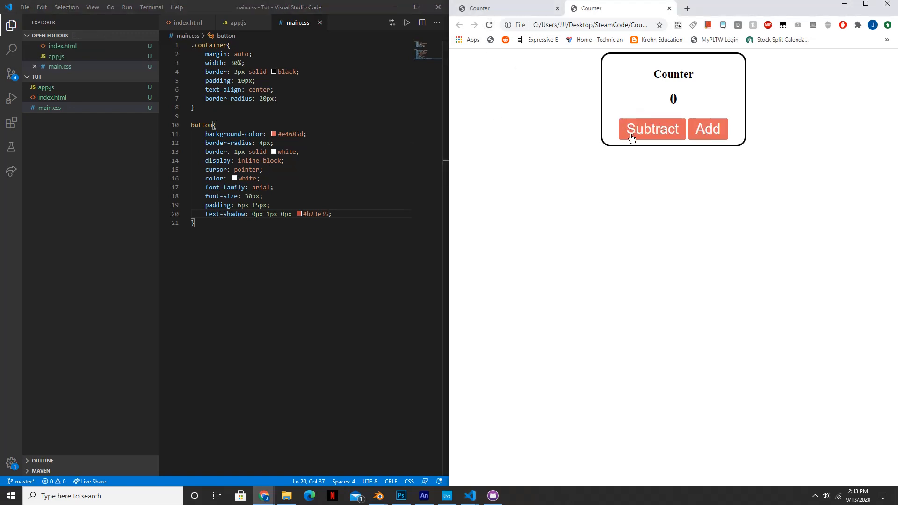
pyautogui.moveTo(652, 149)
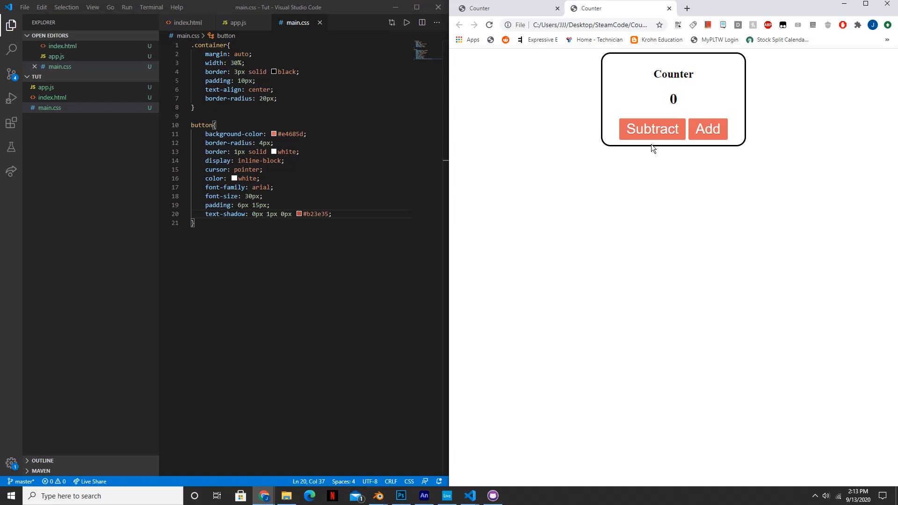
pyautogui.moveTo(712, 135)
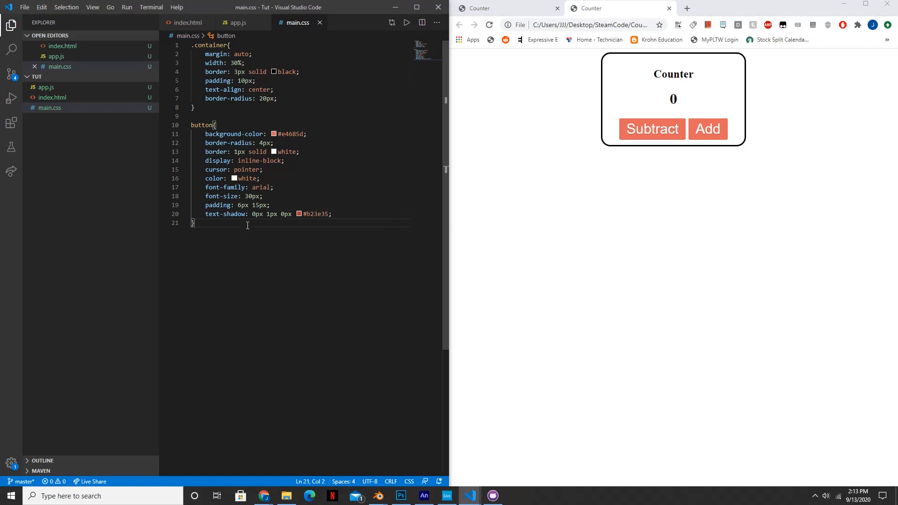
# Step: Start a #number rule with a 'Courier New' font family
pyautogui.press('Enter')
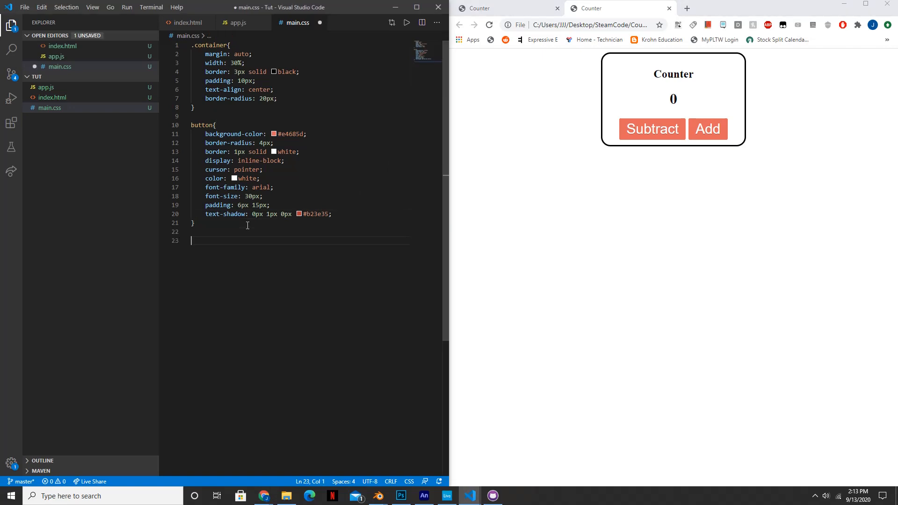
pyautogui.write('#')
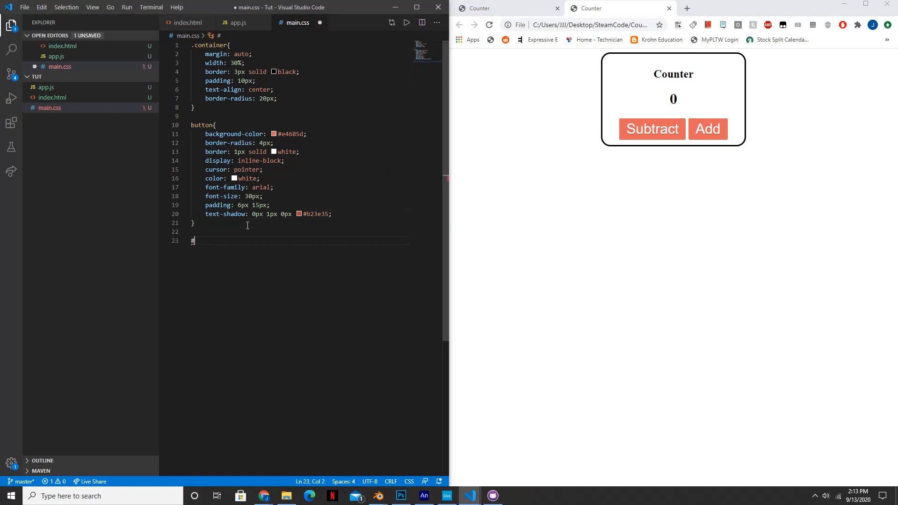
pyautogui.write('#number')
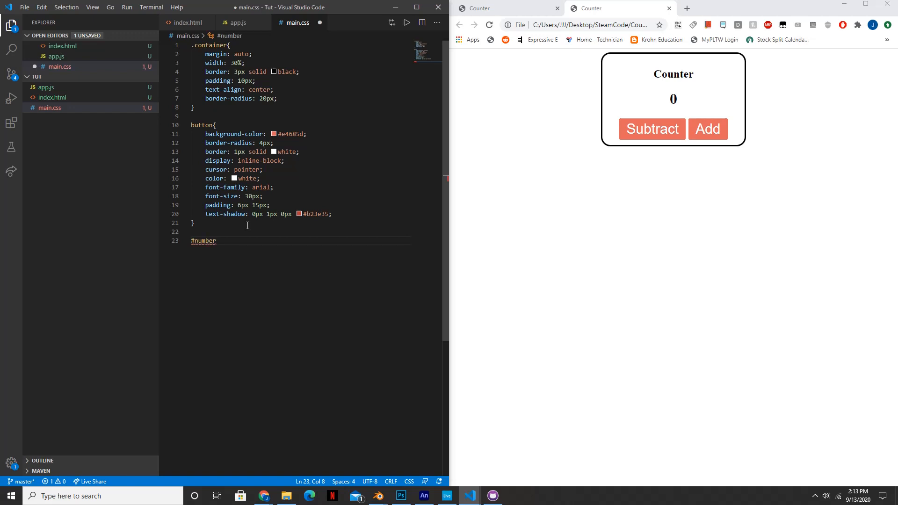
pyautogui.write('{')
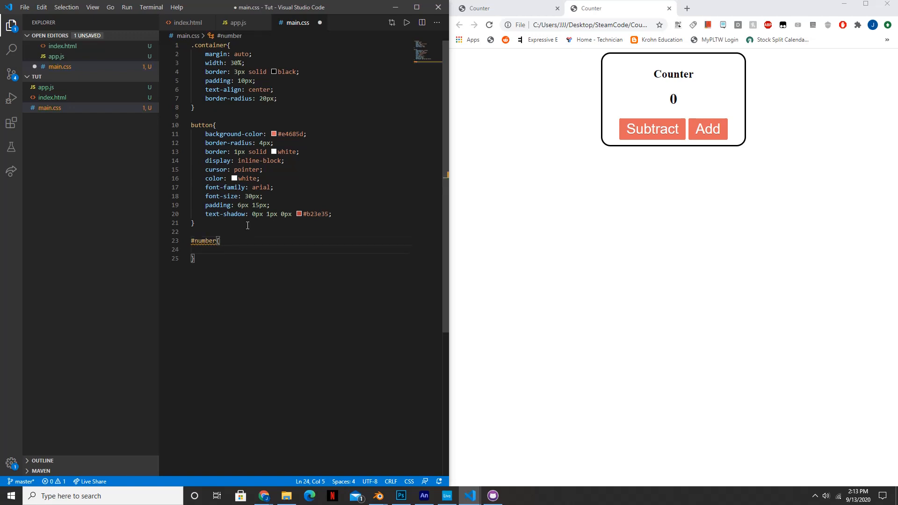
pyautogui.write('fo')
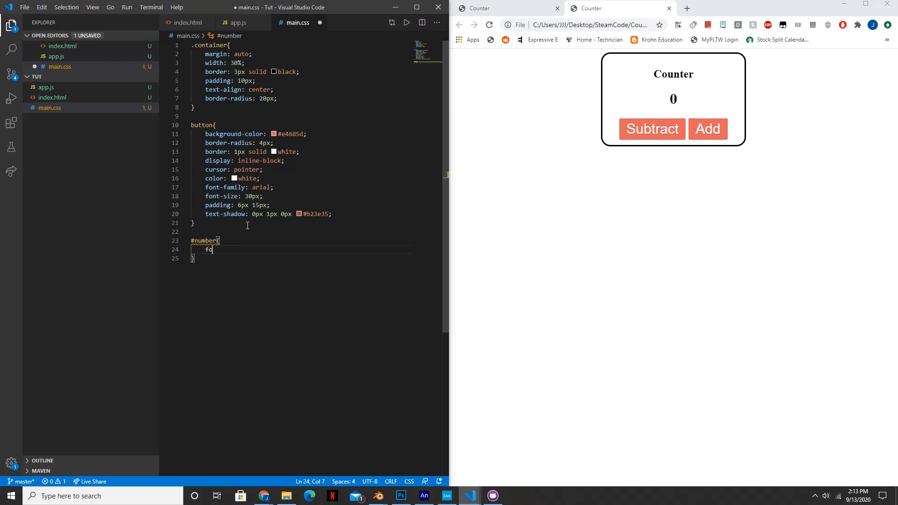
pyautogui.write('ont-family:')
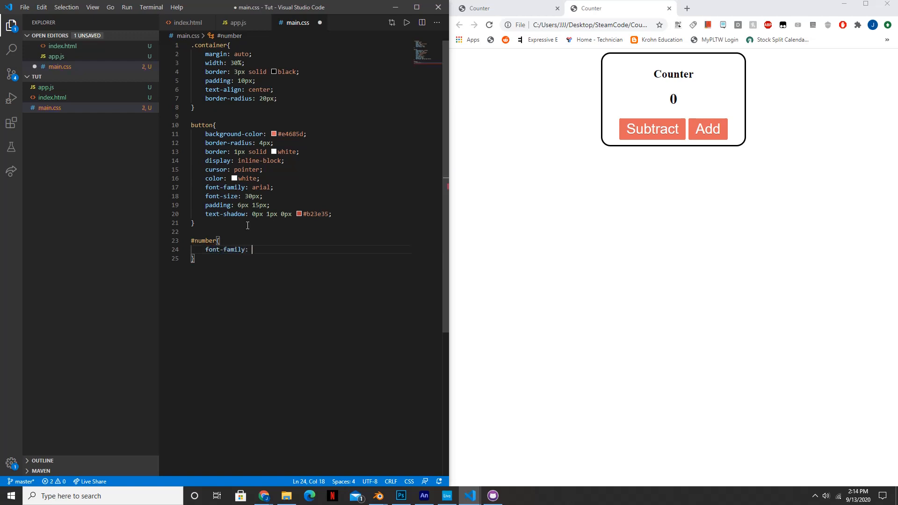
pyautogui.write('"')
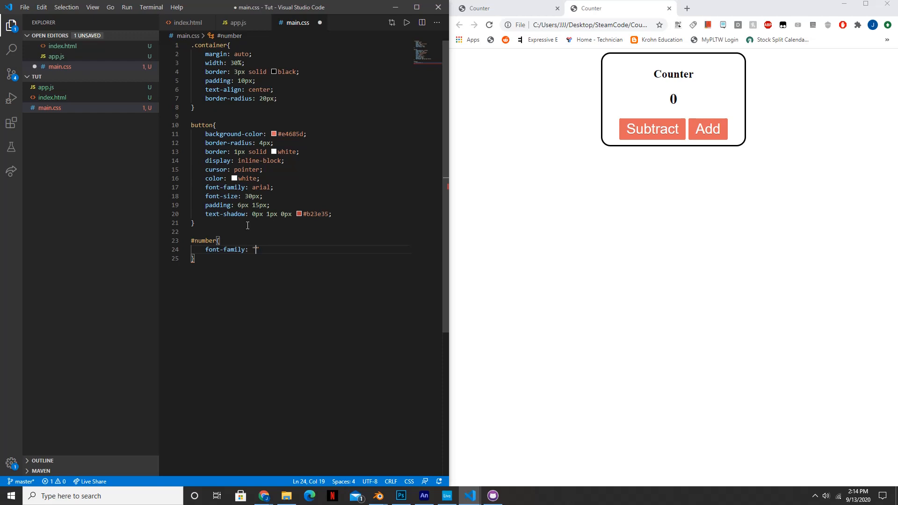
pyautogui.write("'Co'")
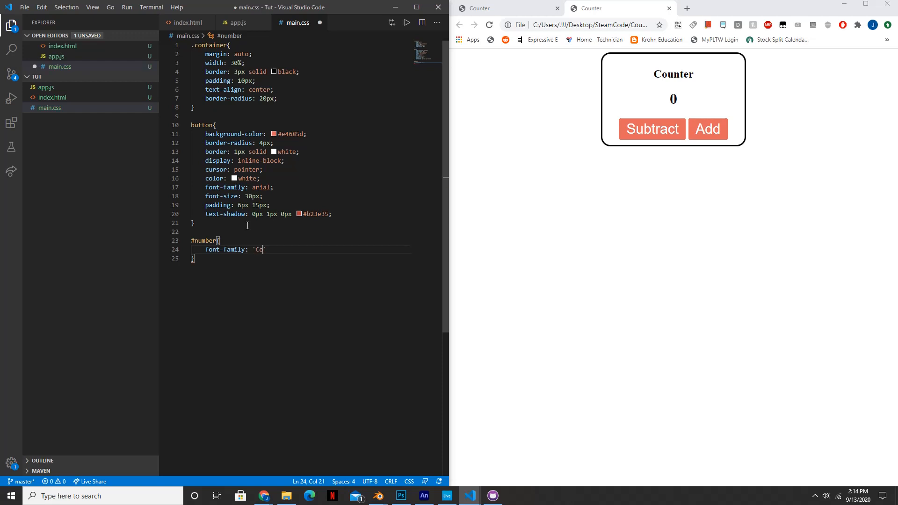
pyautogui.write('urier N')
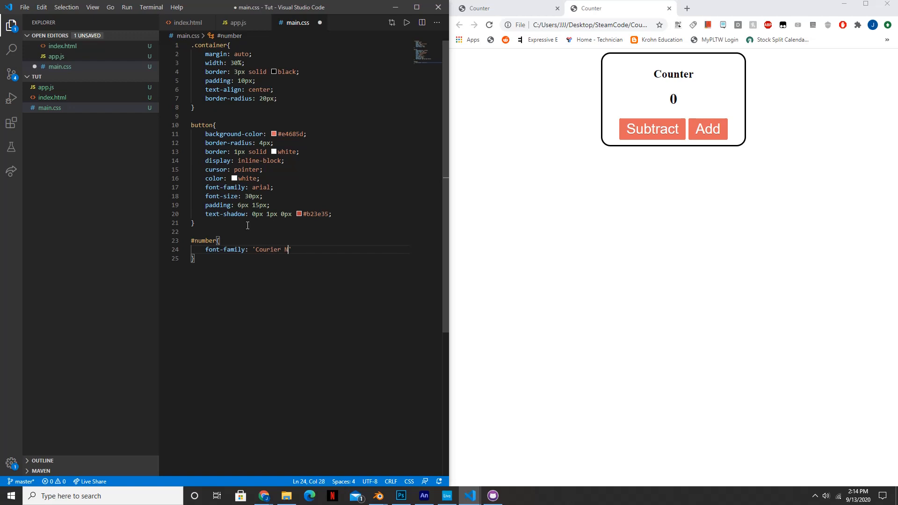
pyautogui.write('ew')
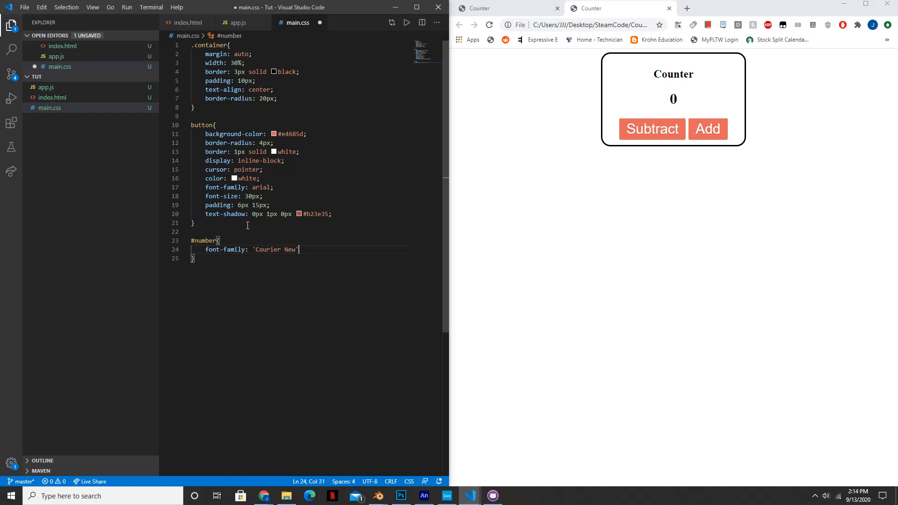
pyautogui.write(', C')
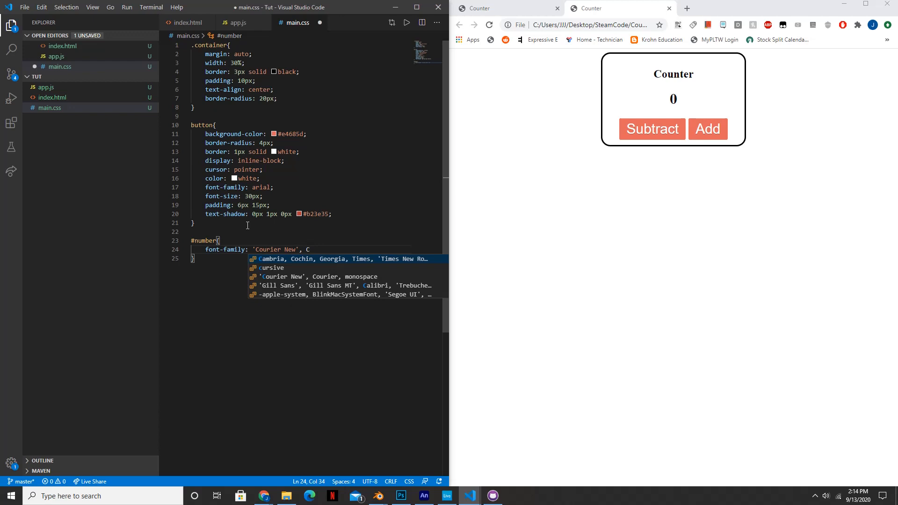
pyautogui.moveTo(261, 249)
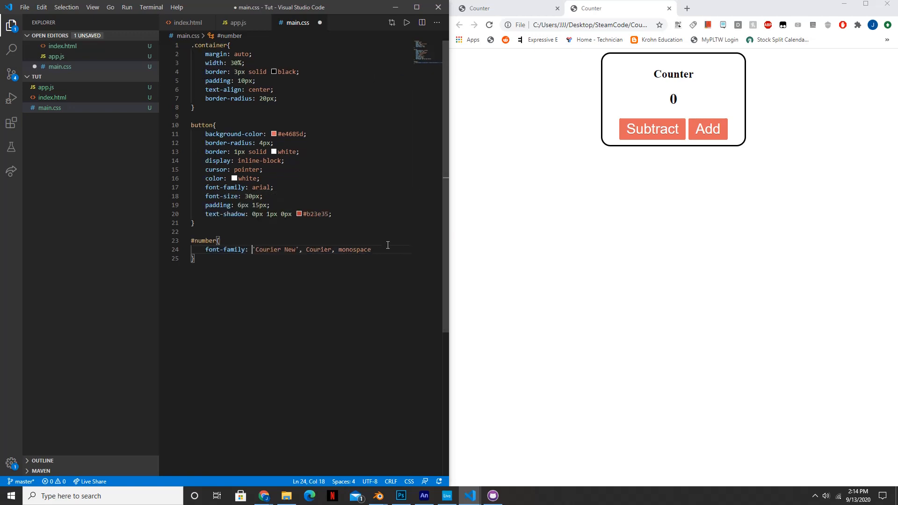
# Step: Add 80px font size, gray color and 15px bottom padding to #number
pyautogui.press('Enter')
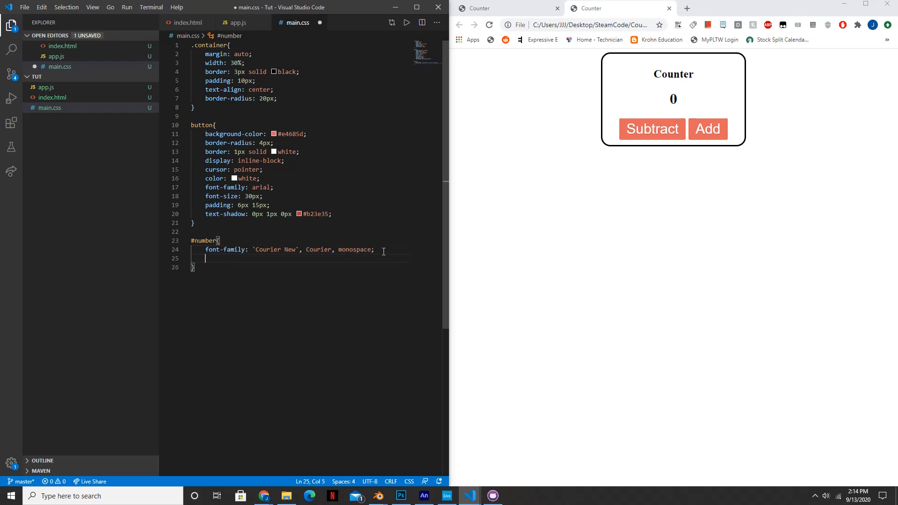
pyautogui.write('font-size:')
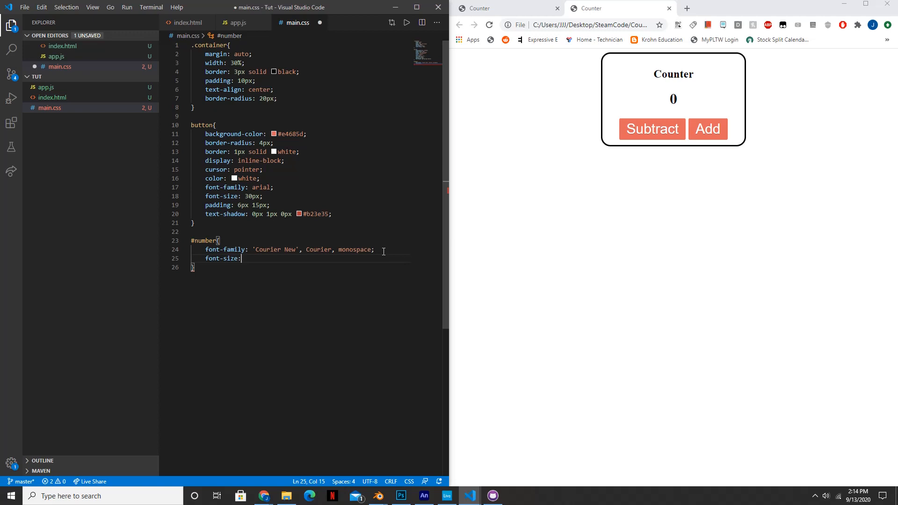
pyautogui.write('80')
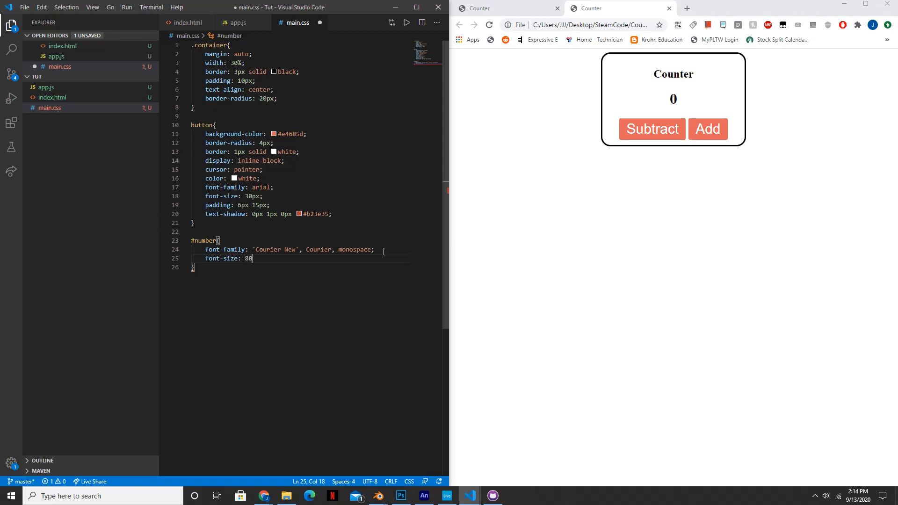
pyautogui.write('px;')
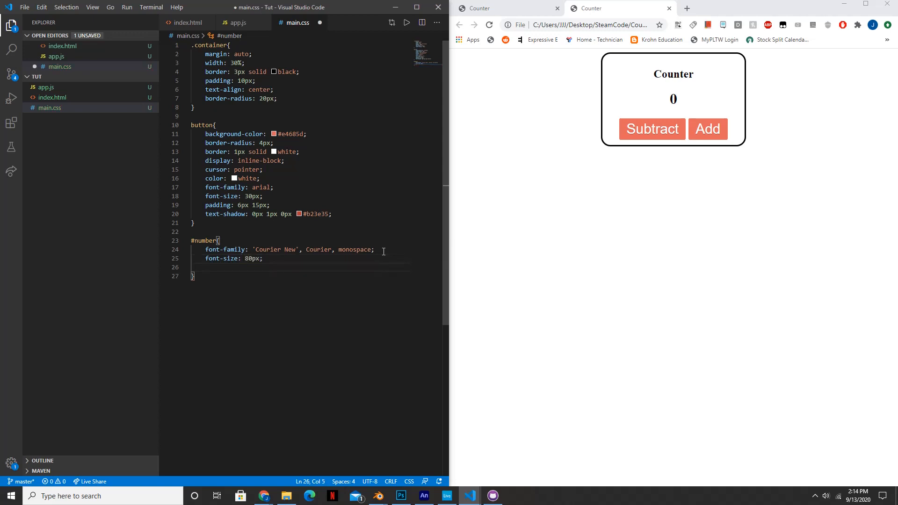
pyautogui.write('color: gray;')
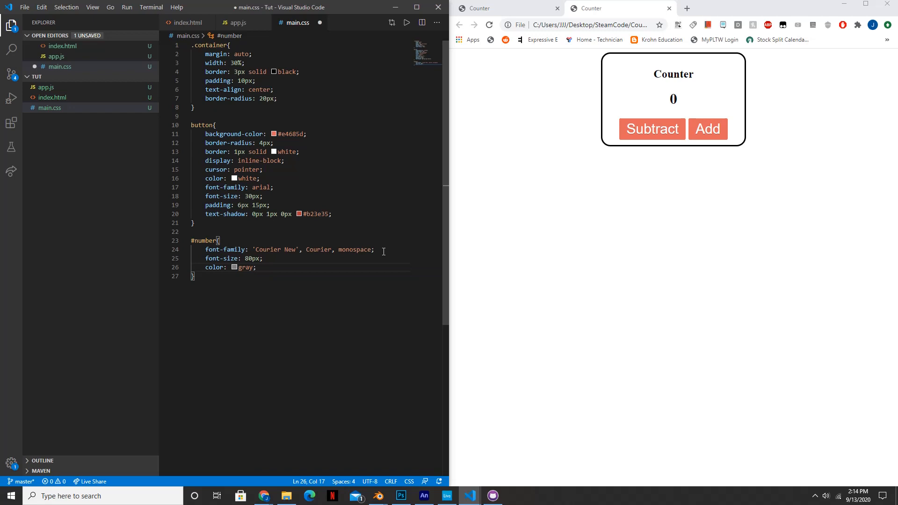
pyautogui.write('padding-bottom:')
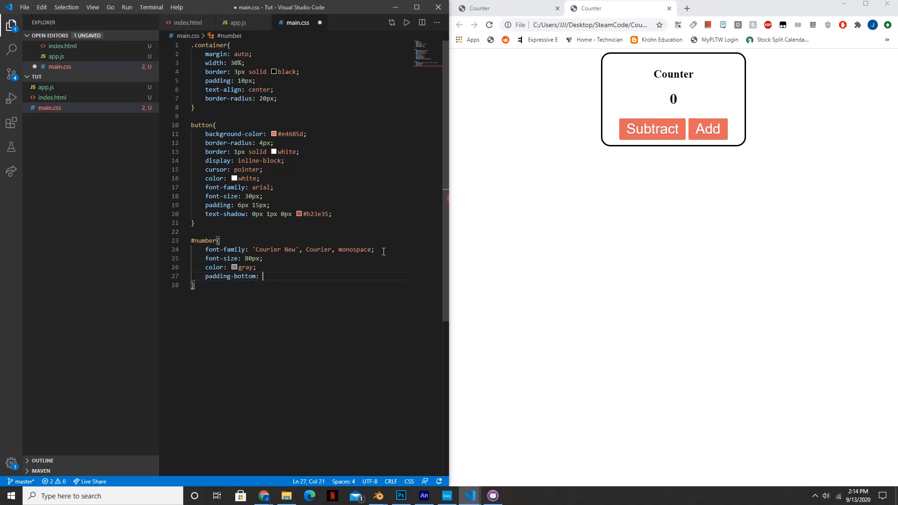
pyautogui.write('15px;')
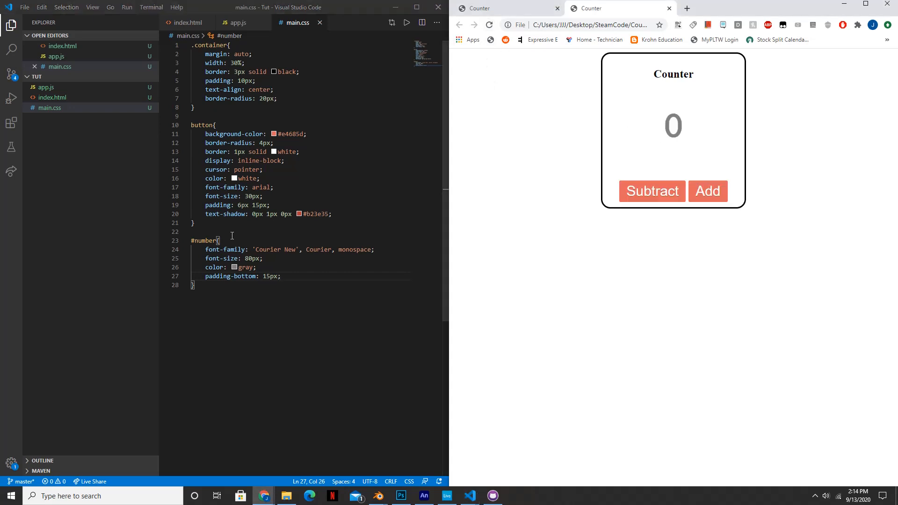
pyautogui.click(196, 285)
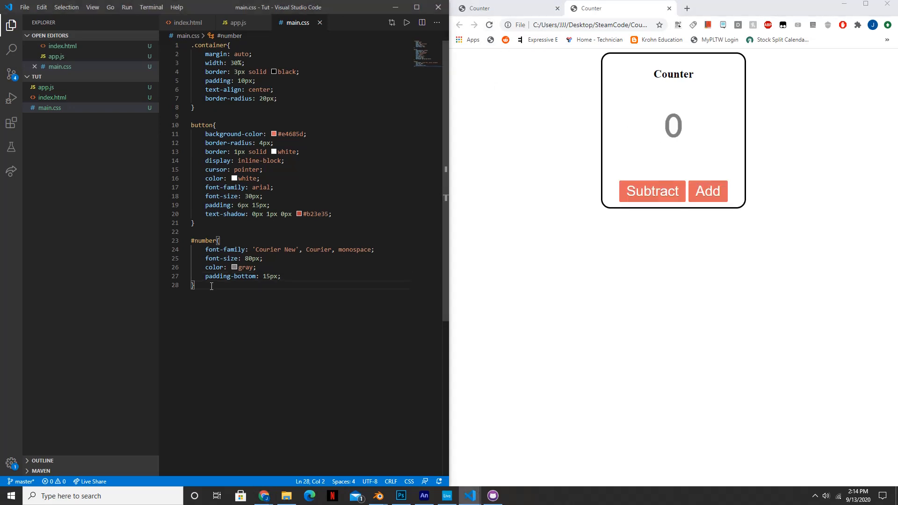
pyautogui.press('Enter')
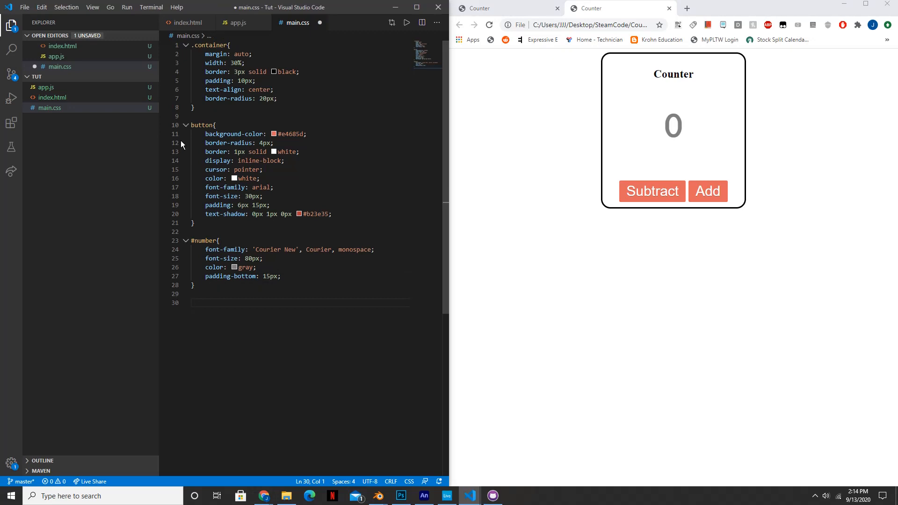
# Step: Confirm the Counter heading is an h2 and start an h2 rule with a Courier New font
pyautogui.write('h')
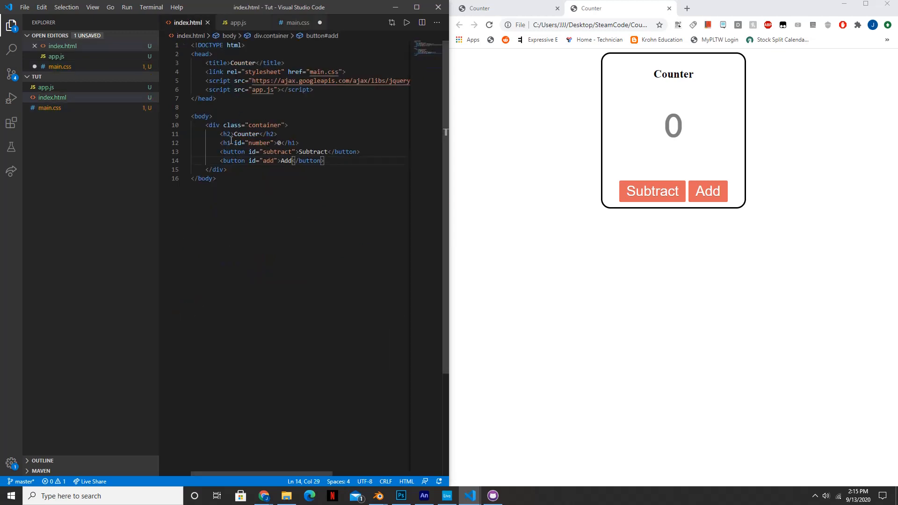
pyautogui.moveTo(222, 135); pyautogui.dragTo(277, 134)
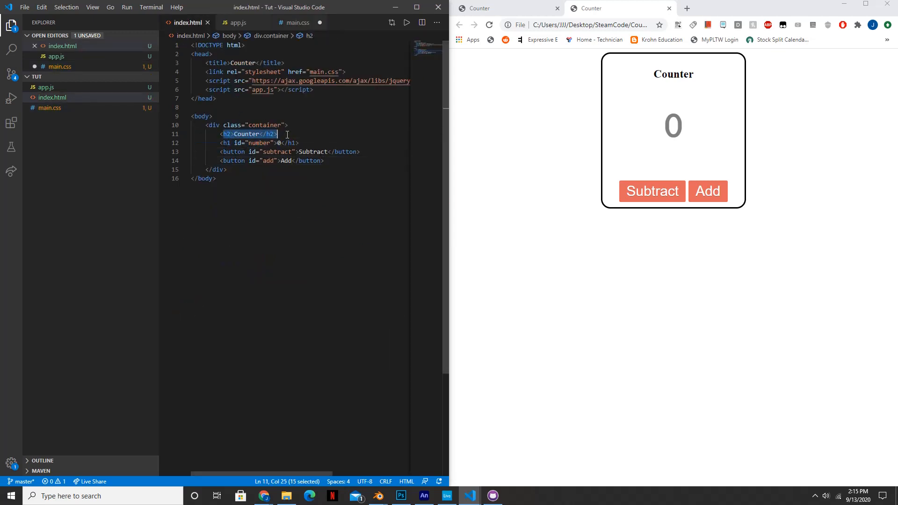
pyautogui.click(295, 23)
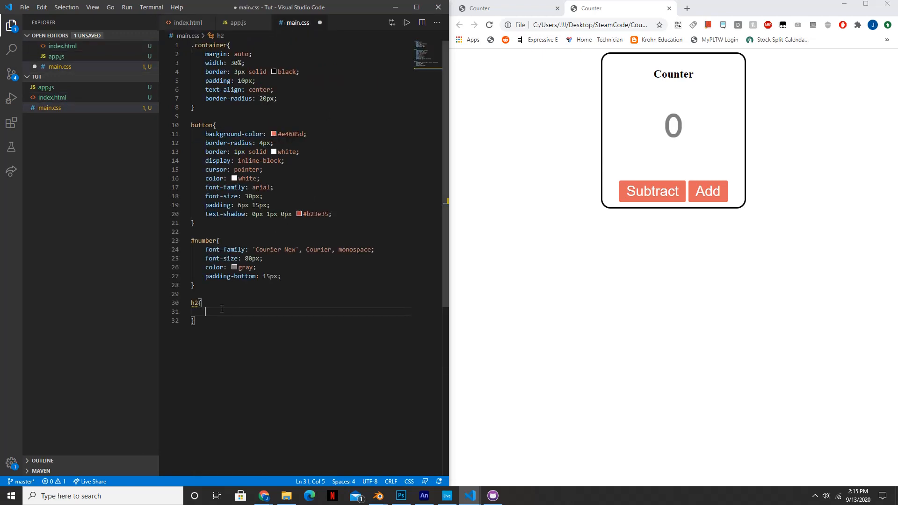
pyautogui.write('font')
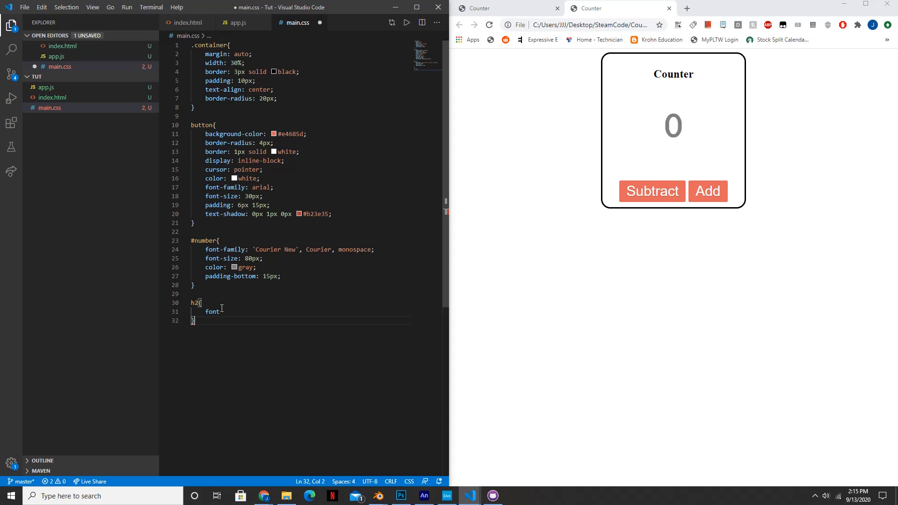
pyautogui.click(221, 312)
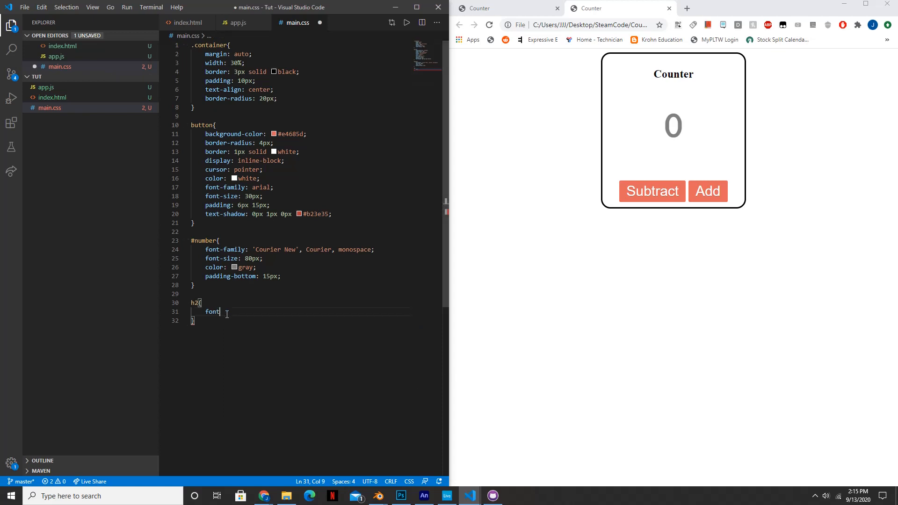
pyautogui.write('-')
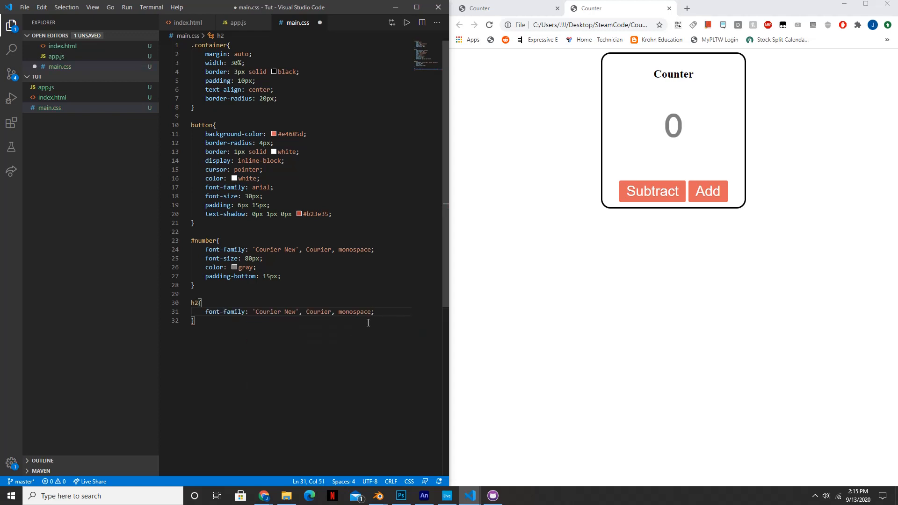
# Step: Set the h2 font size to 68px and view the larger heading in Chrome
pyautogui.press('Enter')
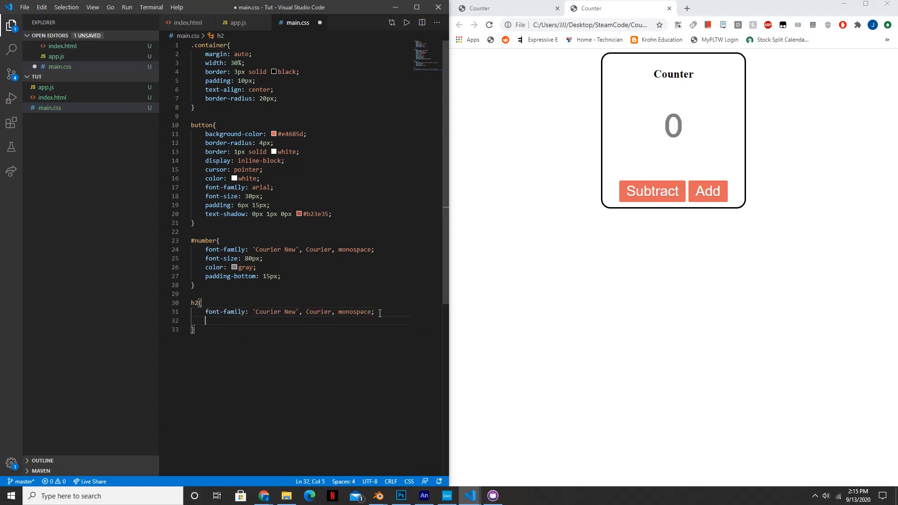
pyautogui.write('font-size:')
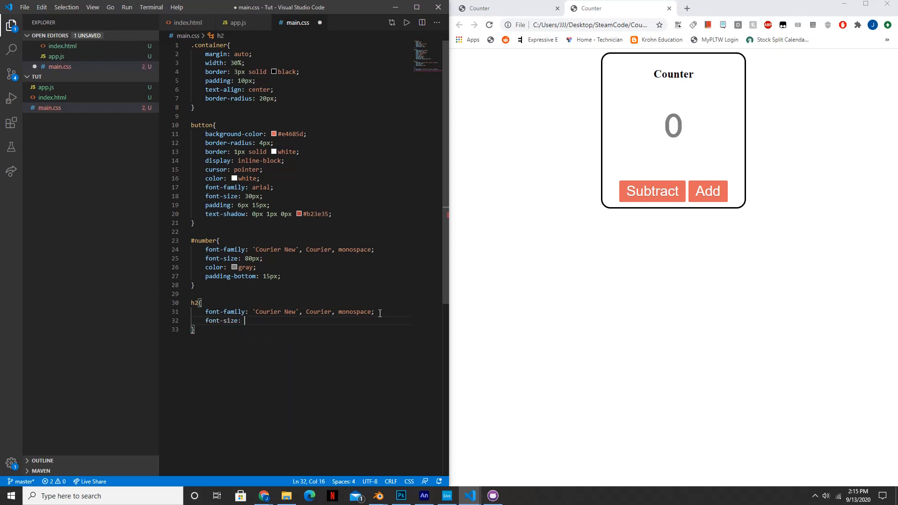
pyautogui.write('68')
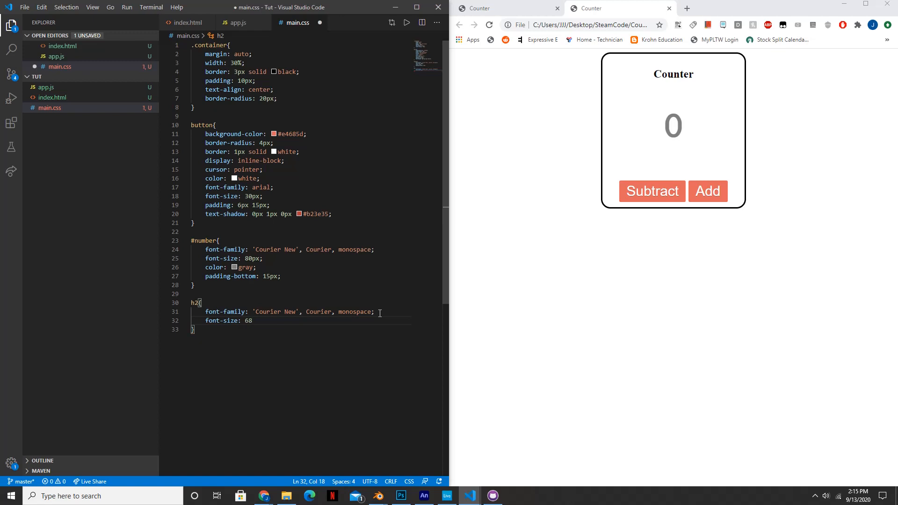
pyautogui.write('px;')
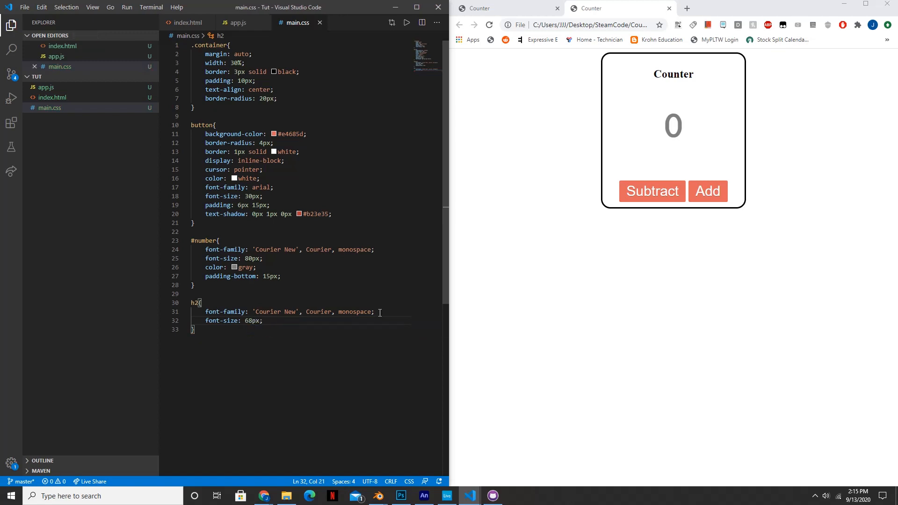
pyautogui.click(488, 25)
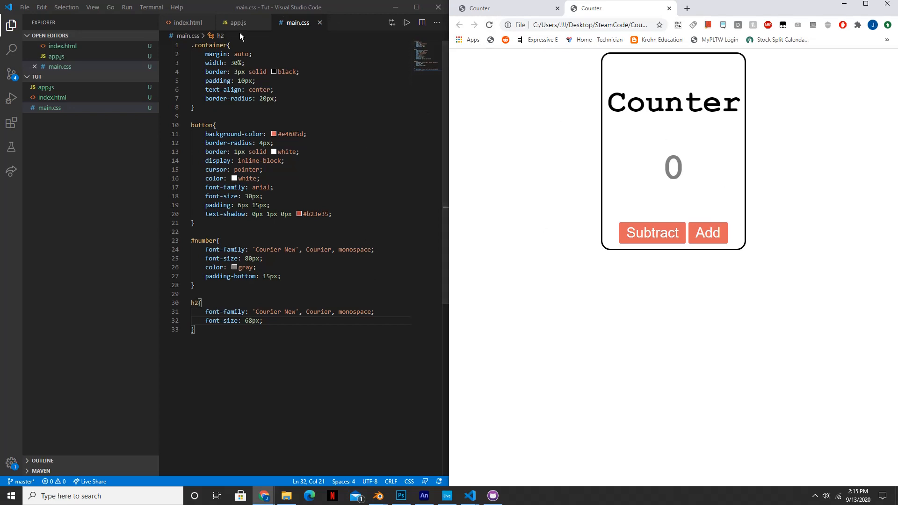
pyautogui.moveTo(242, 23)
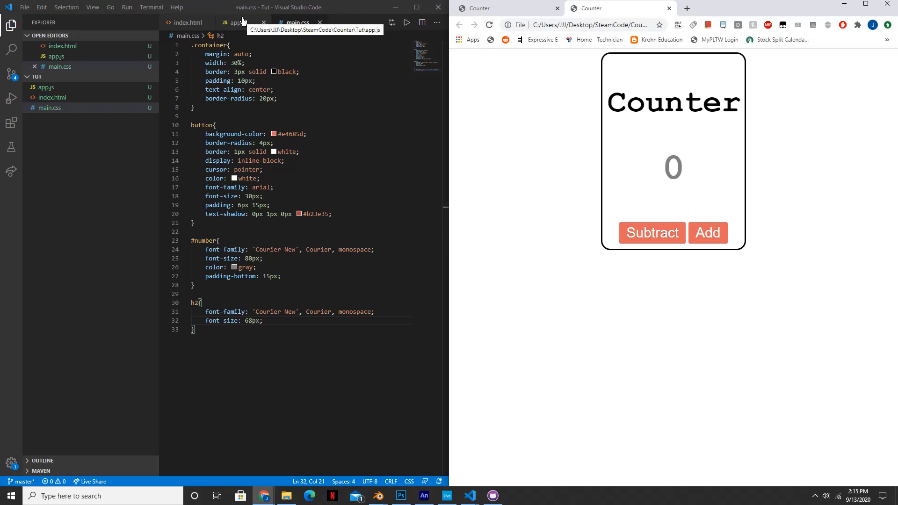
# Step: Add a $(document).ready(function(){}) block in app.js
pyautogui.click(233, 22)
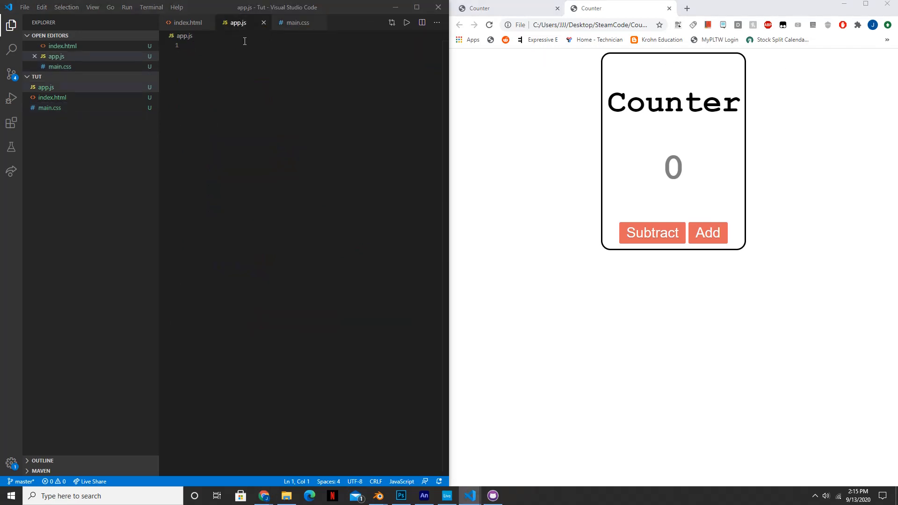
pyautogui.moveTo(676, 231)
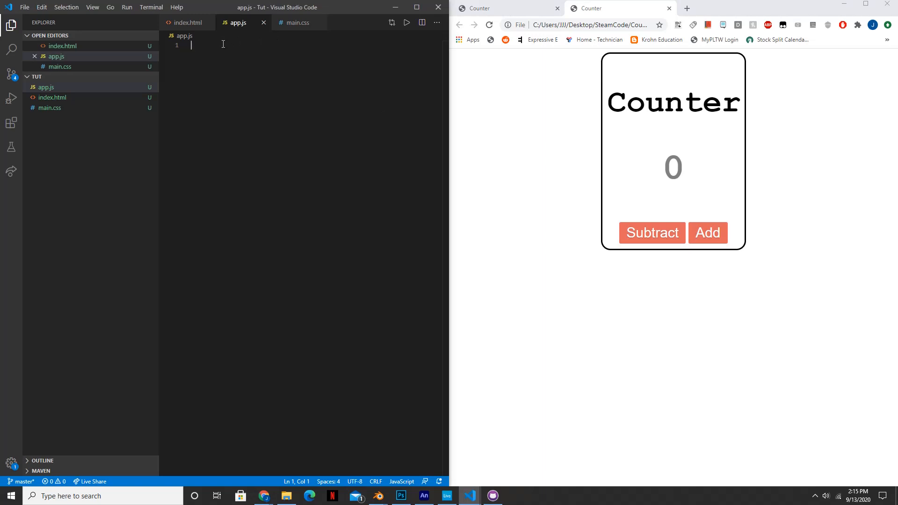
pyautogui.write('$(d')
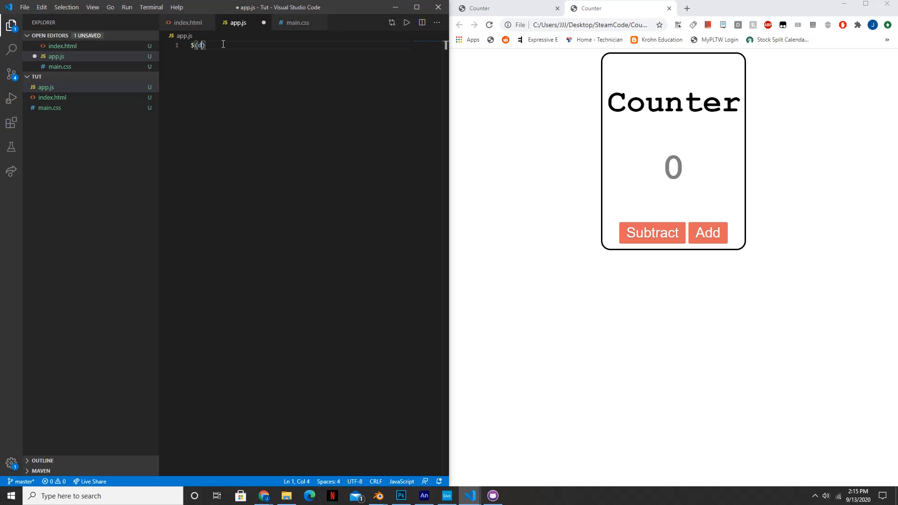
pyautogui.write('document')
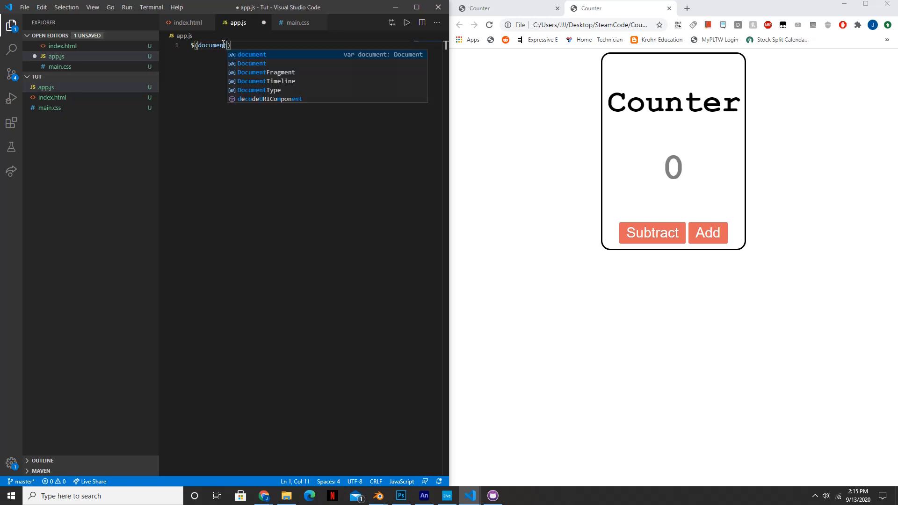
pyautogui.write('.ready')
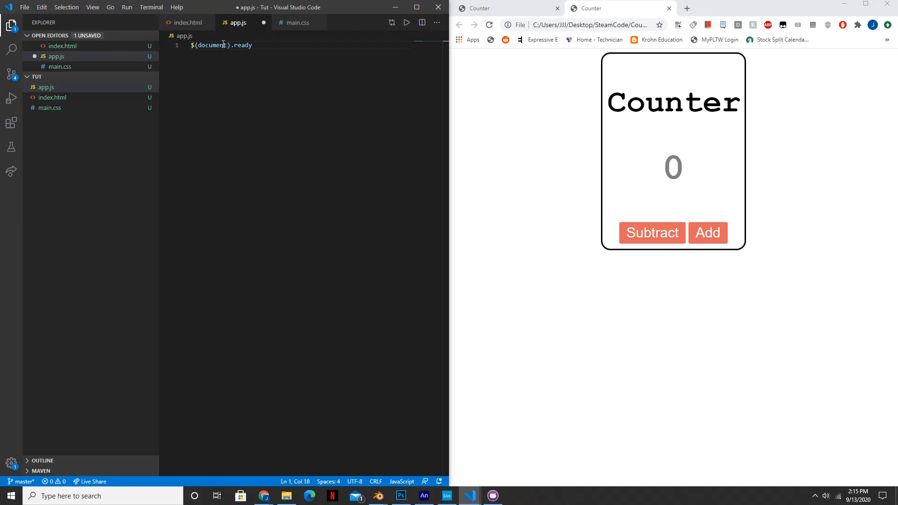
pyautogui.write('(function(){')
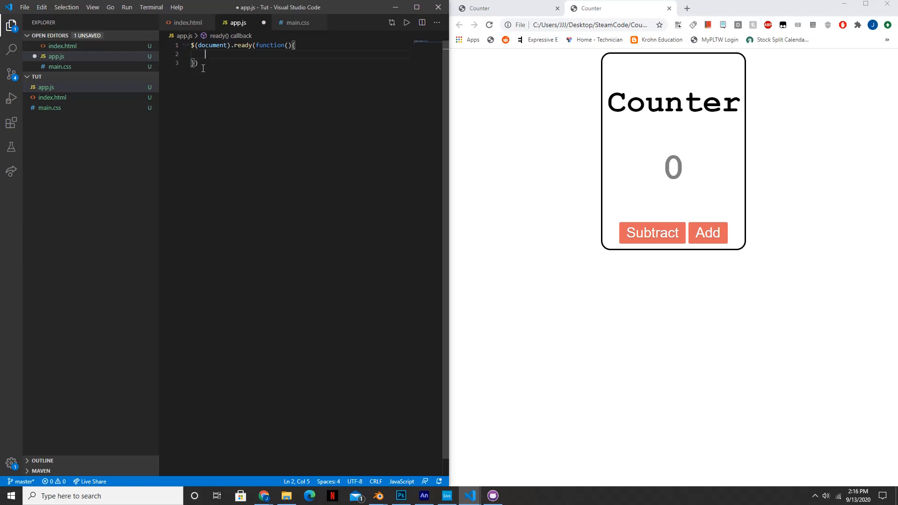
pyautogui.write(';')
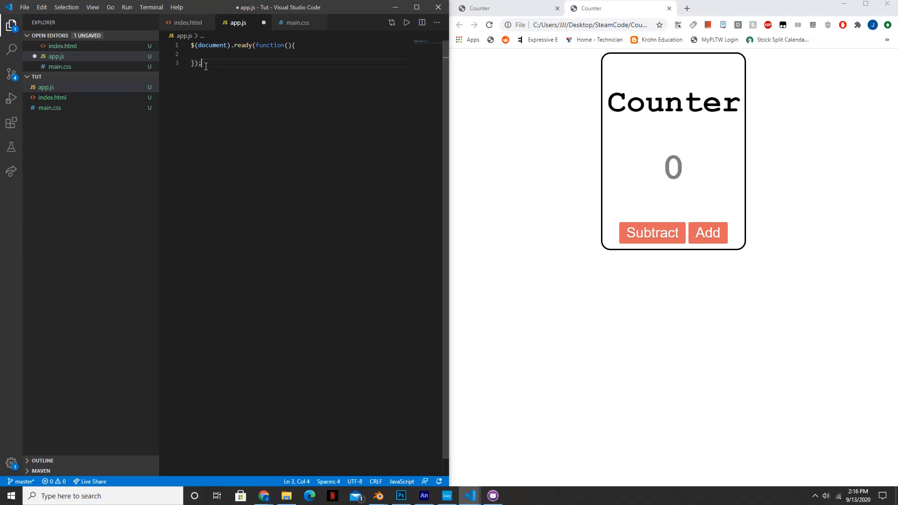
pyautogui.doubleClick(270, 45)
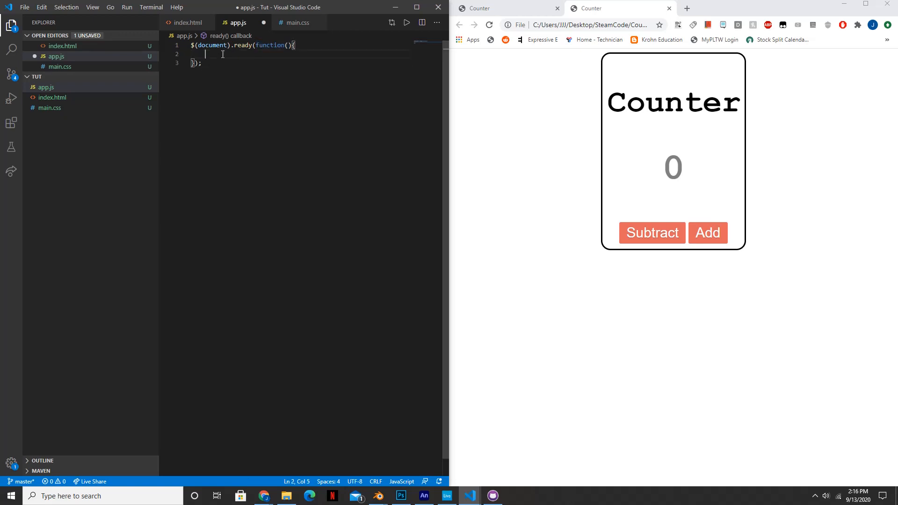
# Step: Attach an empty .click(function(){}) handler to $("#subtract") inside the ready block
pyautogui.write('$')
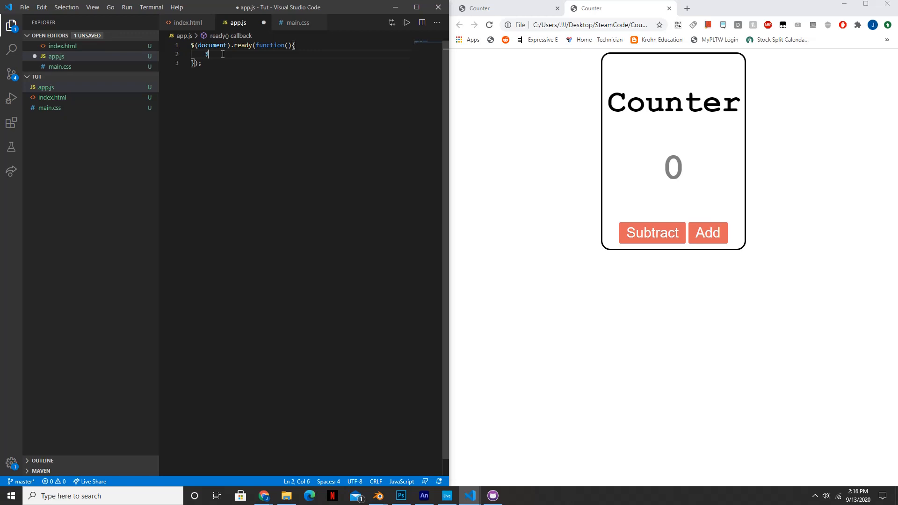
pyautogui.write('()')
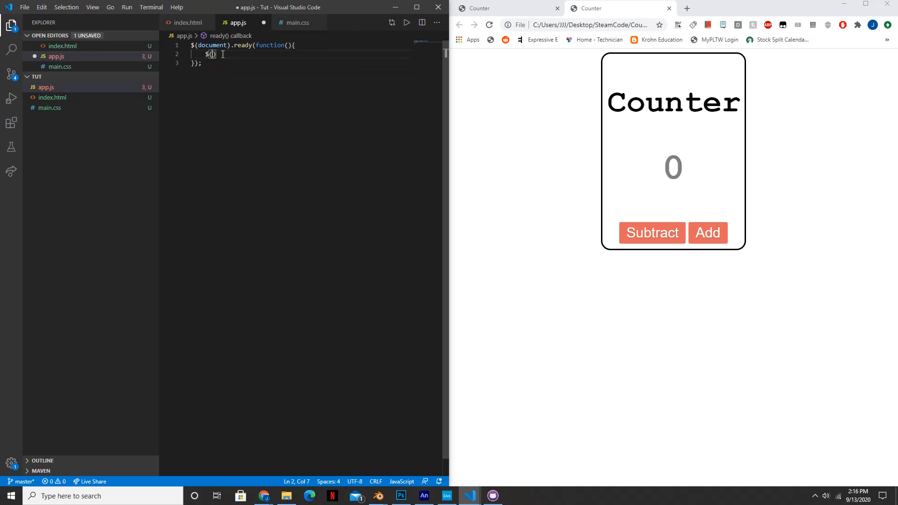
pyautogui.write('"#"')
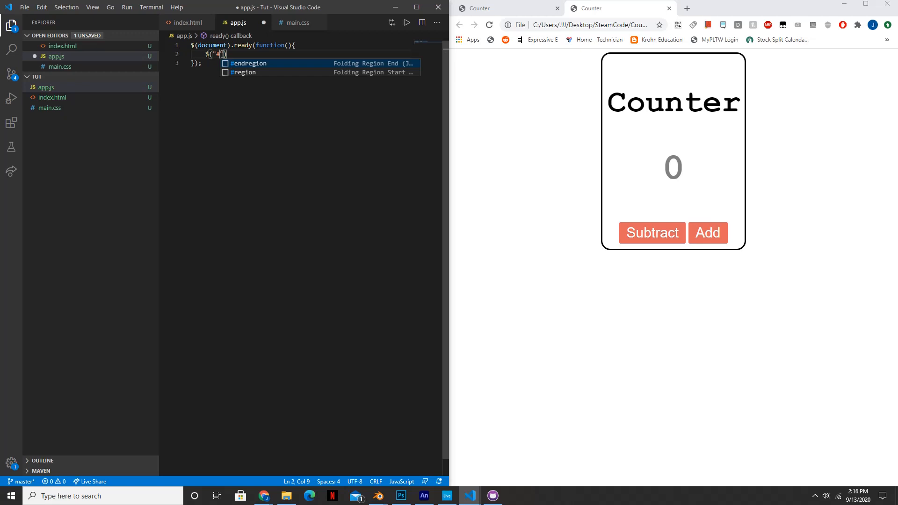
pyautogui.write('#subtract')
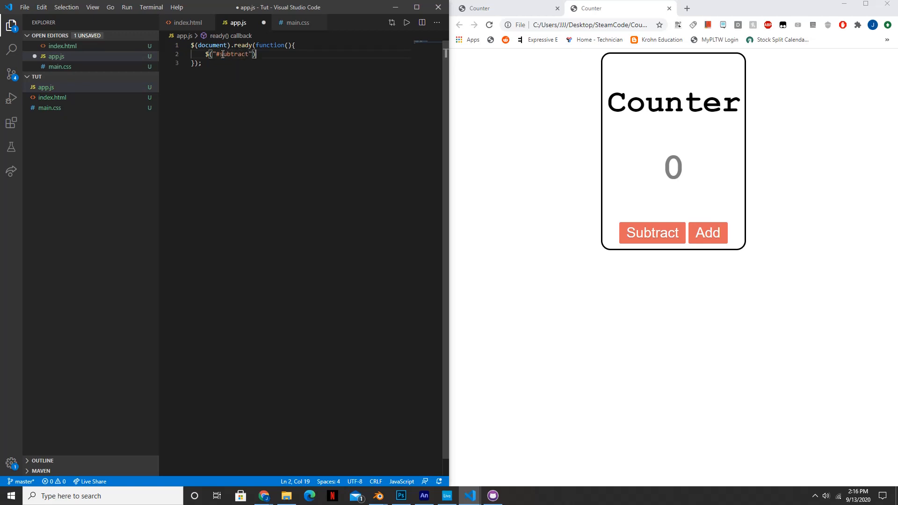
pyautogui.write('.click')
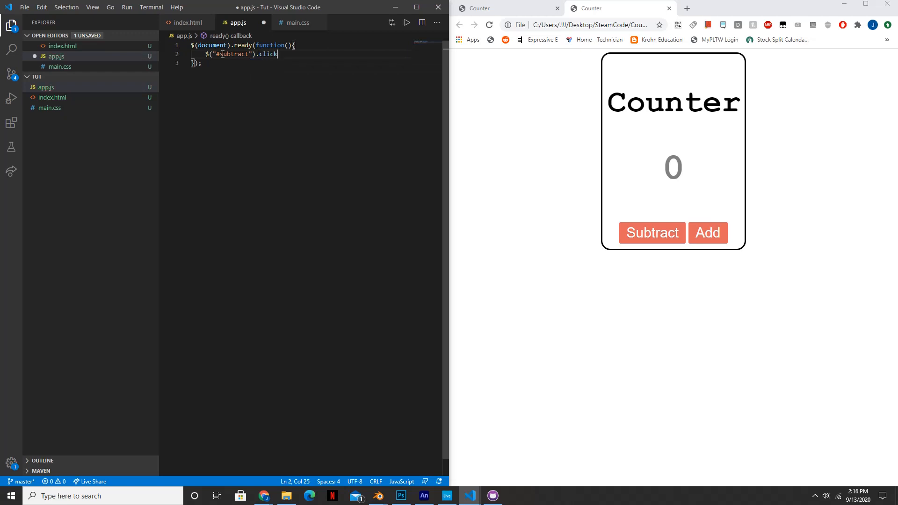
pyautogui.write('()')
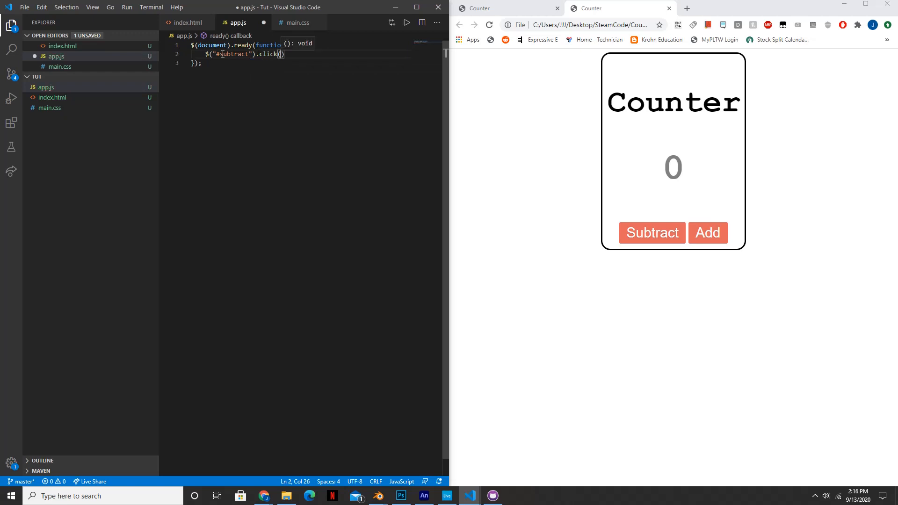
pyautogui.write('function(')
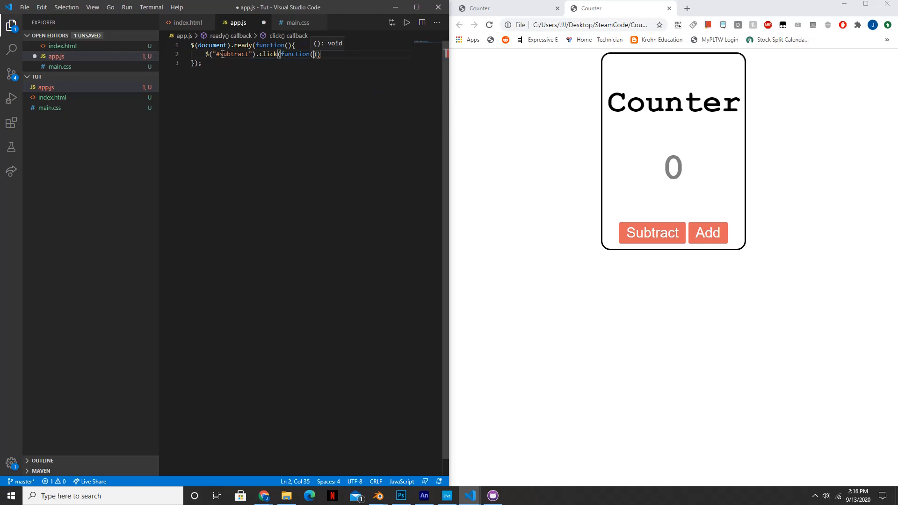
pyautogui.write('{}')
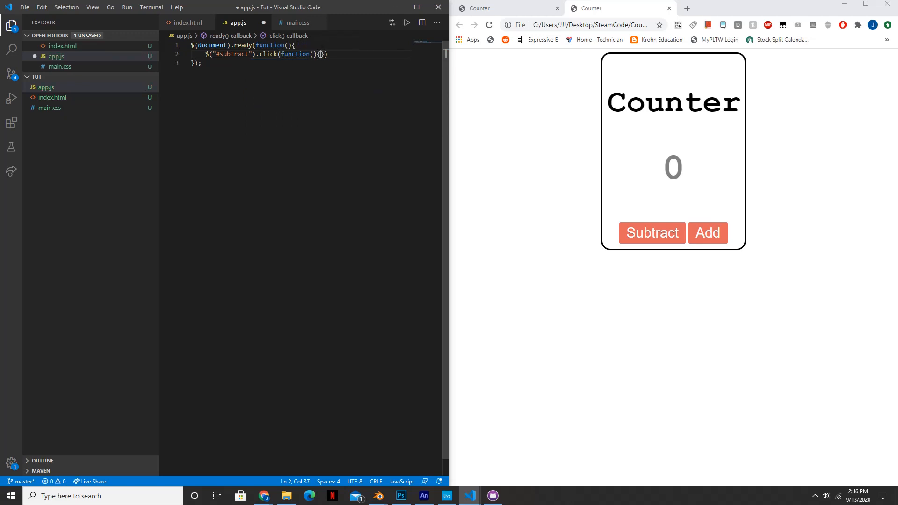
pyautogui.press('Enter')
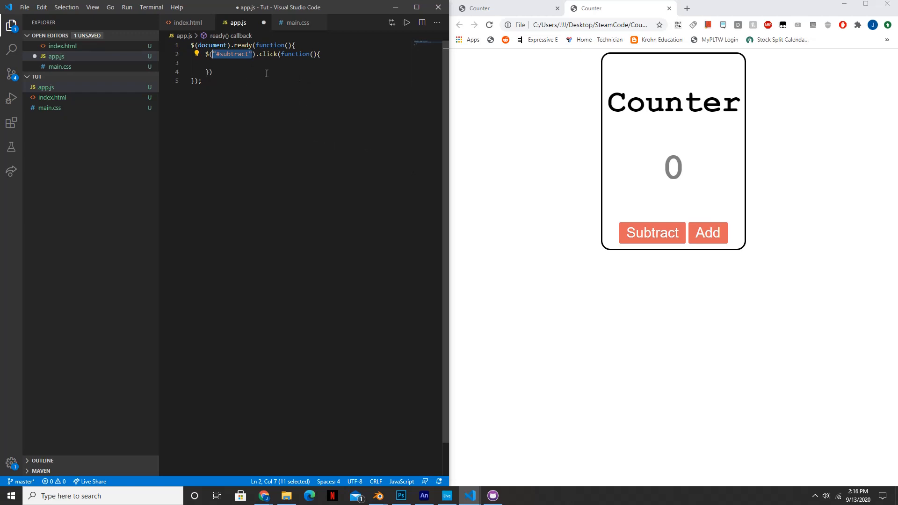
# Step: Store the displayed value with var number = parseInt($("#number").html());
pyautogui.click(188, 22)
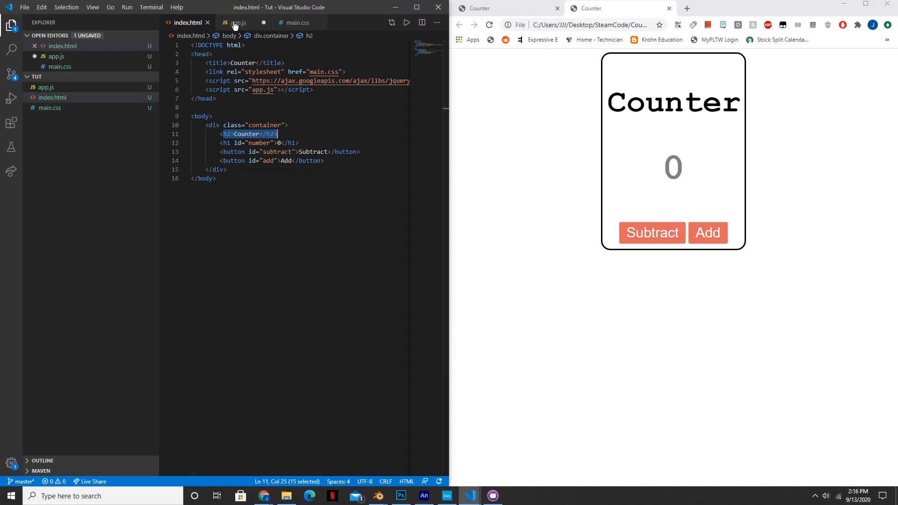
pyautogui.click(236, 22)
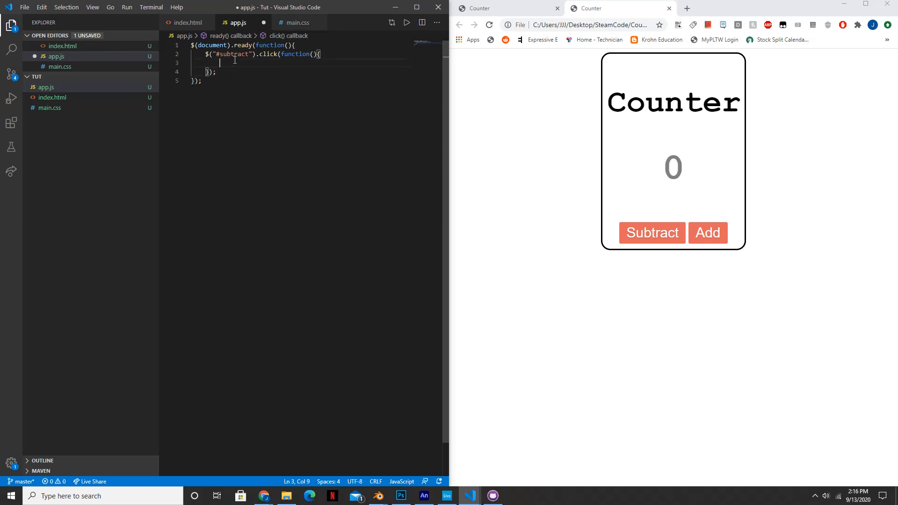
pyautogui.write('var')
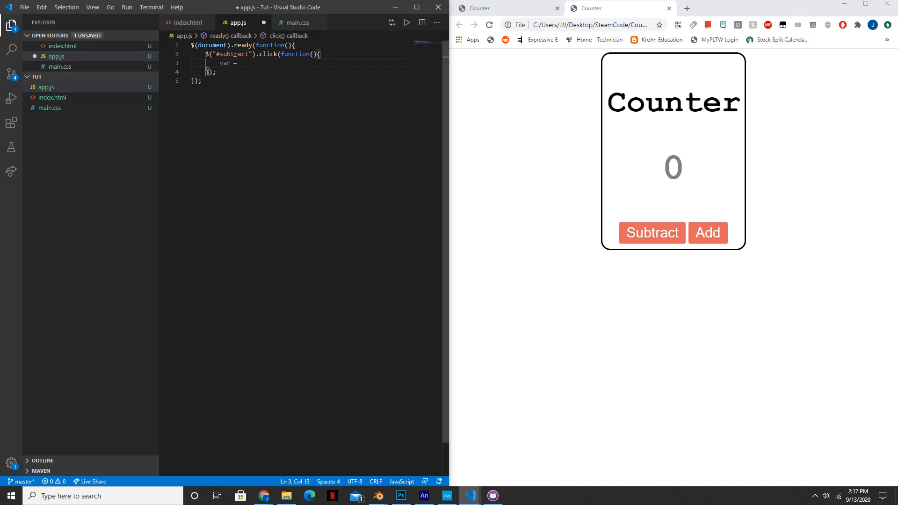
pyautogui.write('number =')
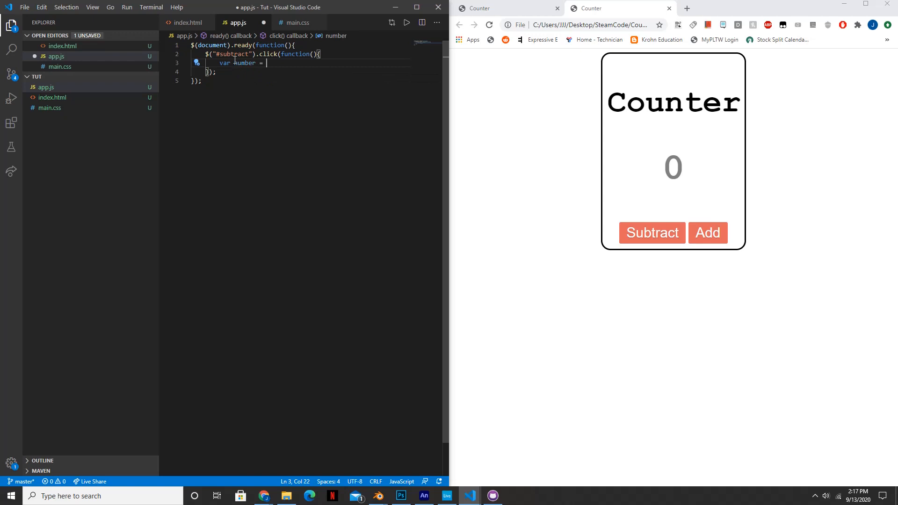
pyautogui.write('parseInt($("#')
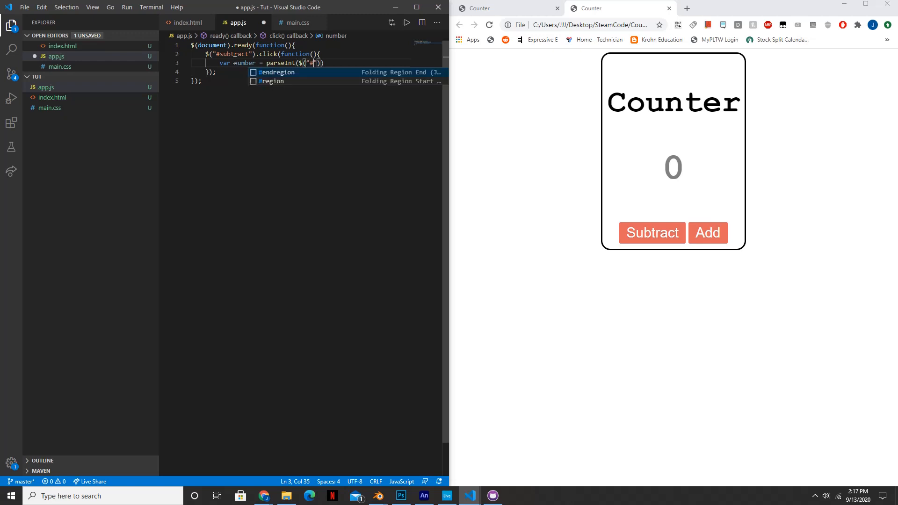
pyautogui.write('number')
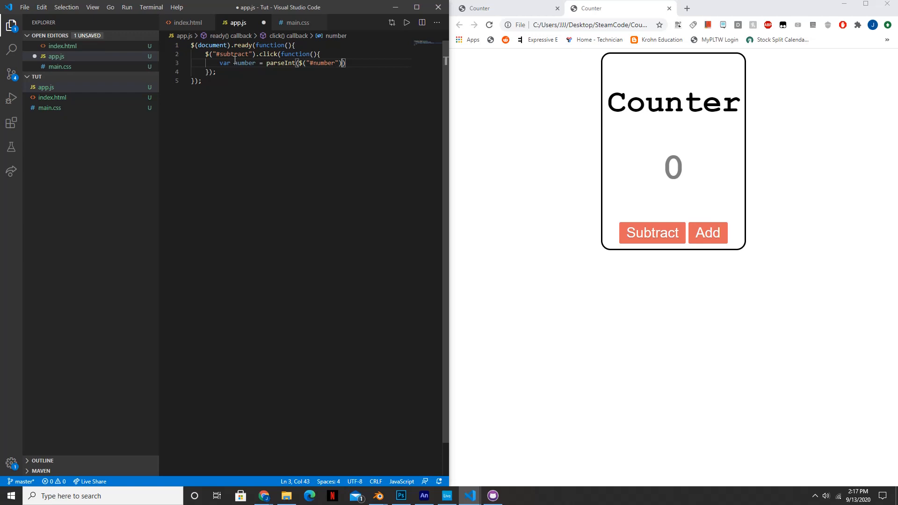
pyautogui.write('.html()')
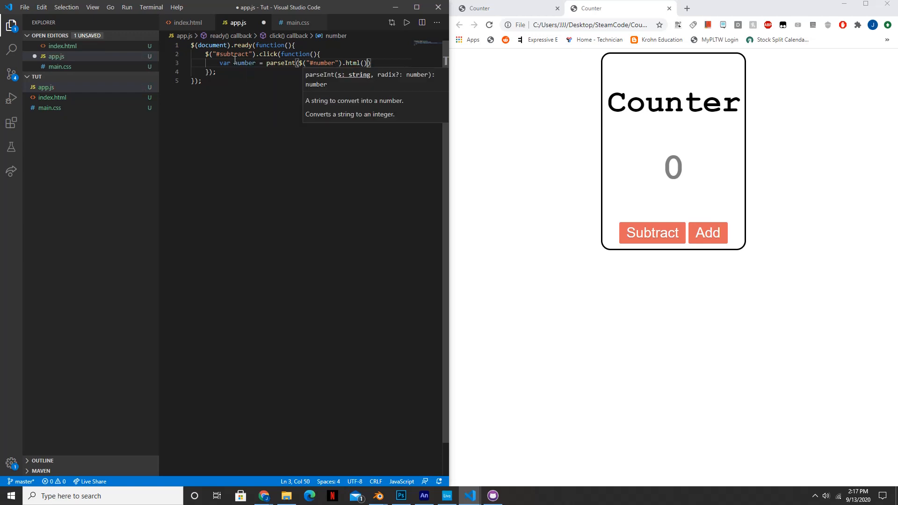
pyautogui.write(';')
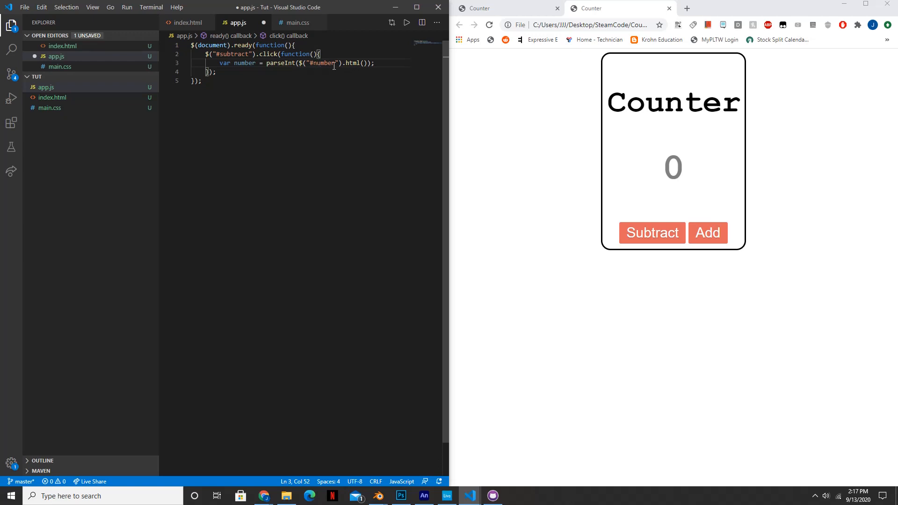
# Step: Write the decremented value back with $("#number").html(number - 1);
pyautogui.click(187, 22)
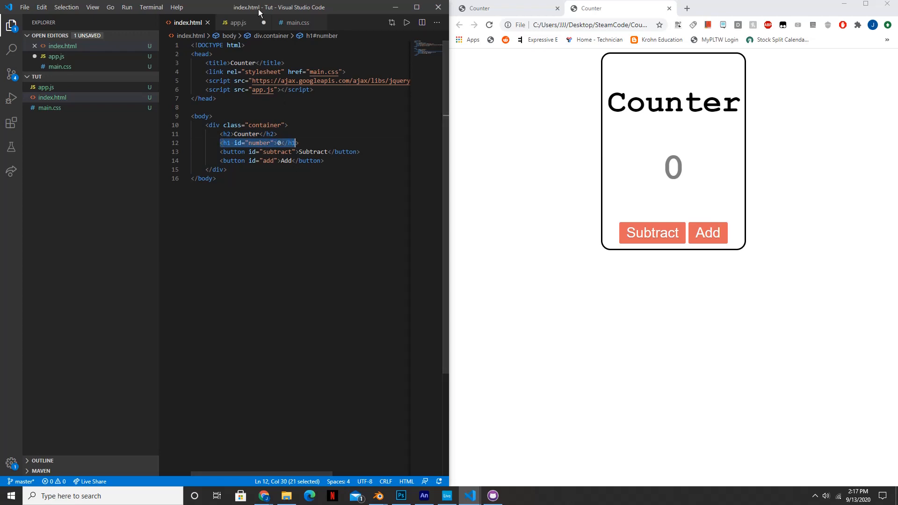
pyautogui.click(237, 23)
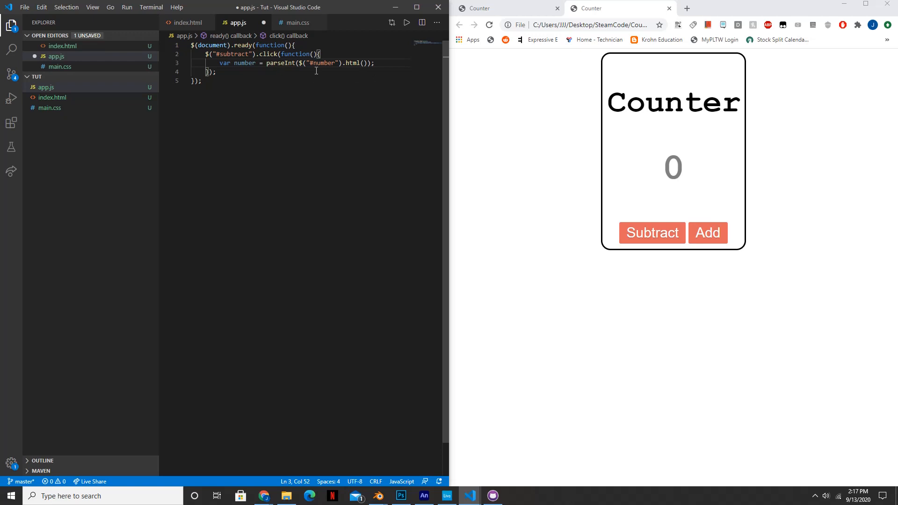
pyautogui.moveTo(288, 63)
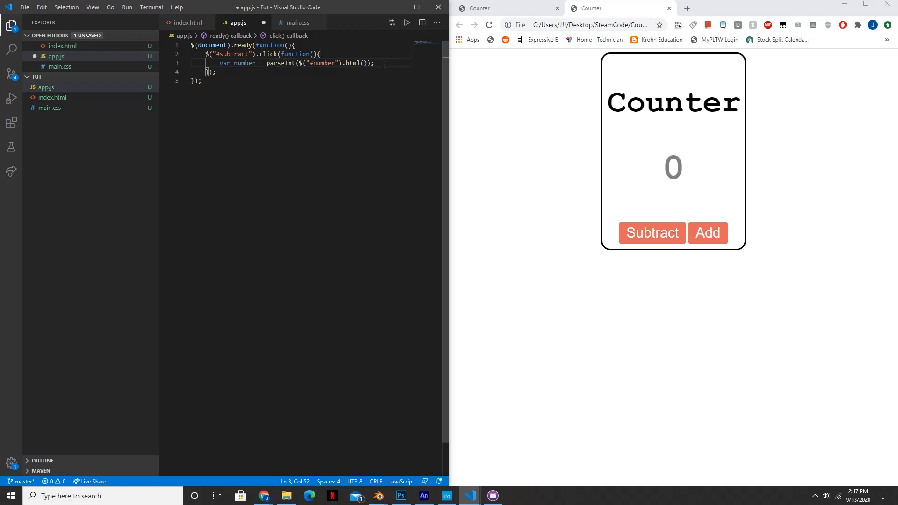
pyautogui.write('$')
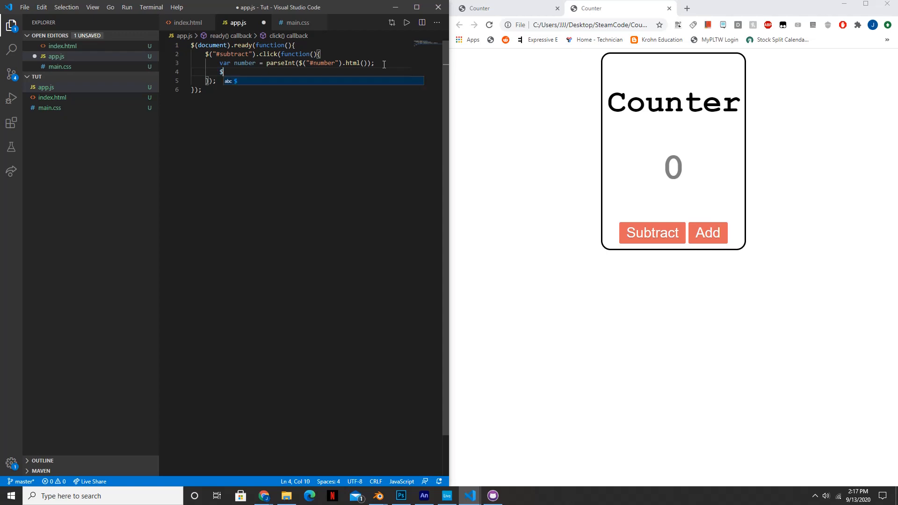
pyautogui.write('("#number')
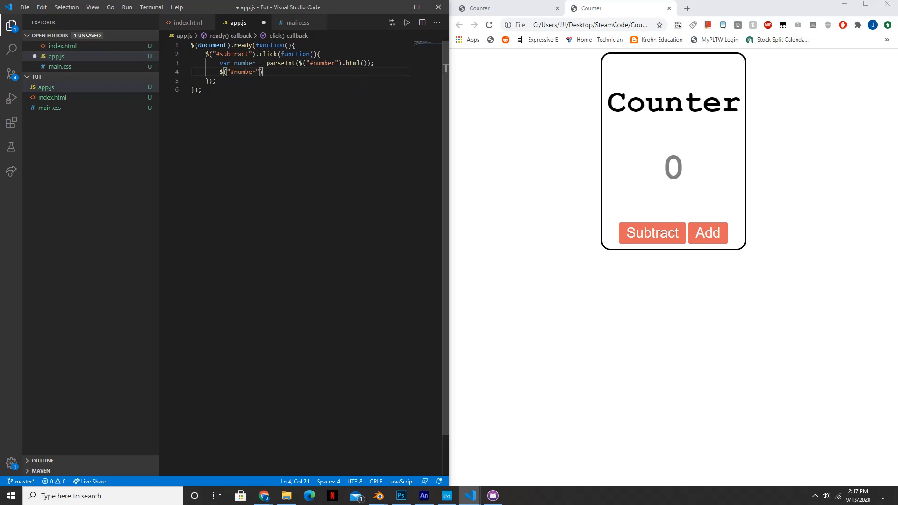
pyautogui.write('.html(')
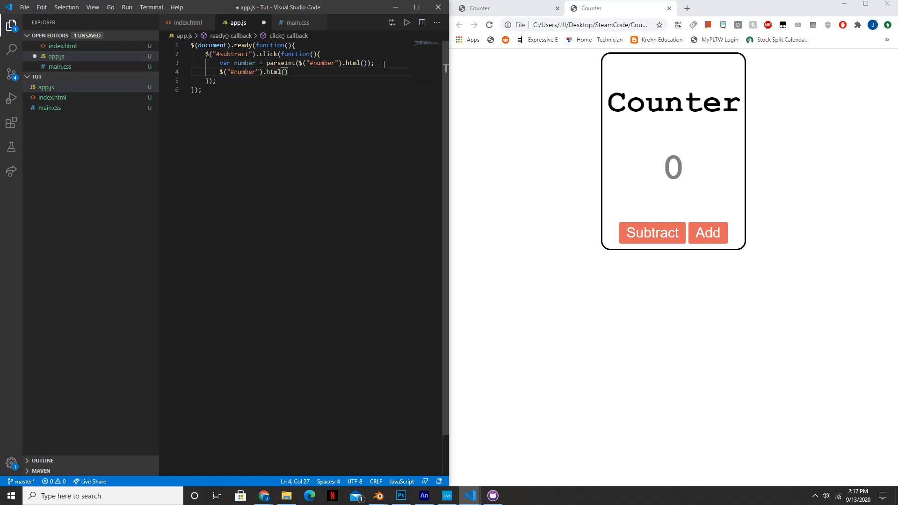
pyautogui.write('number')
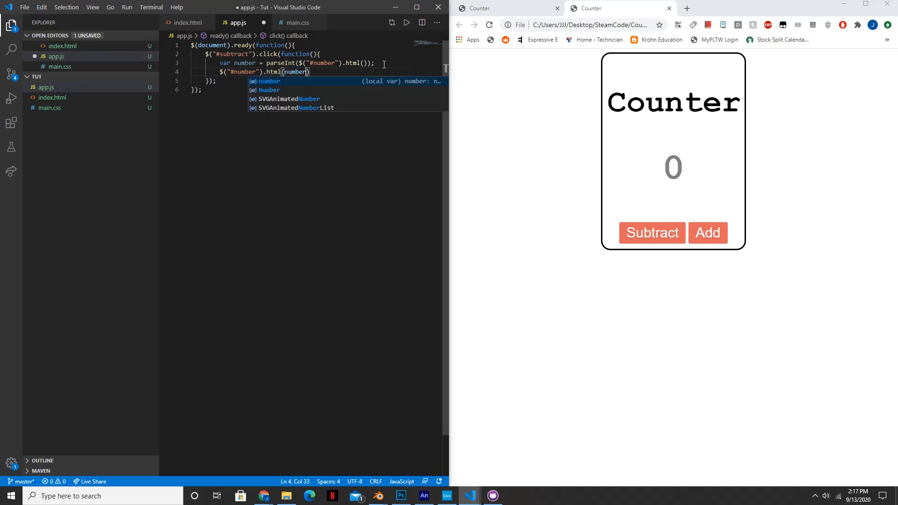
pyautogui.write('- 1')
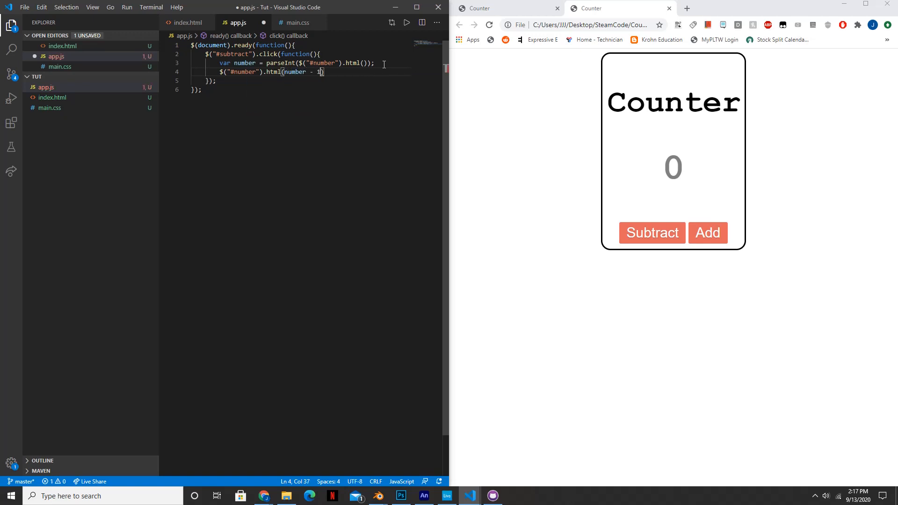
pyautogui.write(');')
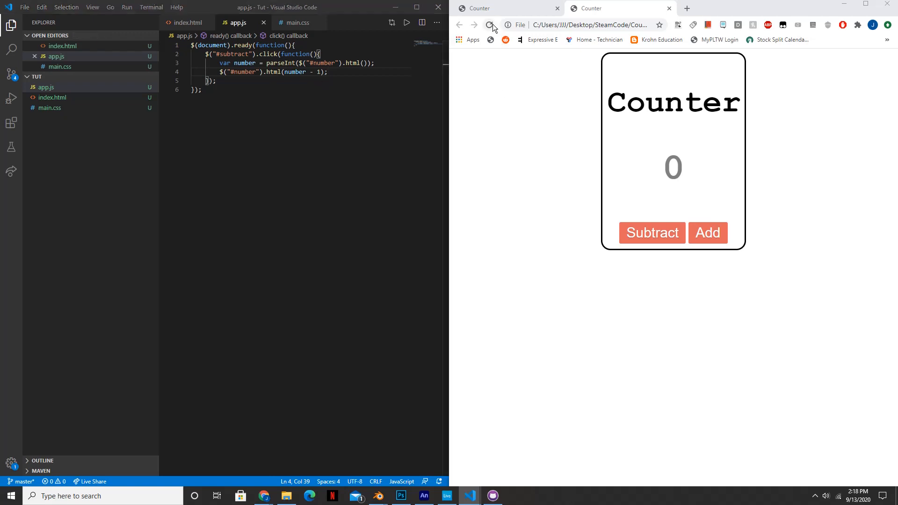
# Step: Reload the counter page and use Subtract to lower the number to -11
pyautogui.click(652, 233)
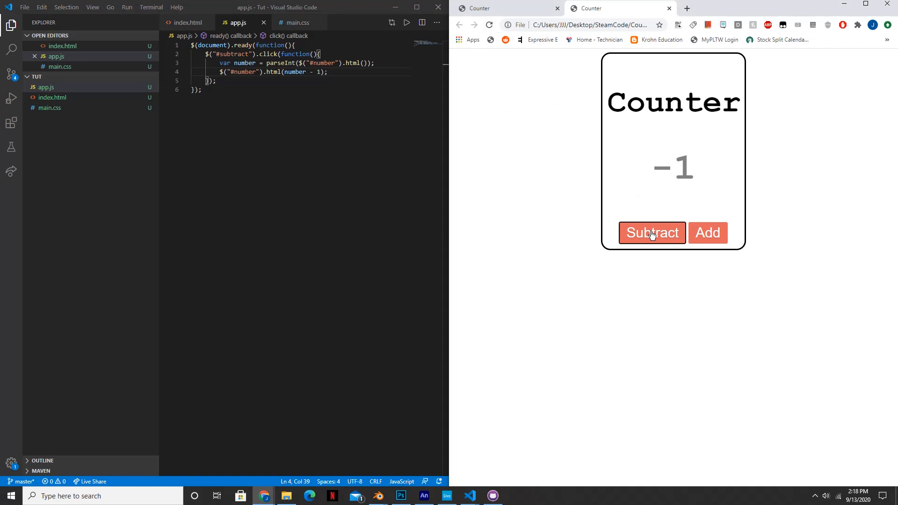
pyautogui.click(653, 233)
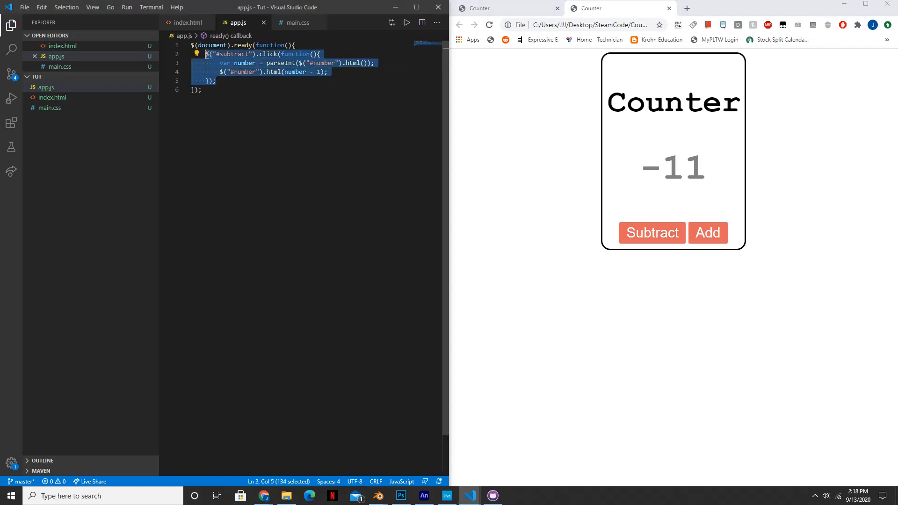
# Step: Paste a copy of the subtract handler below and change its selector to #add
pyautogui.click(218, 80)
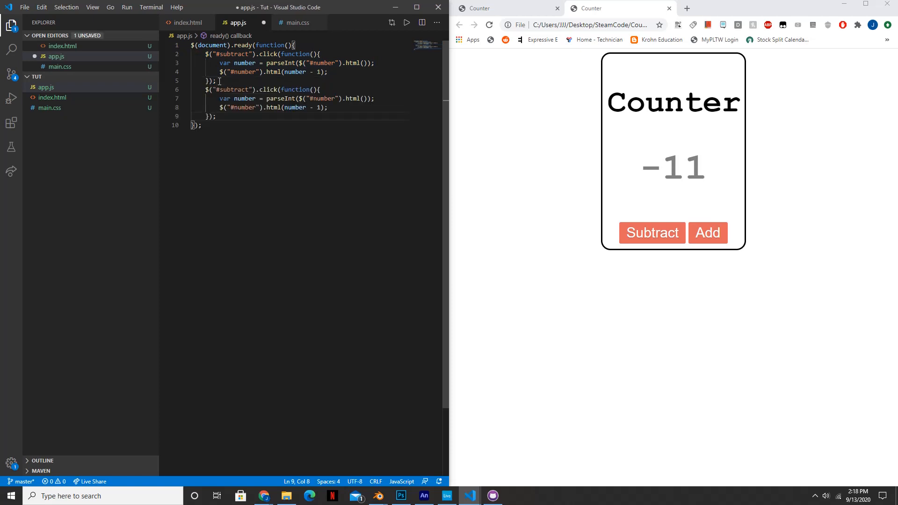
pyautogui.doubleClick(231, 90)
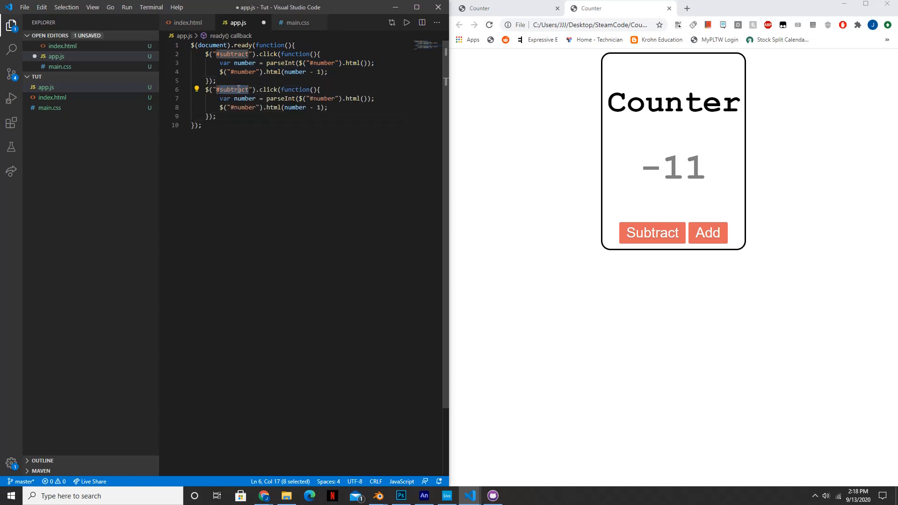
pyautogui.write('add')
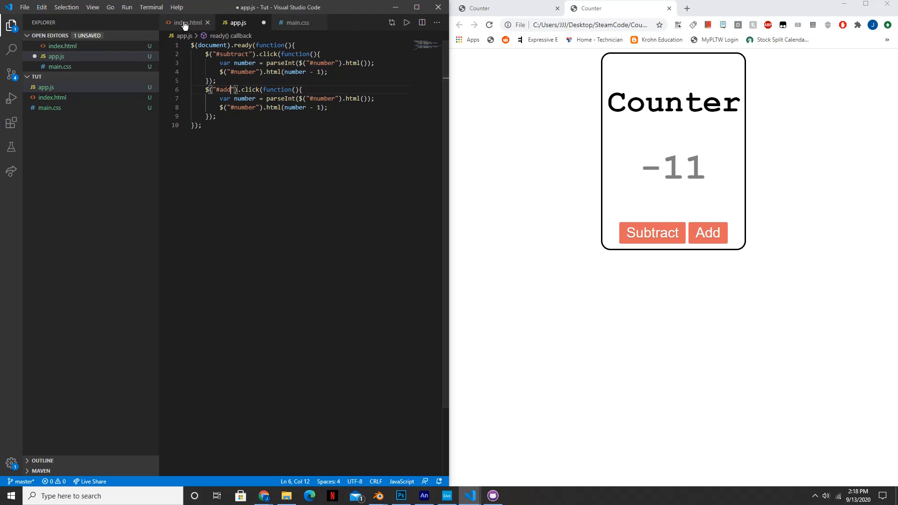
pyautogui.click(187, 22)
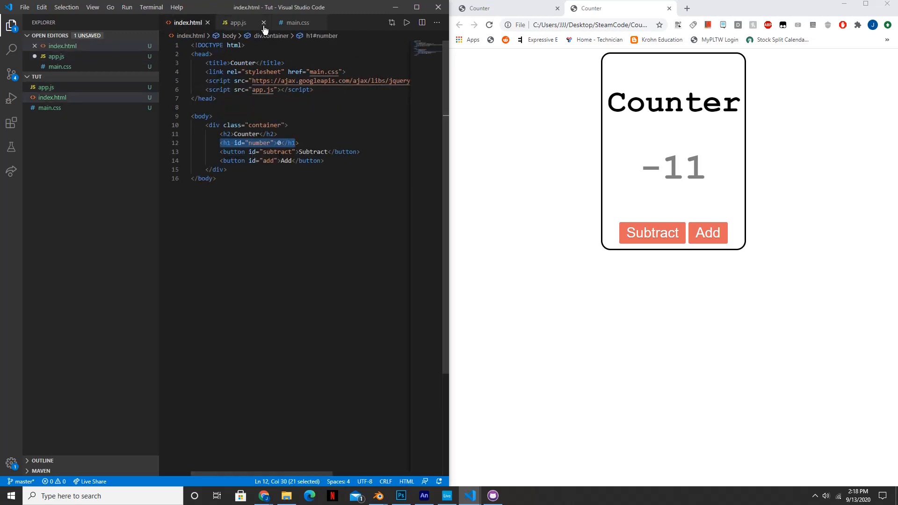
pyautogui.click(237, 23)
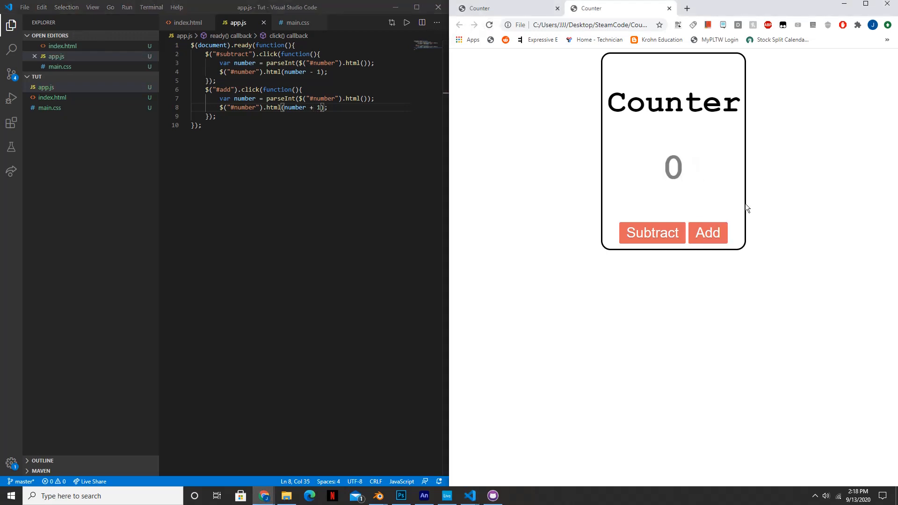
# Step: Click Add, Subtract, then Add to watch the counter move up and down
pyautogui.click(708, 234)
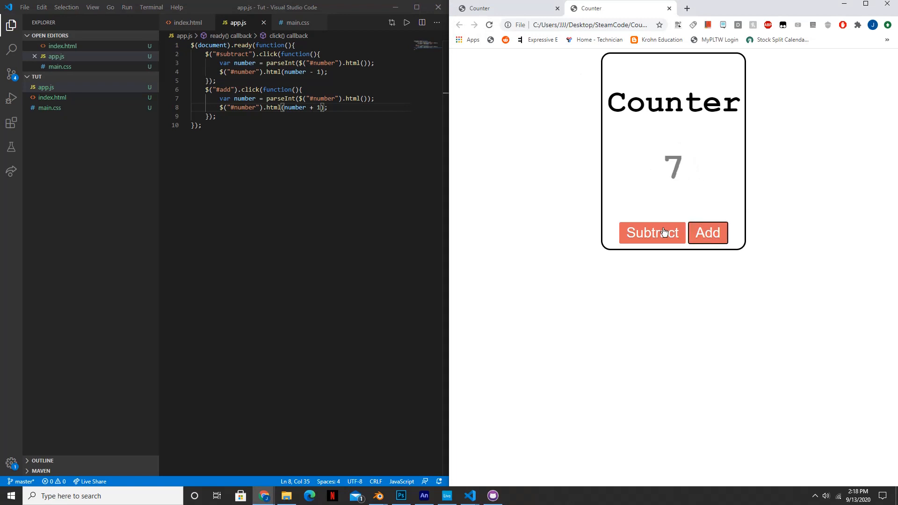
pyautogui.click(652, 233)
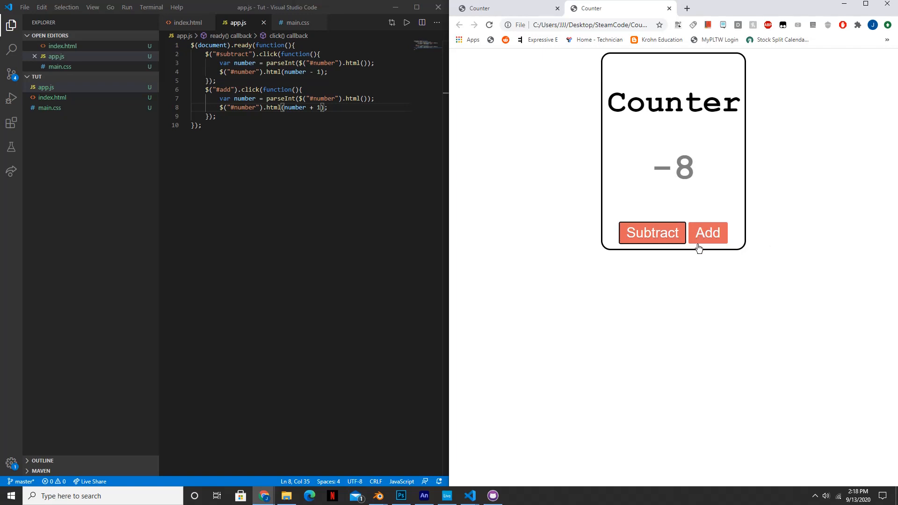
pyautogui.click(707, 233)
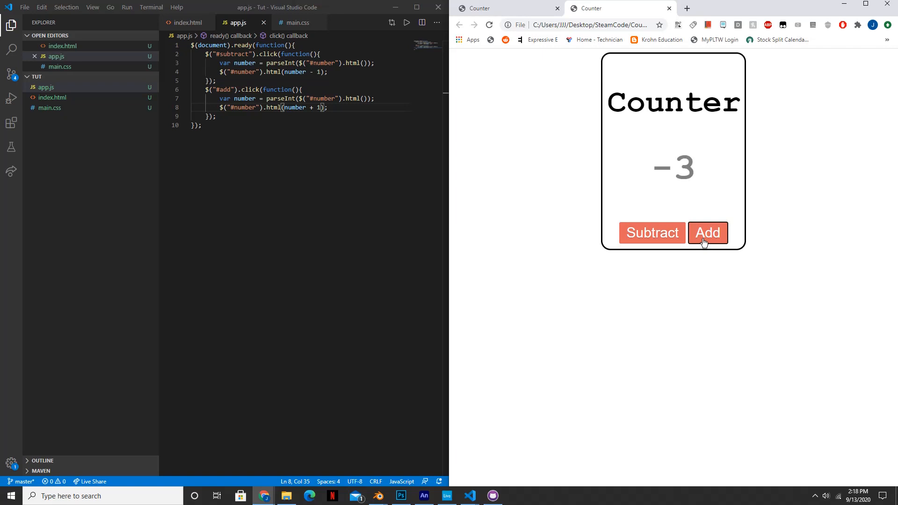